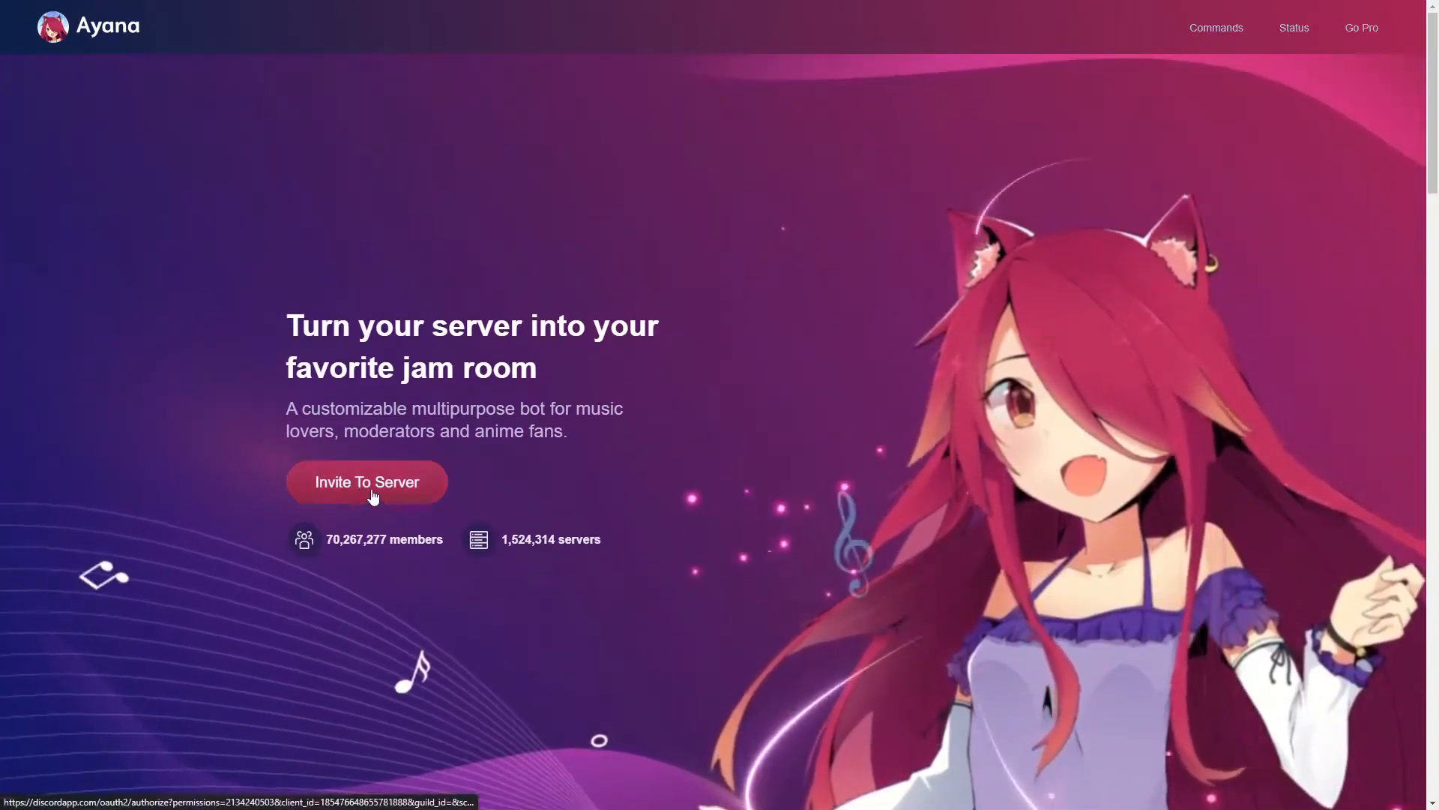
{"action": "left_click", "coordinate": [366, 481]}
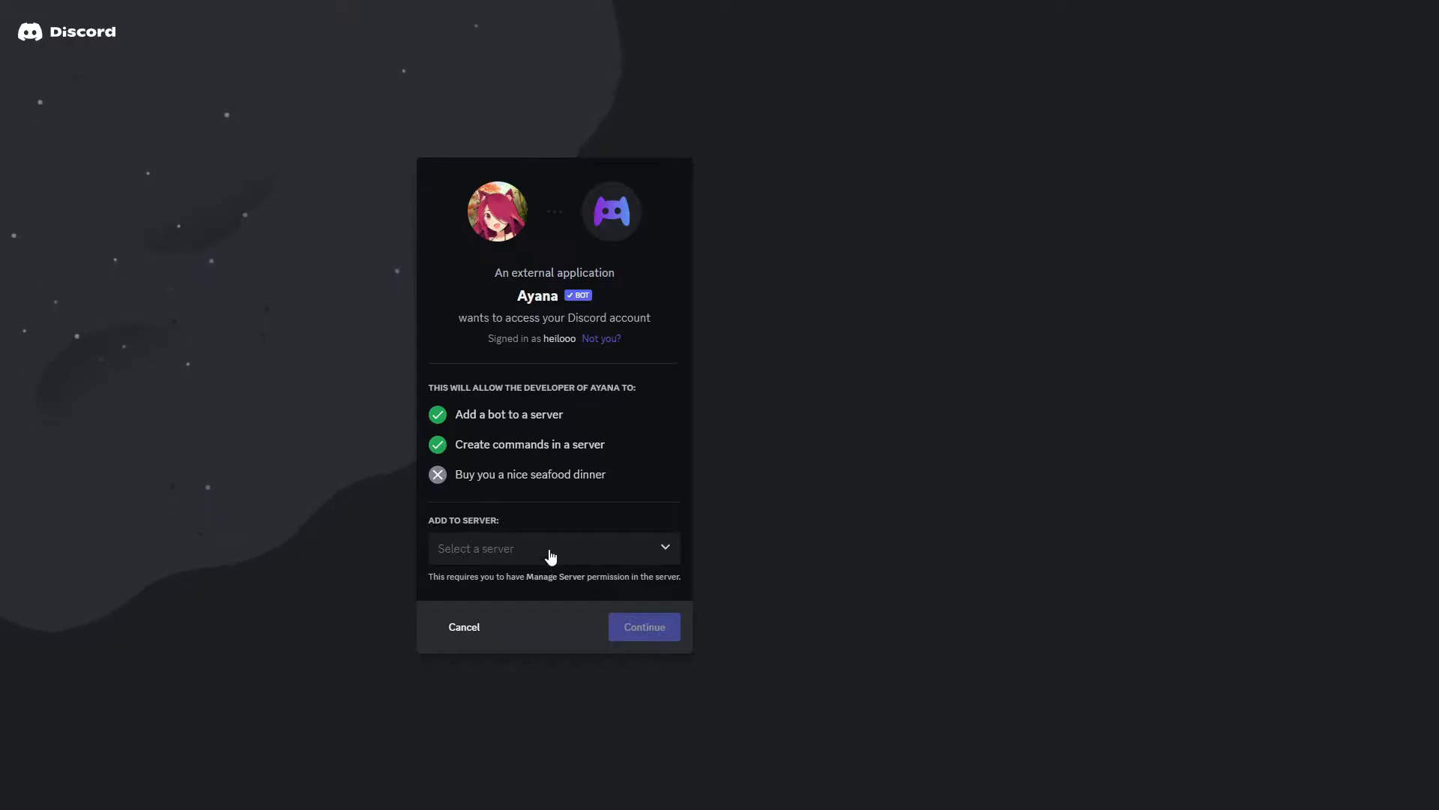
{"action": "left_click", "coordinate": [551, 549]}
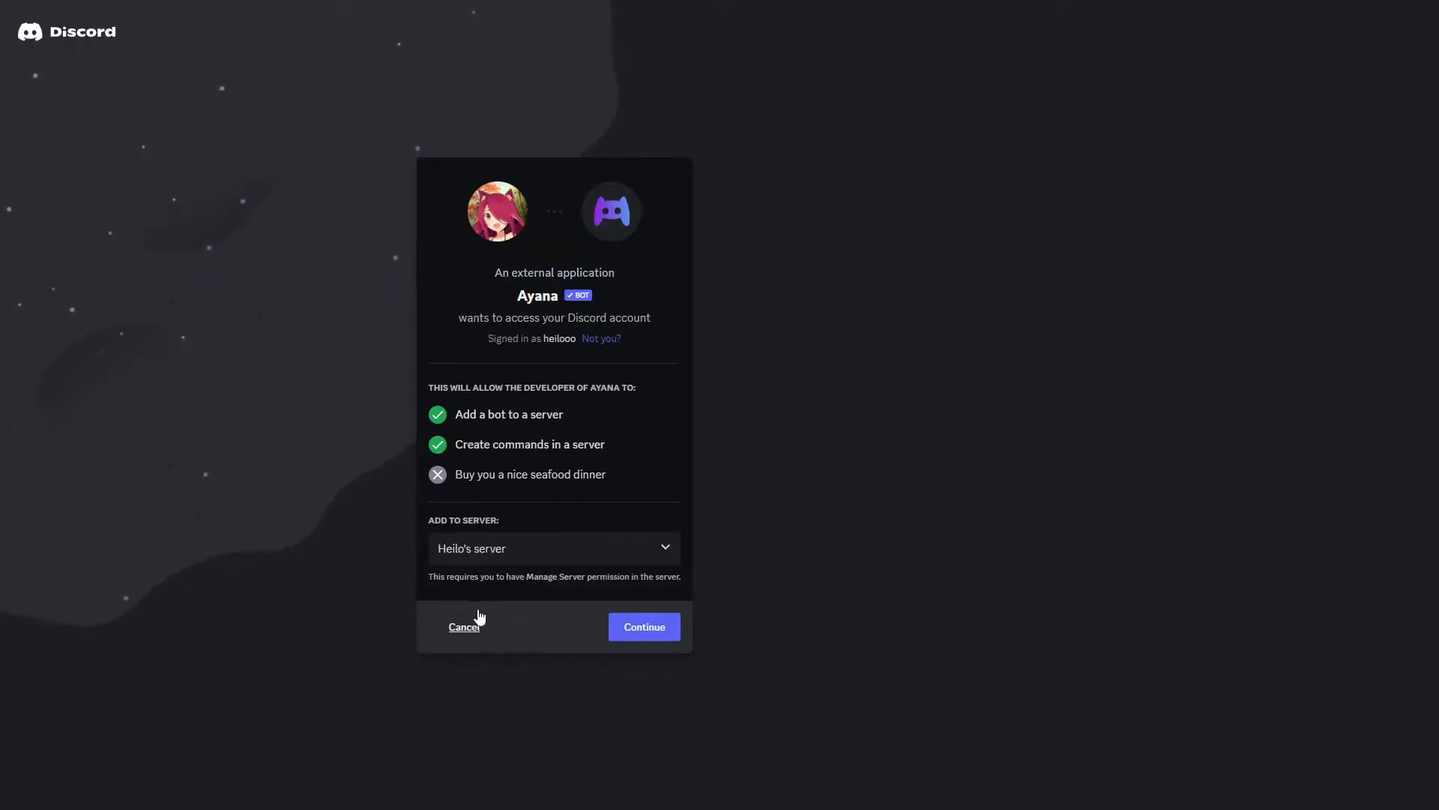
{"action": "mouse_move", "coordinate": [544, 303]}
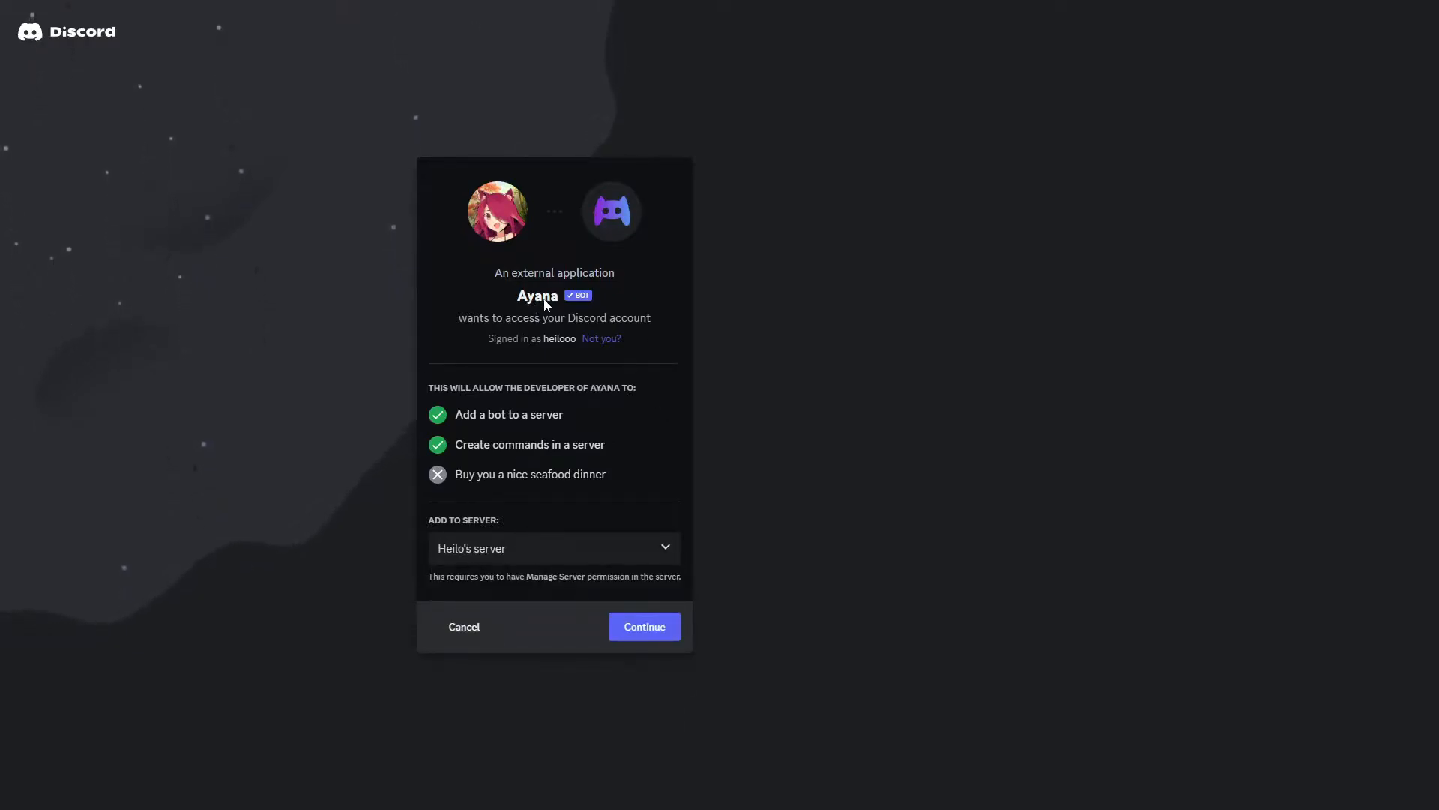
{"action": "left_click", "coordinate": [643, 627]}
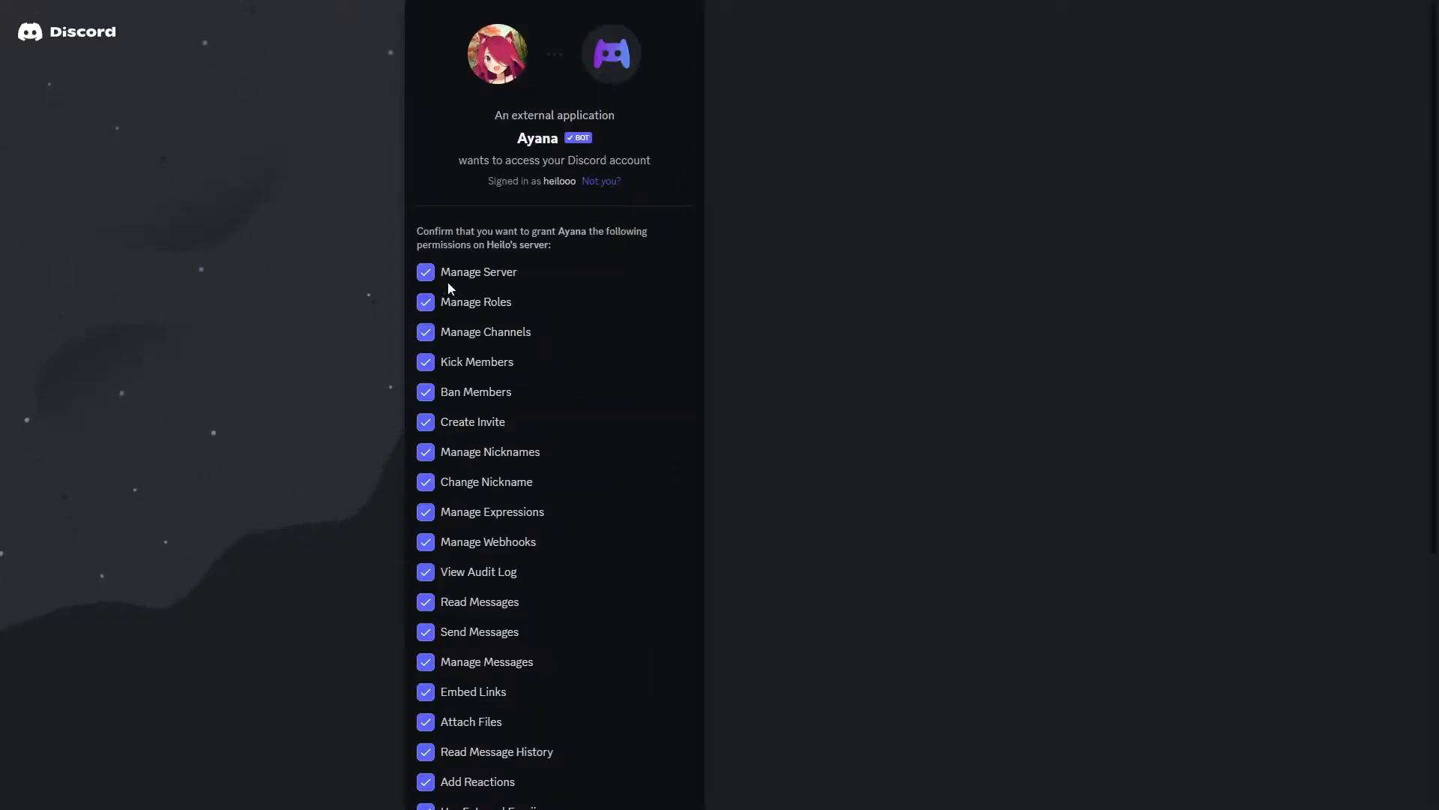
Authorize Ayana's requested permissions and pass the 'I am human' check
{"action": "scroll", "scroll_direction": "down", "scroll_amount": 3}
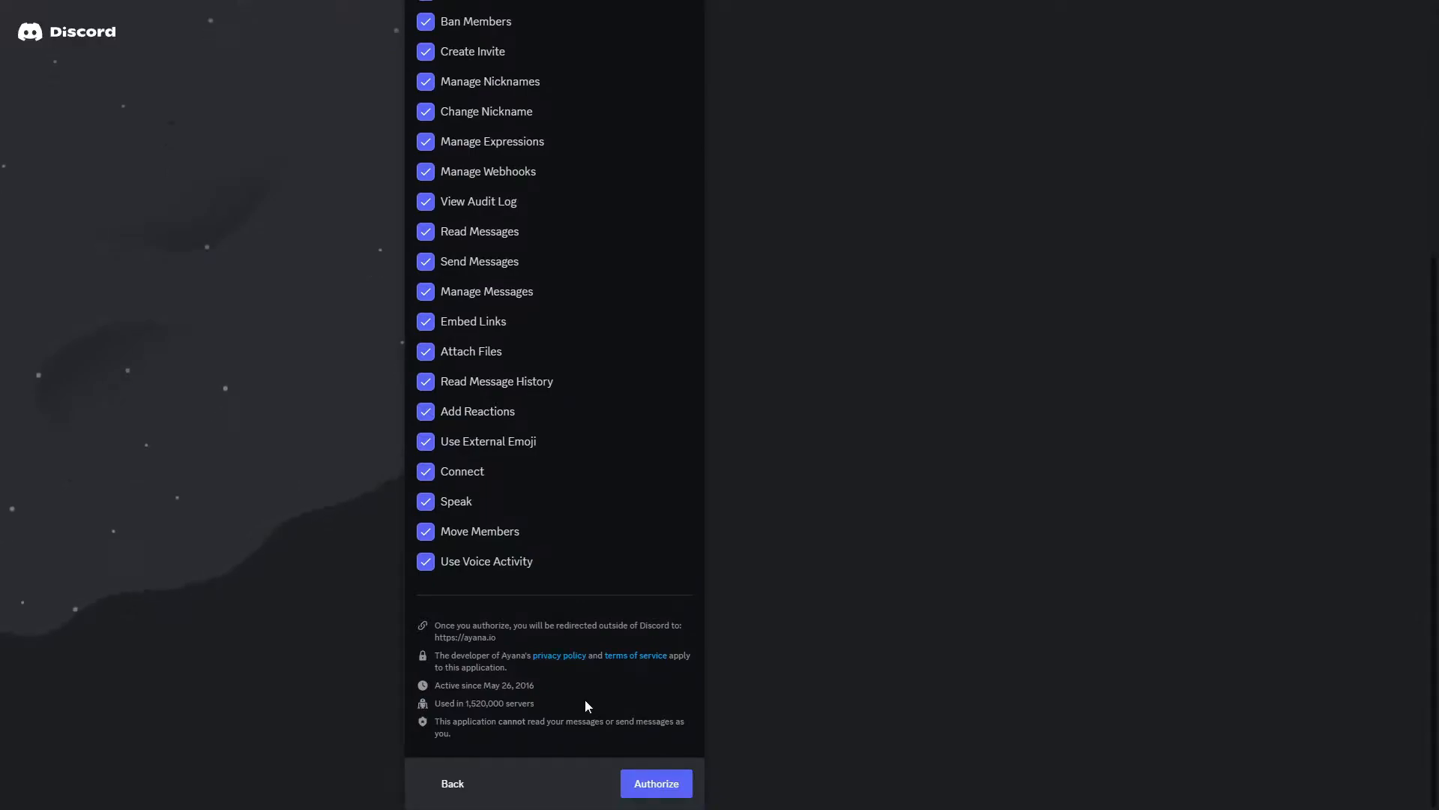
{"action": "left_click", "coordinate": [655, 782]}
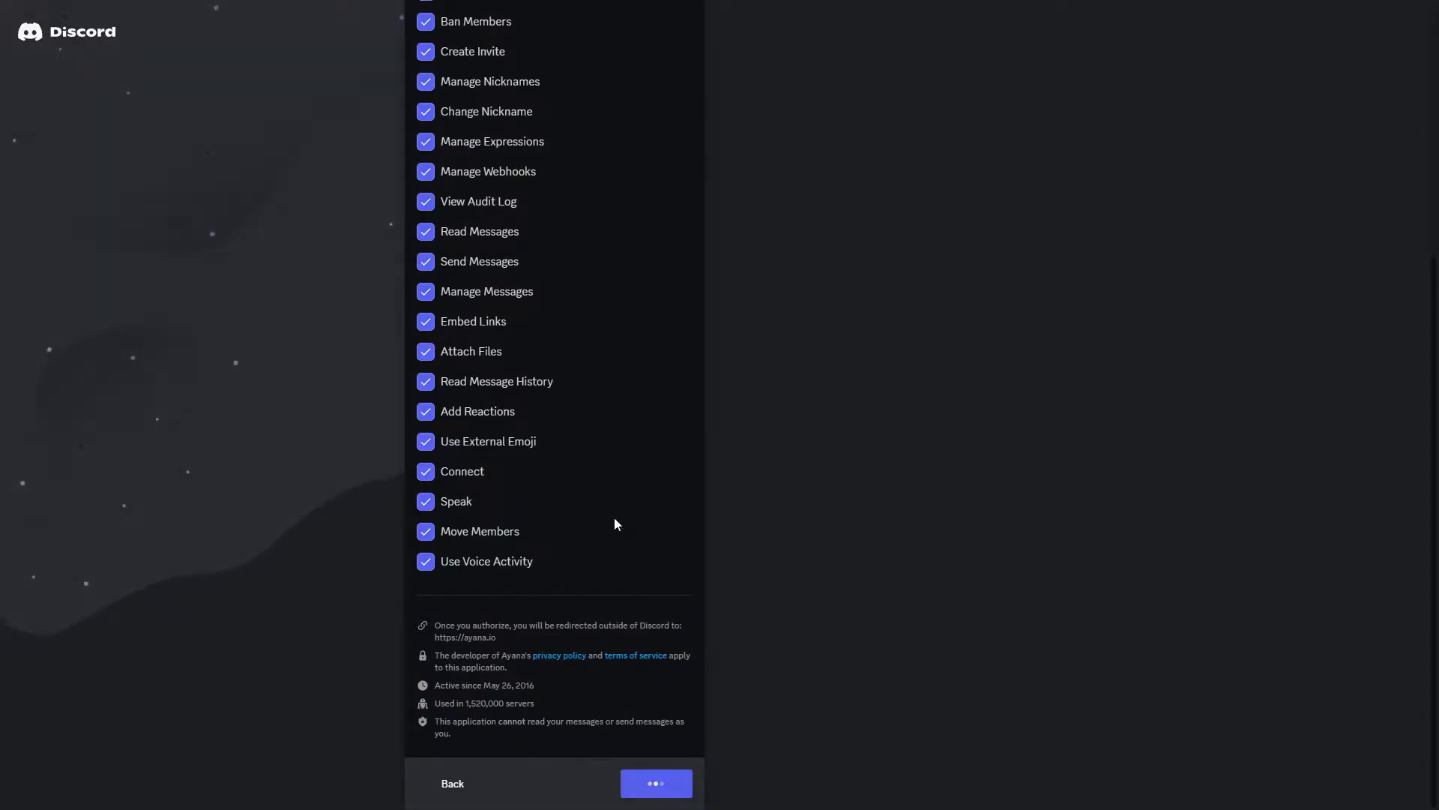
{"action": "left_click", "coordinate": [655, 783]}
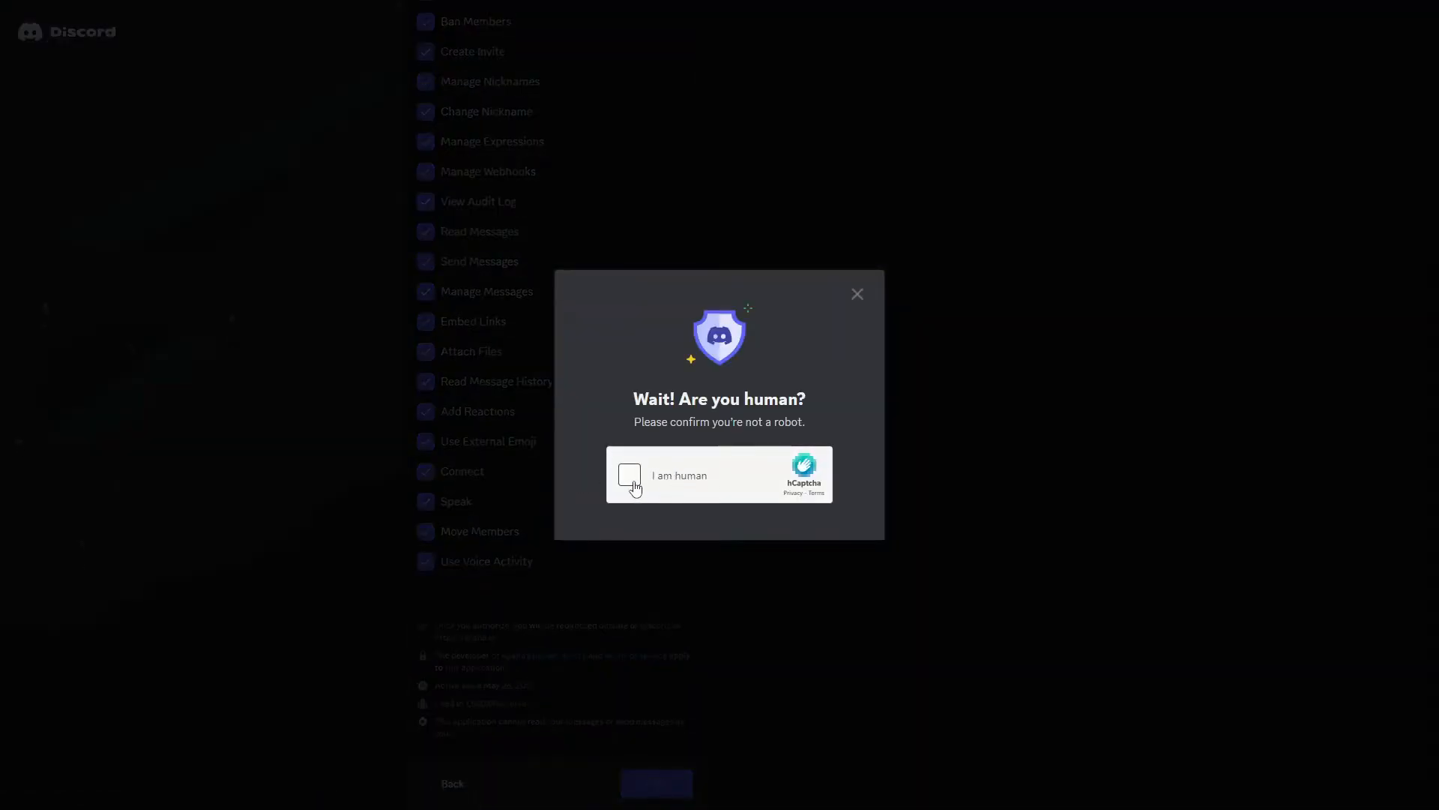
{"action": "left_click", "coordinate": [628, 475]}
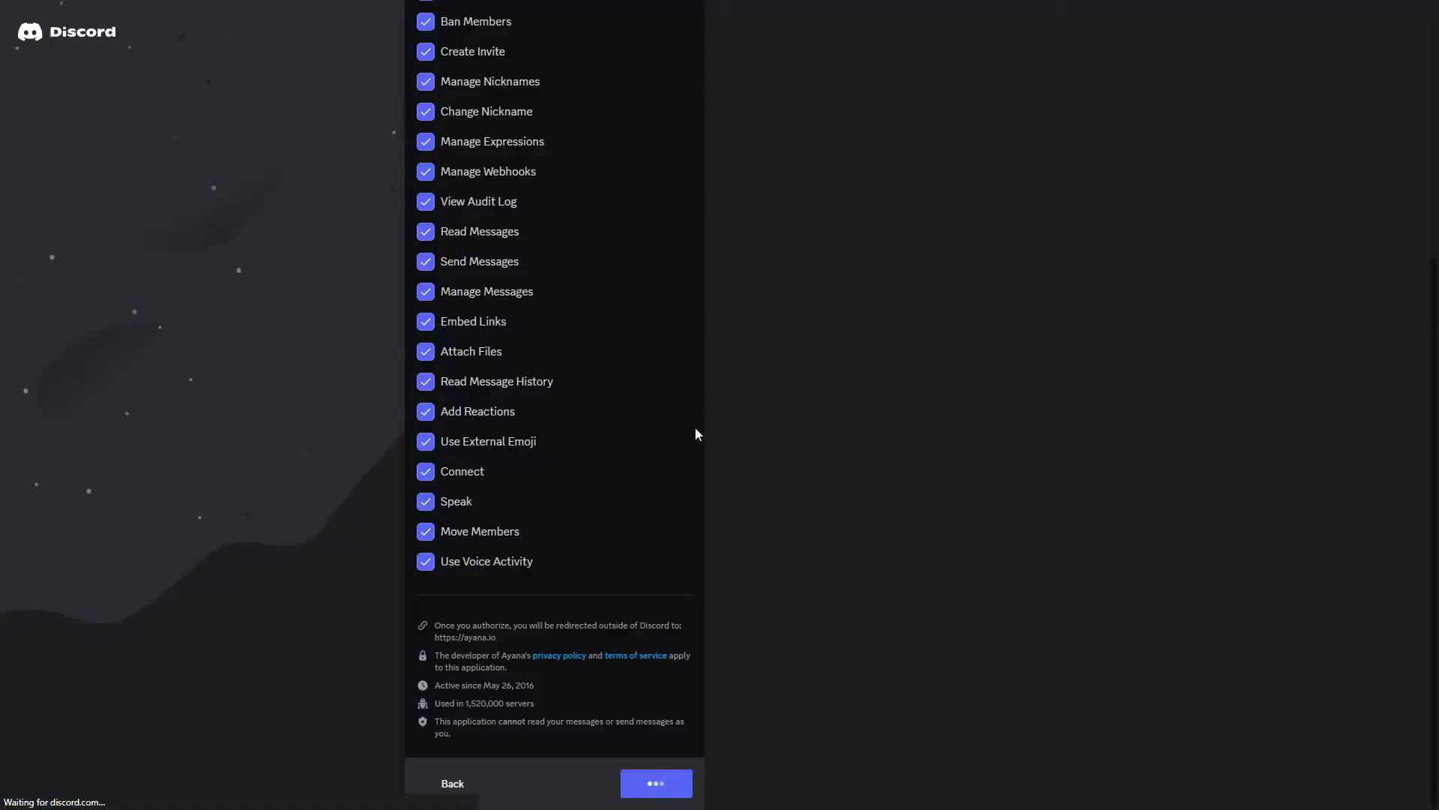
{"action": "left_click", "coordinate": [655, 782]}
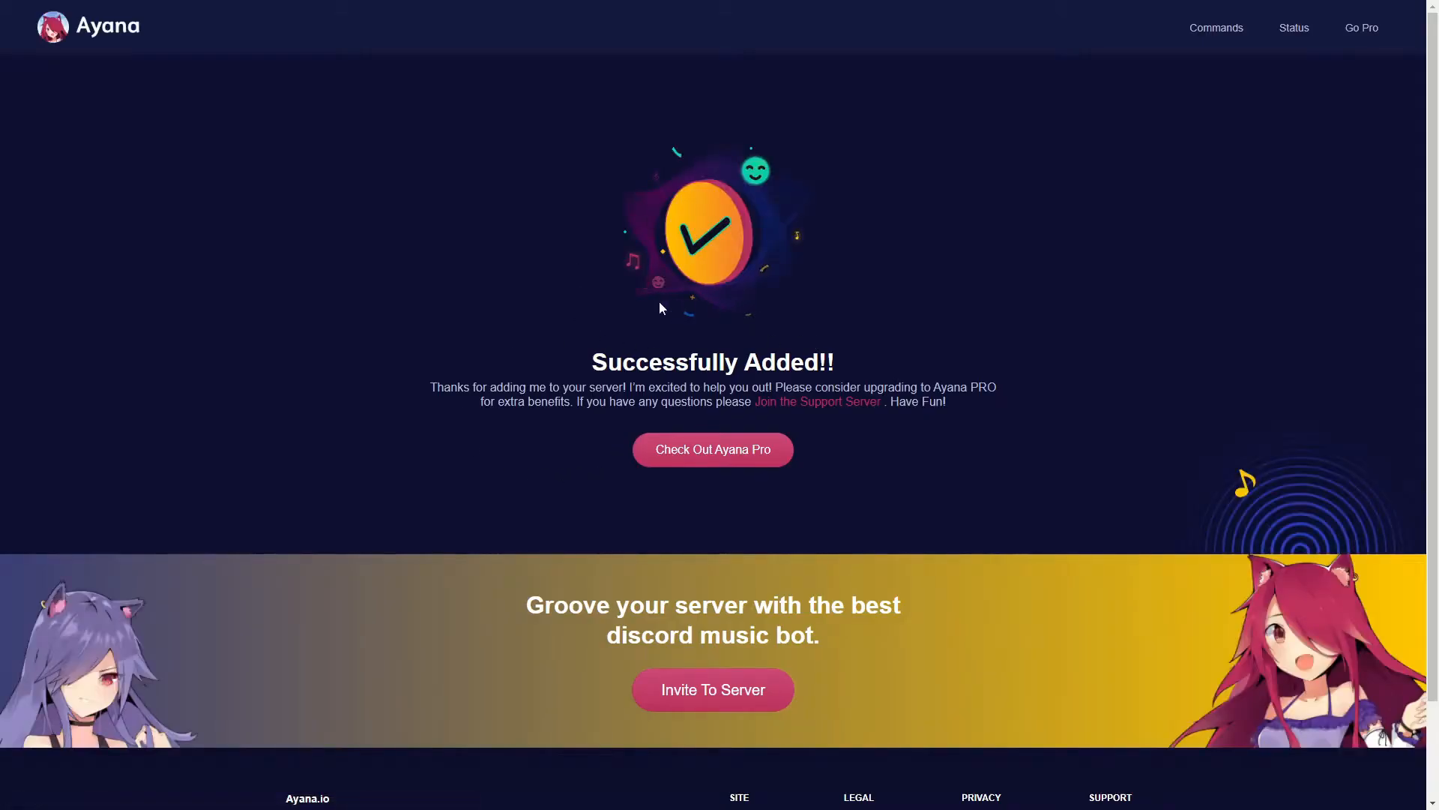
Note the Successfully Added confirmation and switch over to the Discord app
{"action": "left_click_drag", "start_coordinate": [592, 362], "coordinate": [702, 361]}
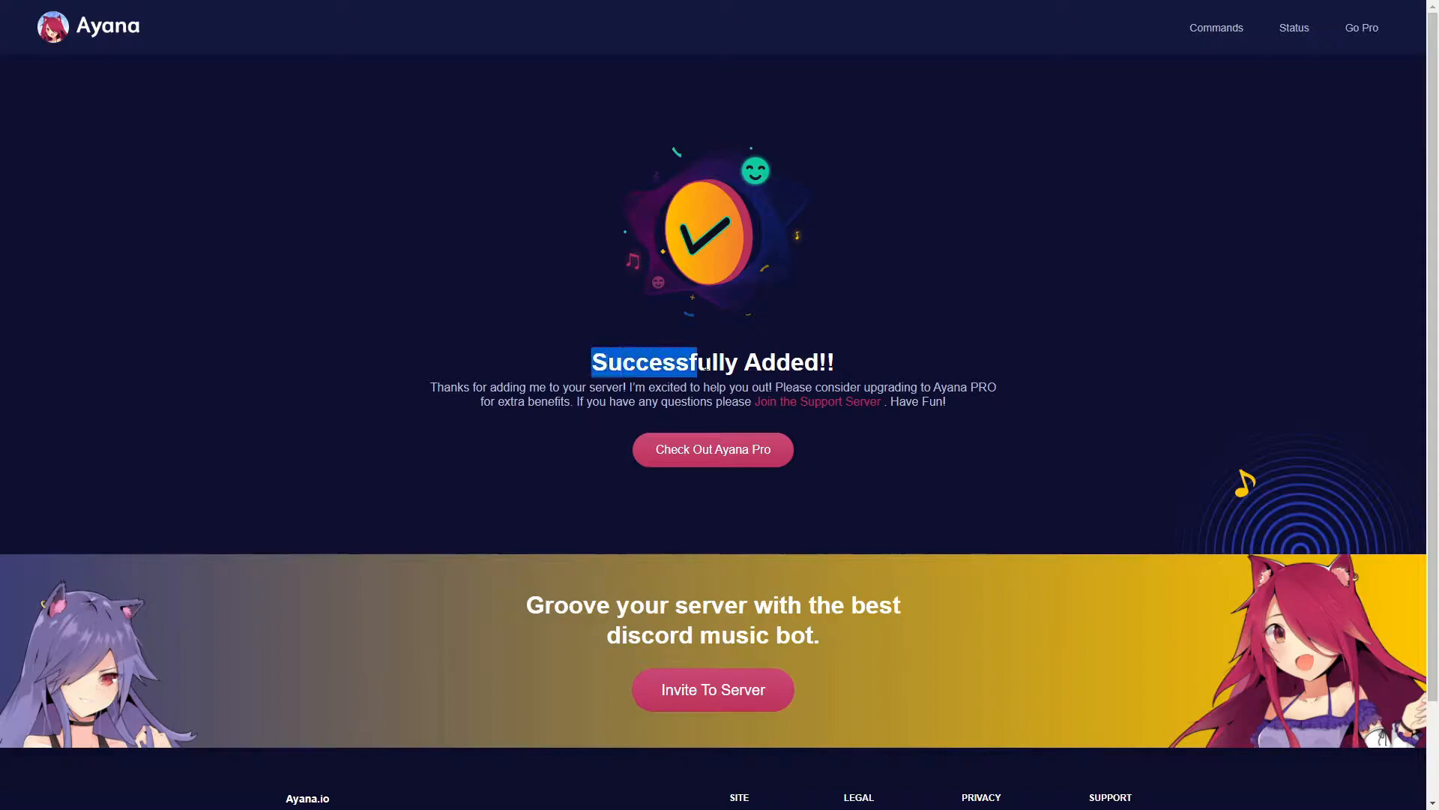
{"action": "left_click", "coordinate": [609, 382]}
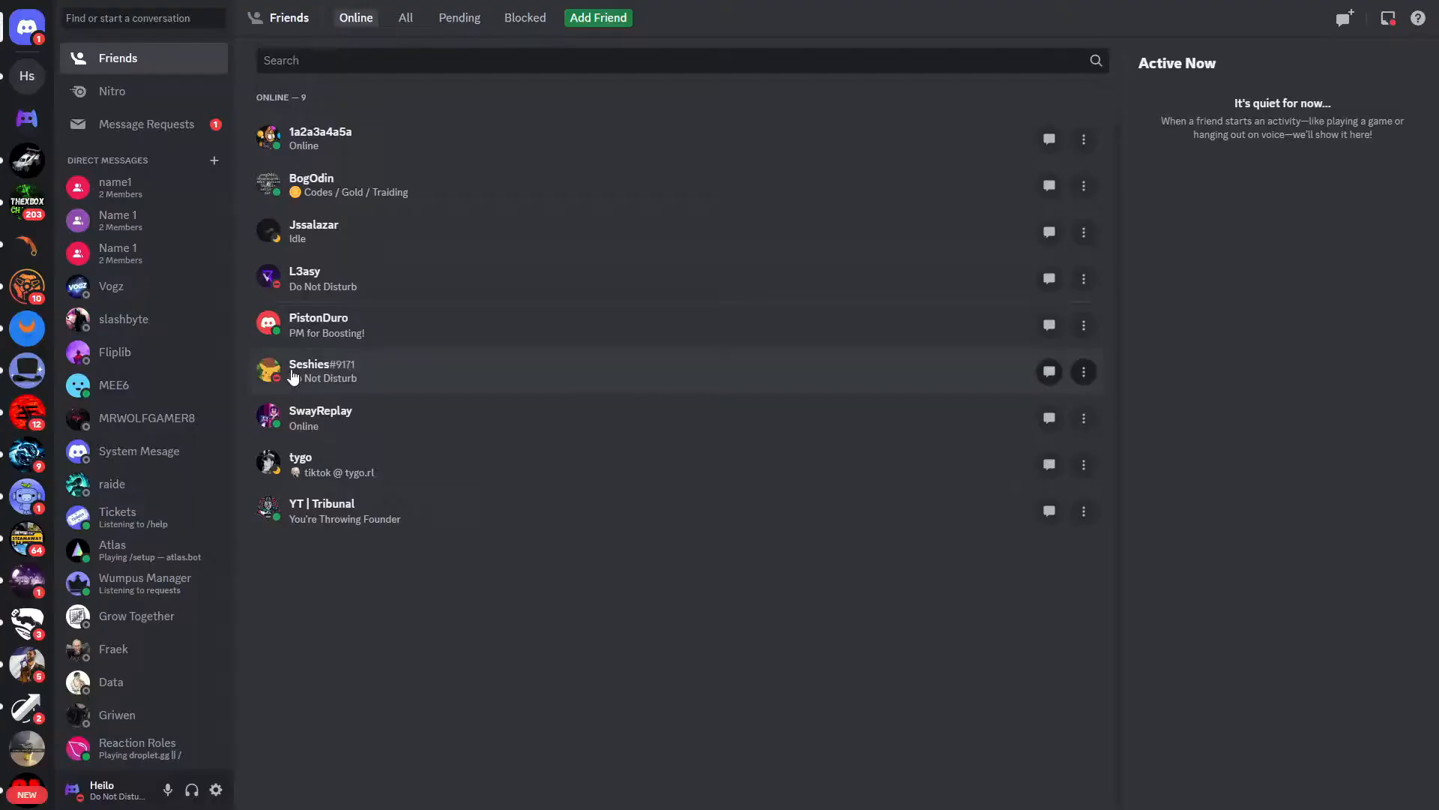
{"action": "left_click", "coordinate": [27, 77]}
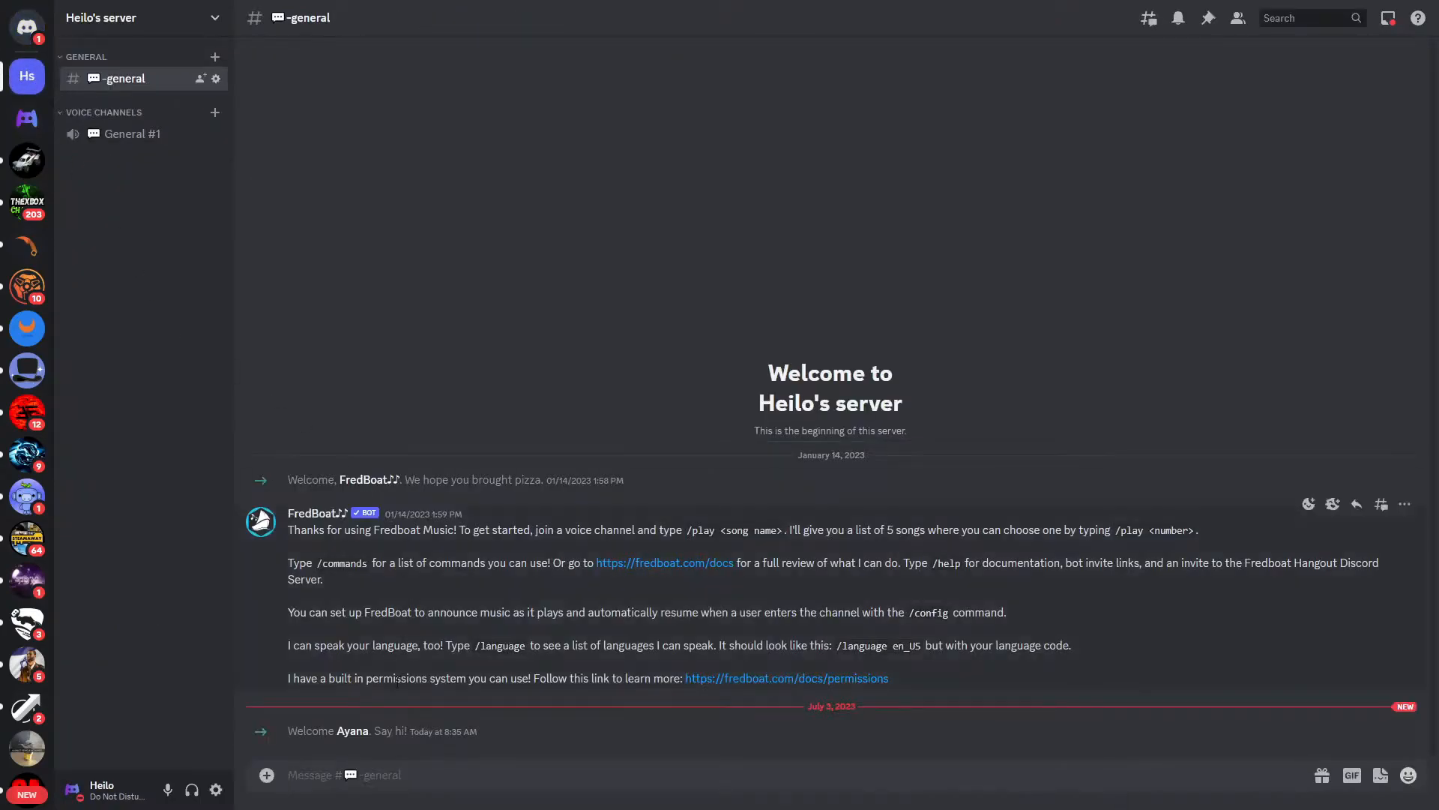
{"action": "left_click", "coordinate": [351, 730]}
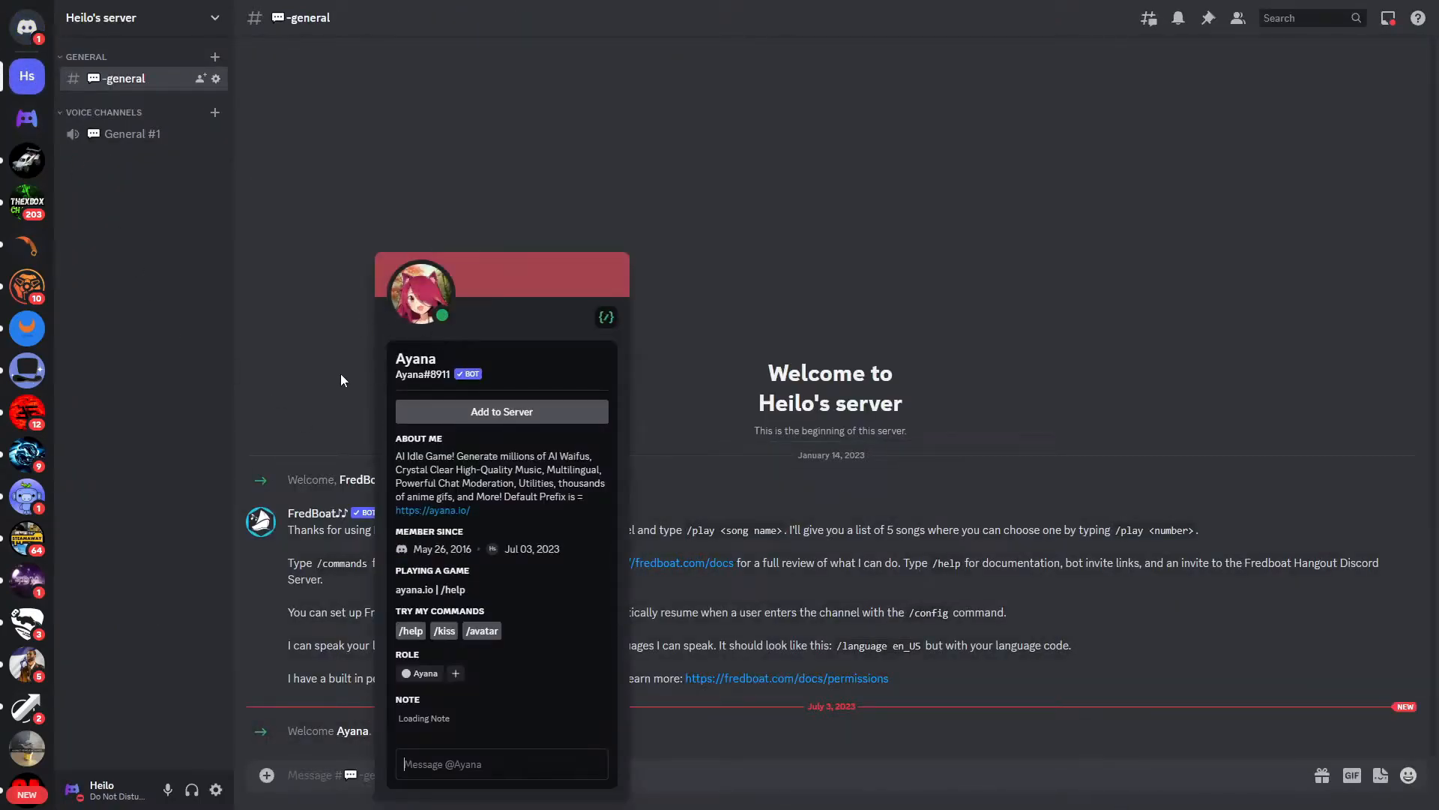
{"action": "left_click", "coordinate": [501, 411]}
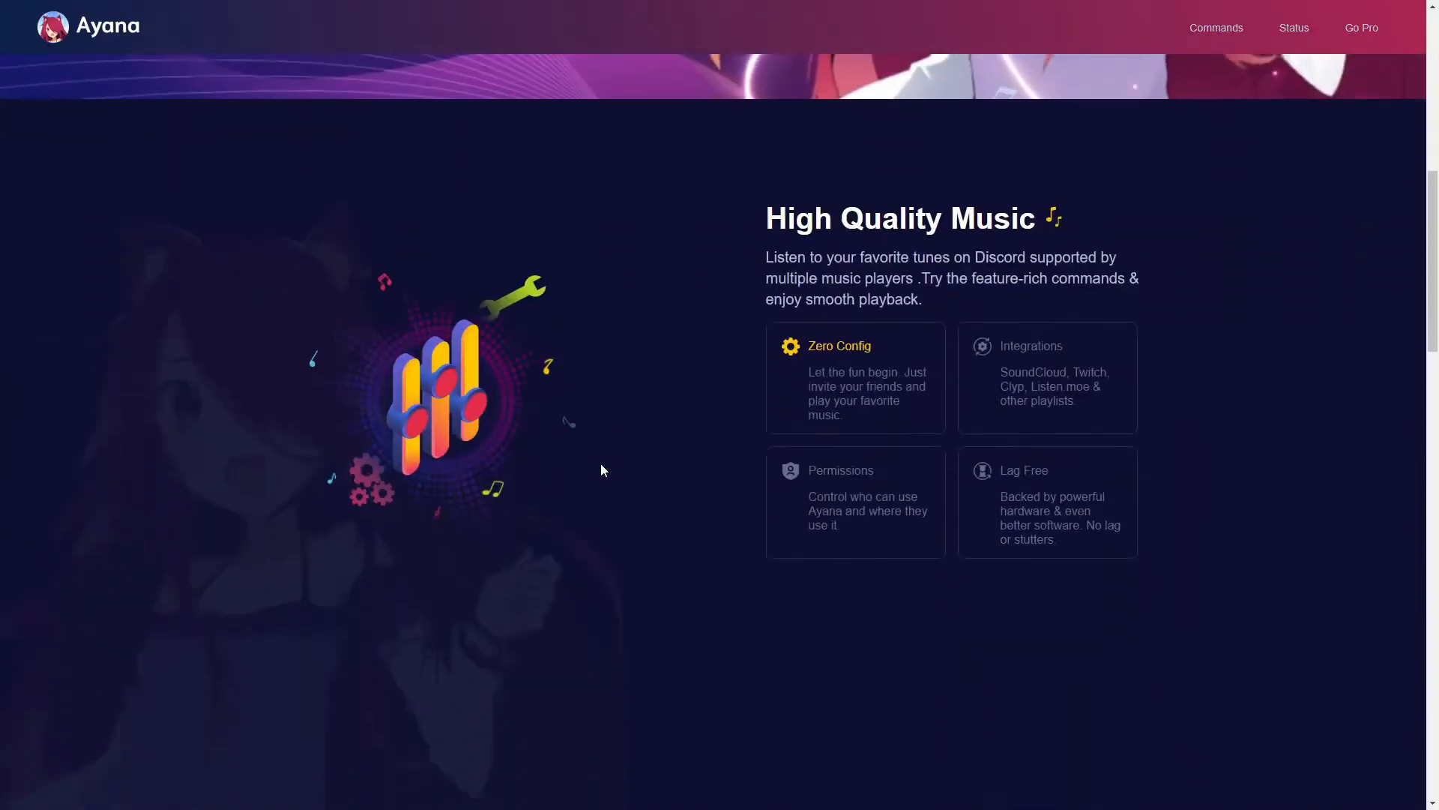
Browse Ayana's Commands table on the website, then return to the Discord channel
{"action": "left_click", "coordinate": [1214, 27]}
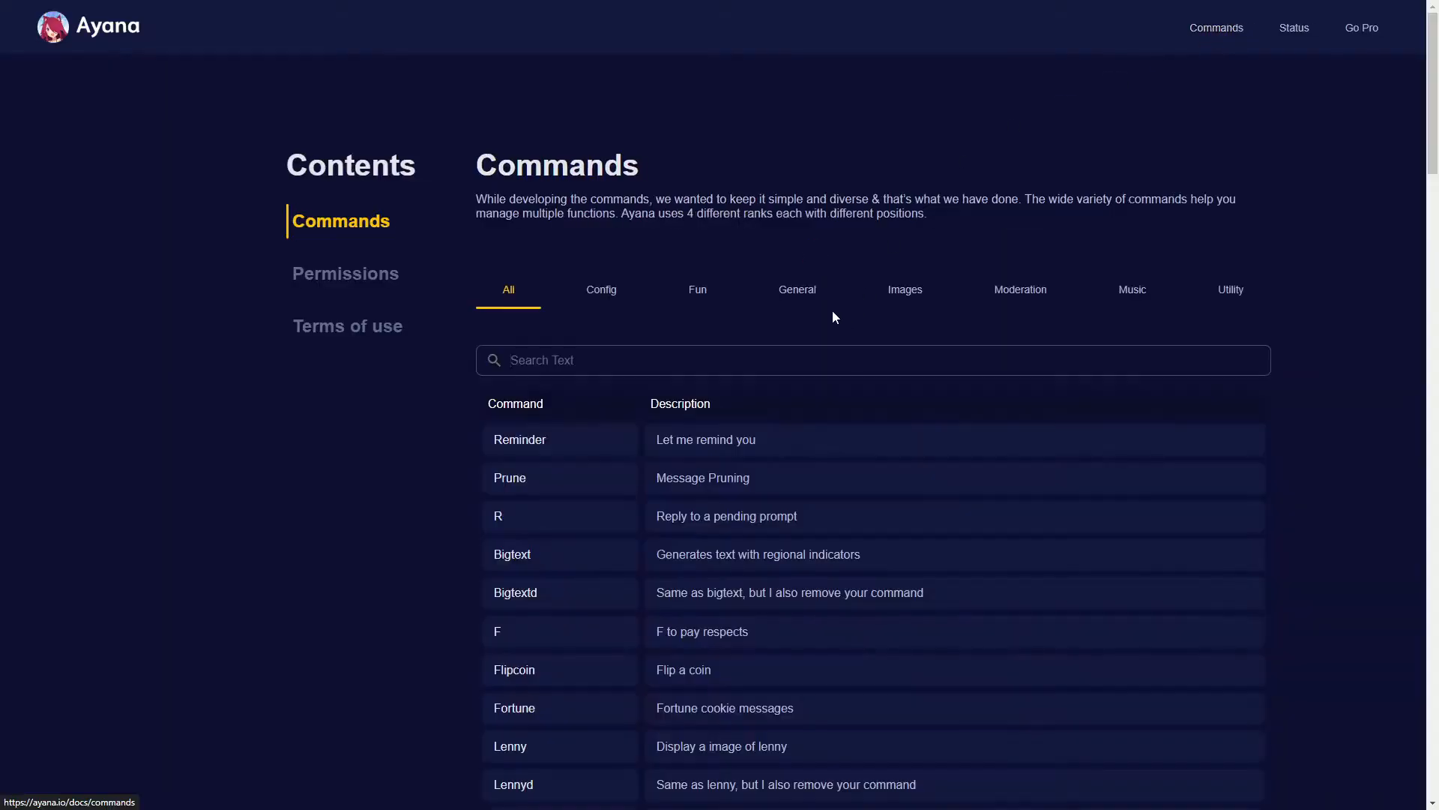
{"action": "scroll", "scroll_direction": "down", "scroll_amount": 3}
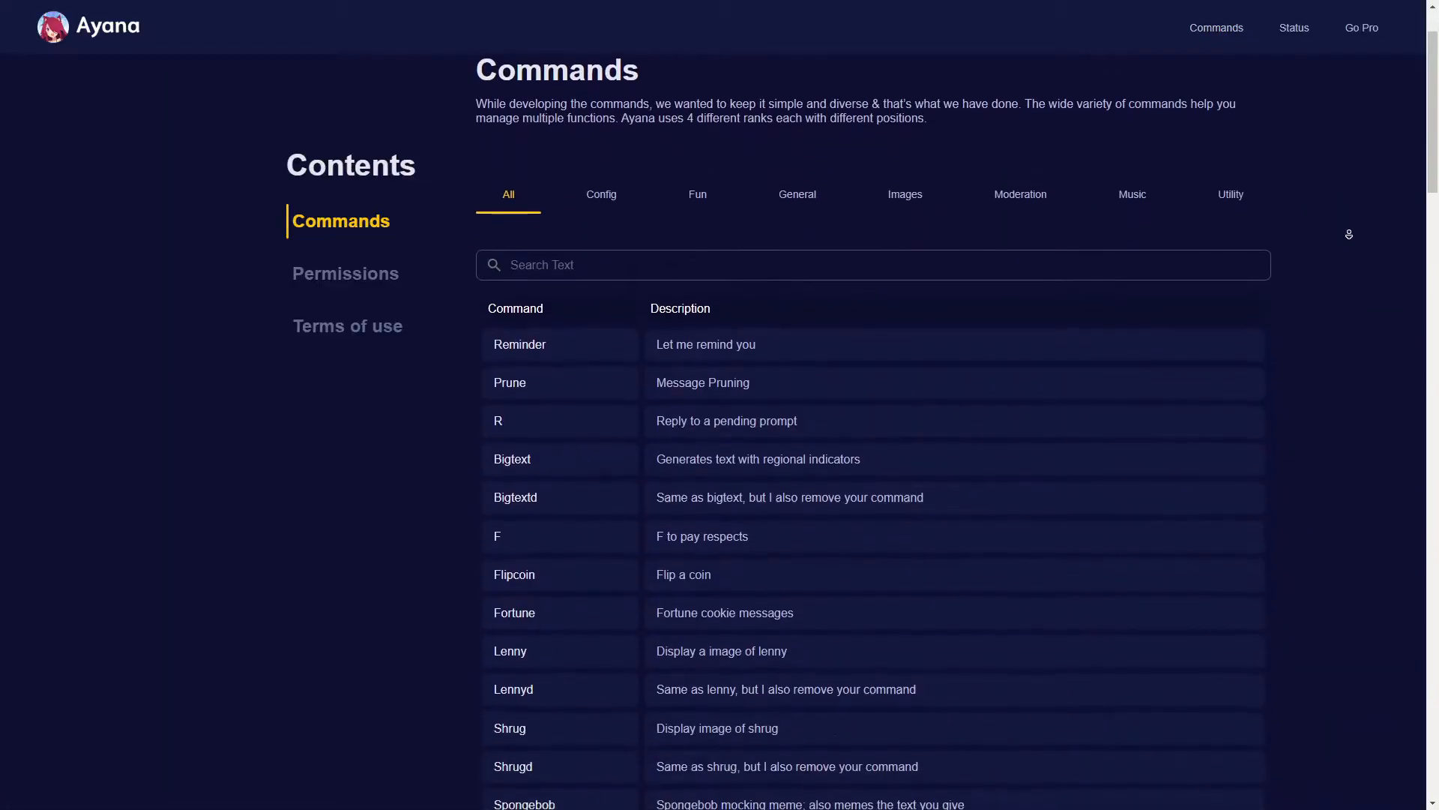
{"action": "scroll", "scroll_direction": "down", "scroll_amount": 3}
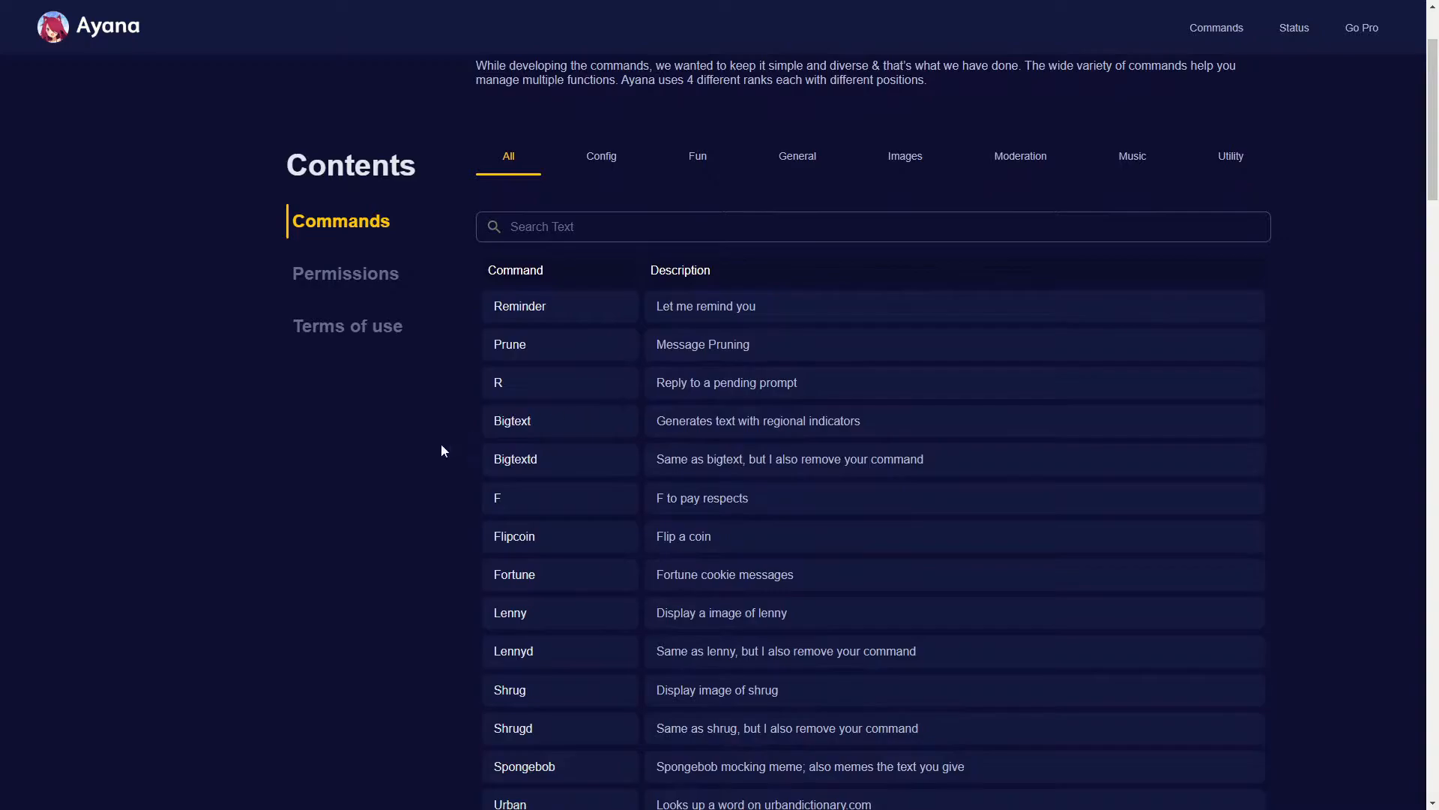
{"action": "scroll", "scroll_direction": "down", "scroll_amount": 3}
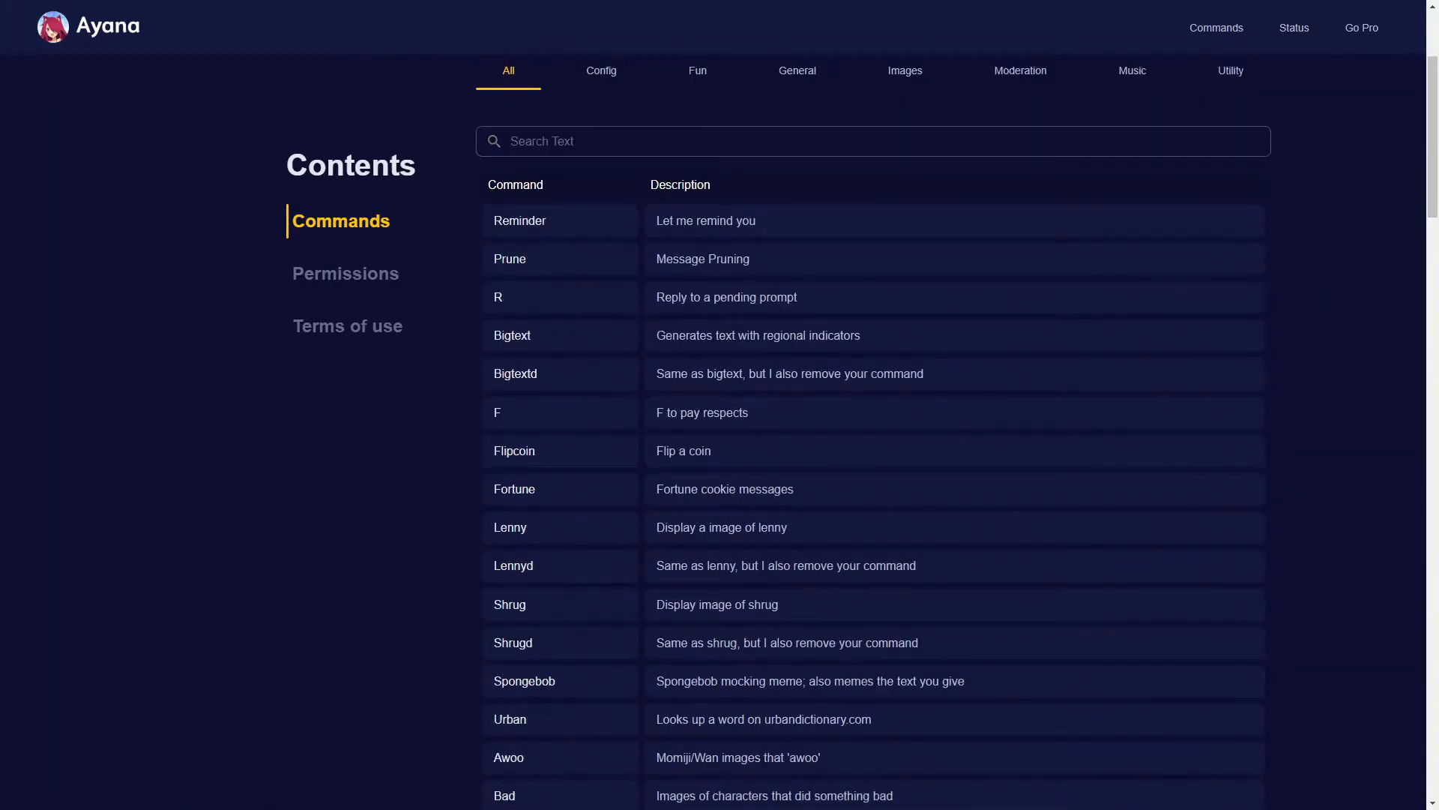
{"action": "double_click", "coordinate": [696, 297]}
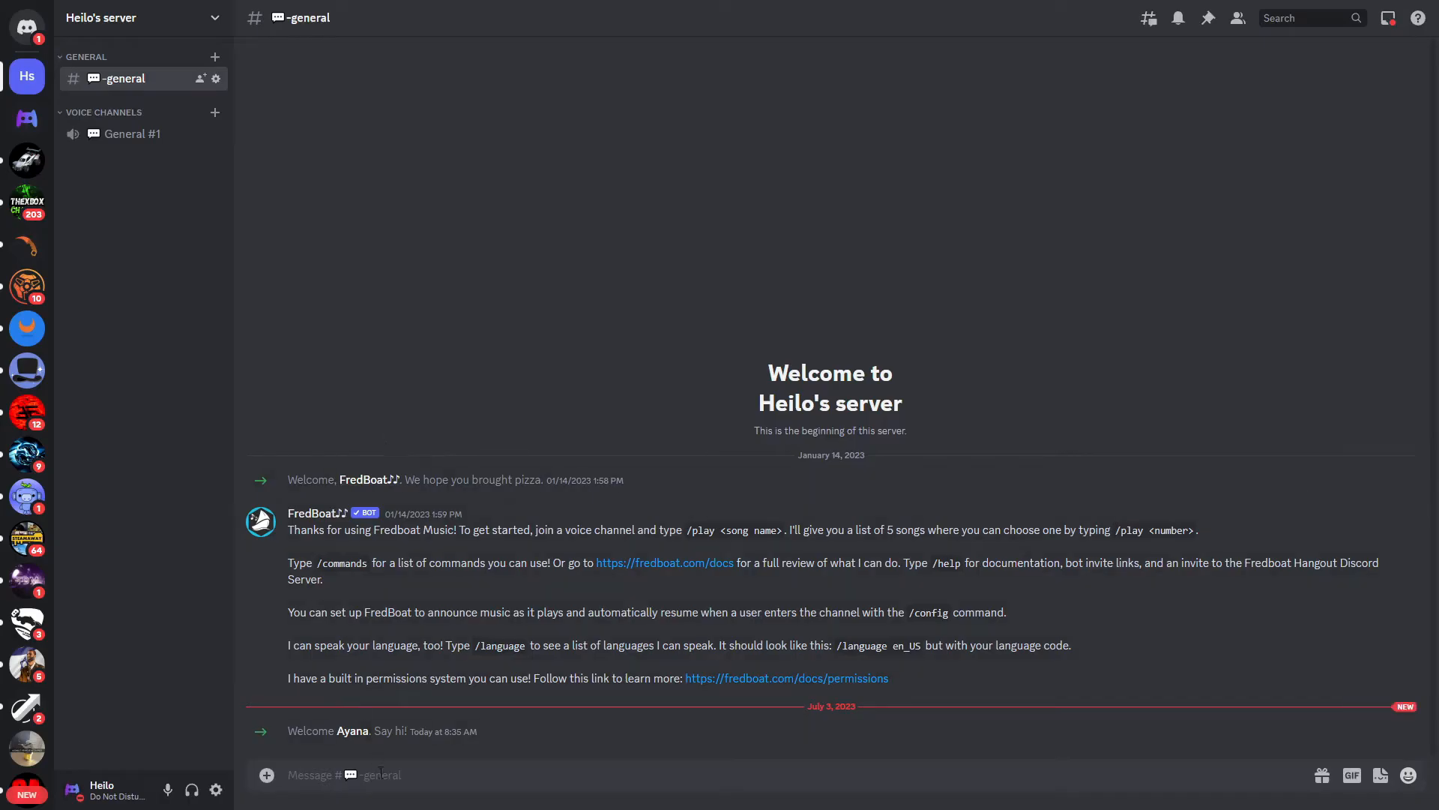
Run Ayana's /help command in general and expand its list of command categories
{"action": "left_click", "coordinate": [350, 731]}
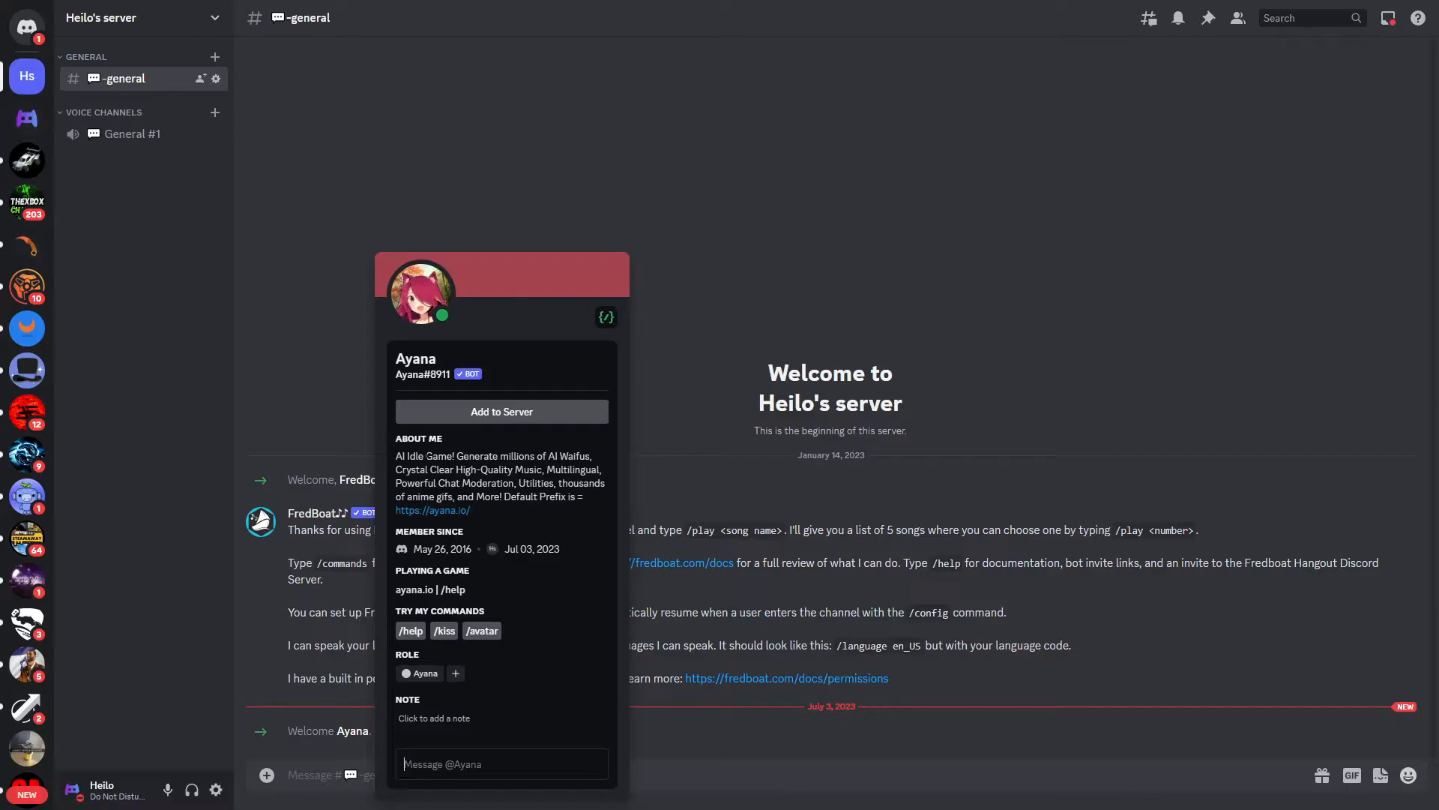
{"action": "mouse_move", "coordinate": [411, 632]}
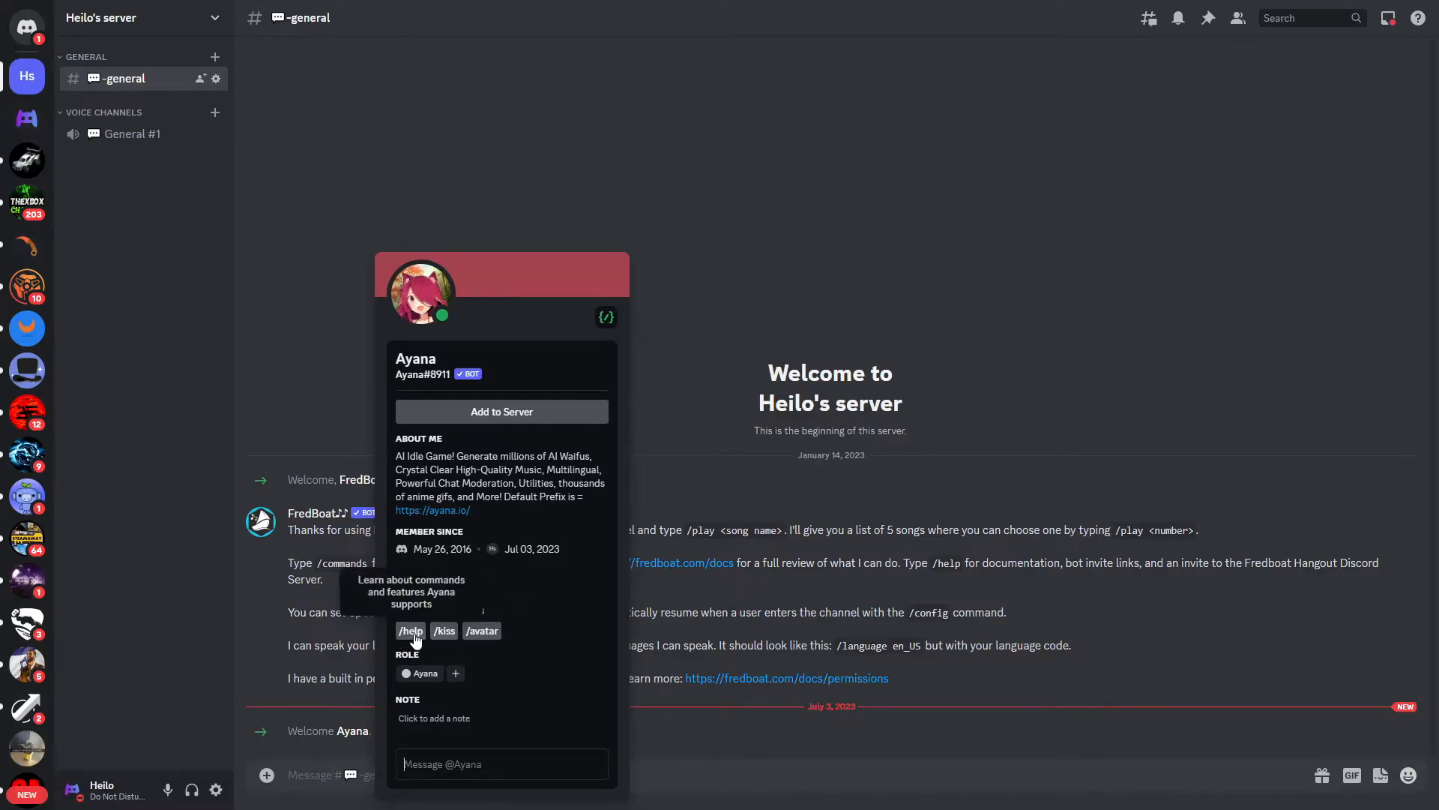
{"action": "left_click", "coordinate": [411, 632]}
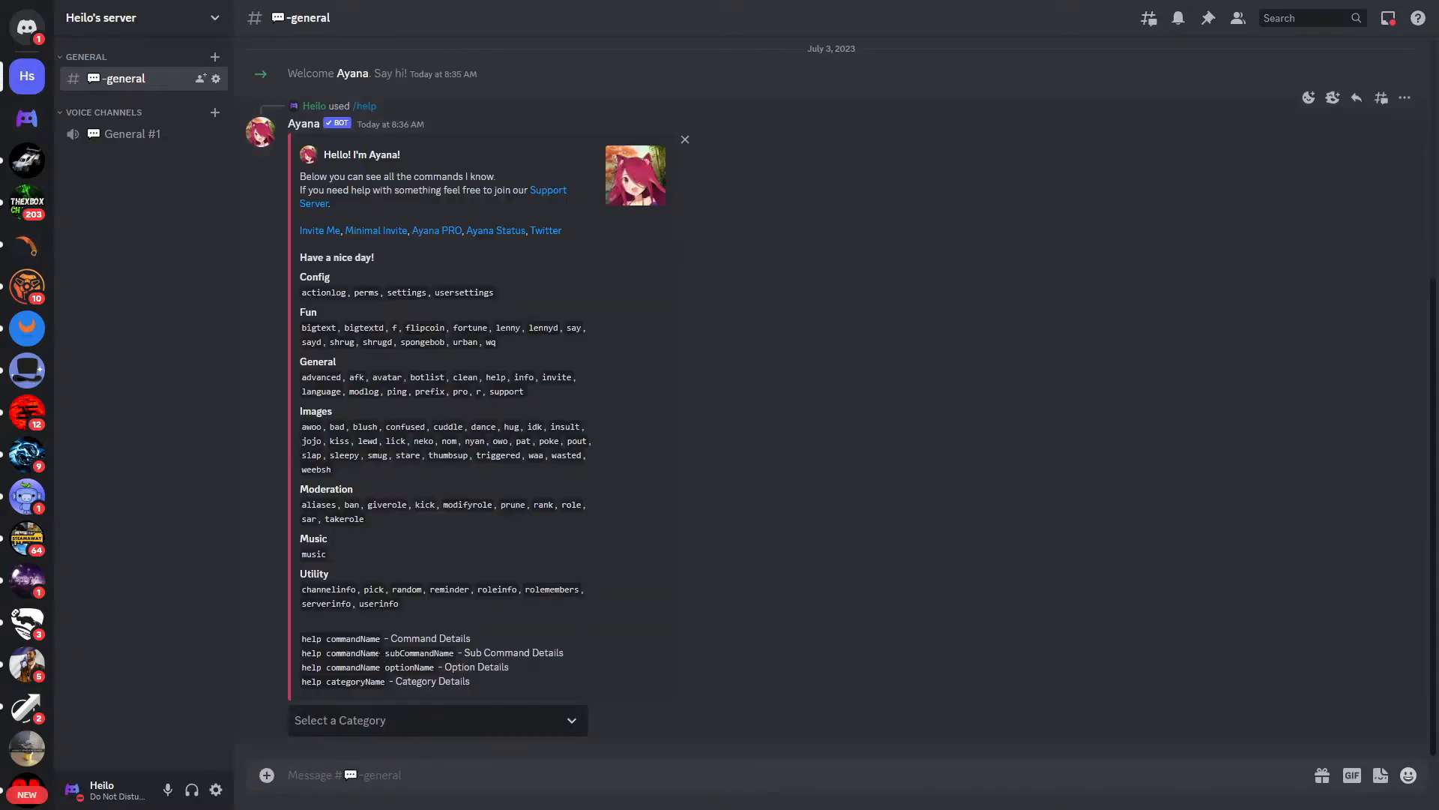
{"action": "mouse_move", "coordinate": [315, 202]}
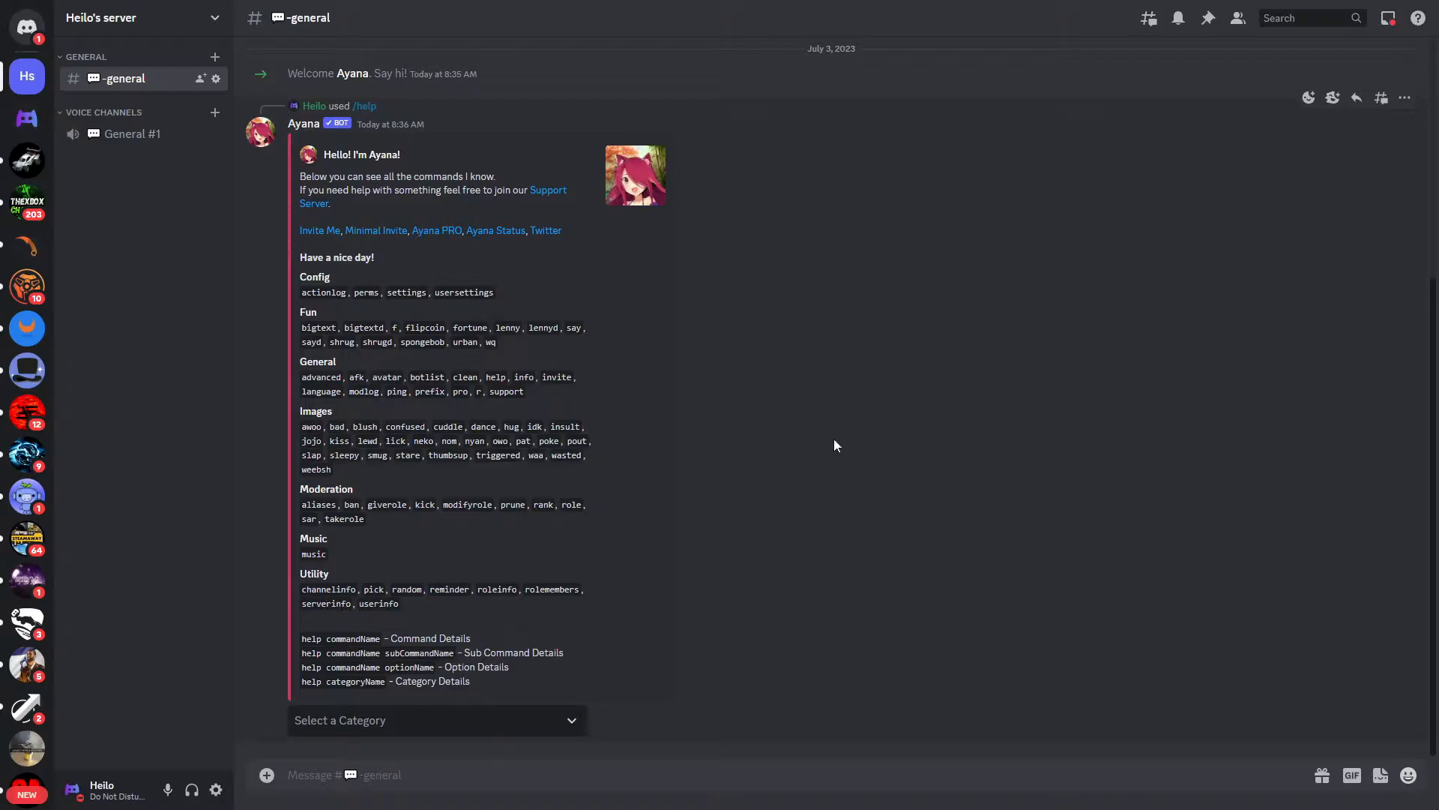
{"action": "mouse_move", "coordinate": [864, 436]}
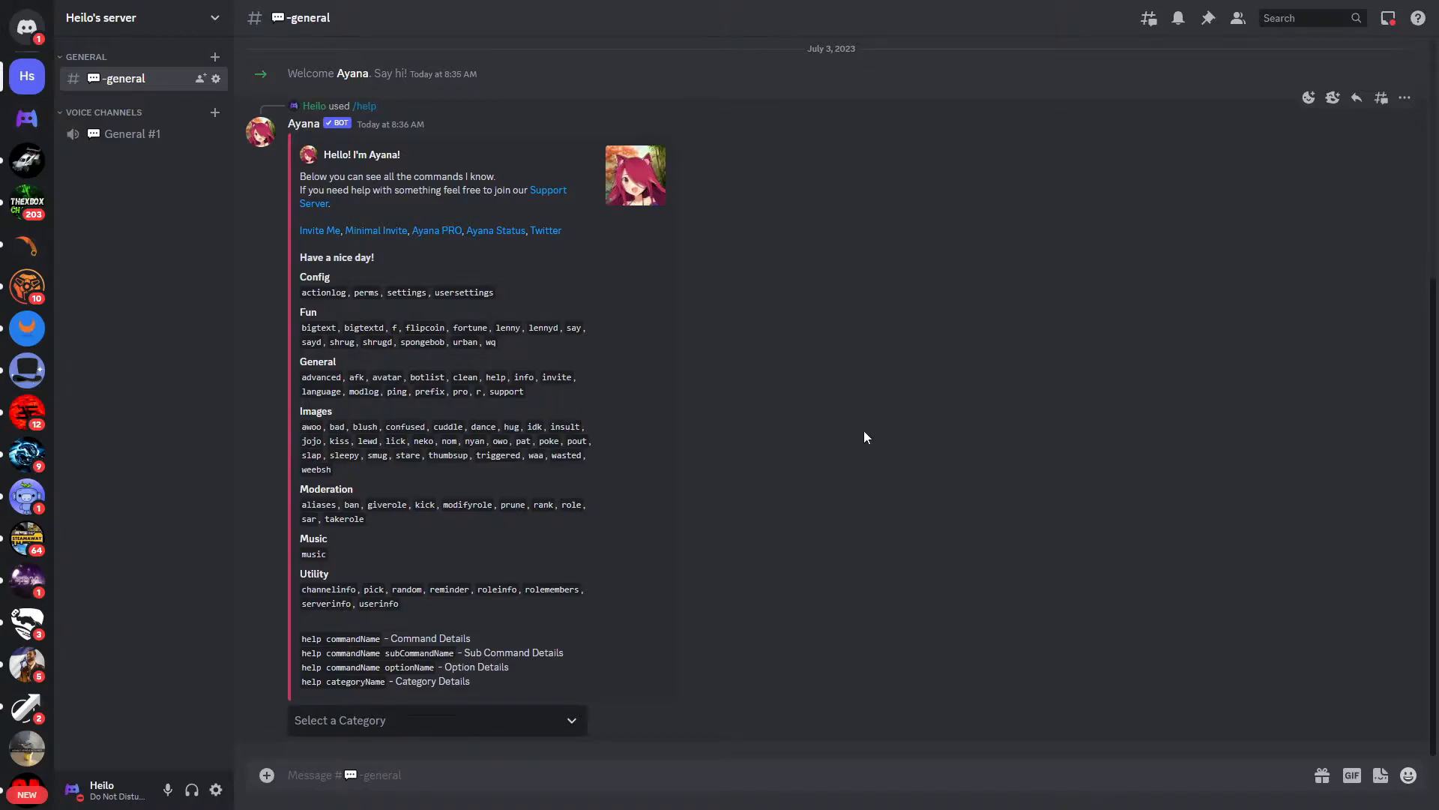
{"action": "mouse_move", "coordinate": [810, 491]}
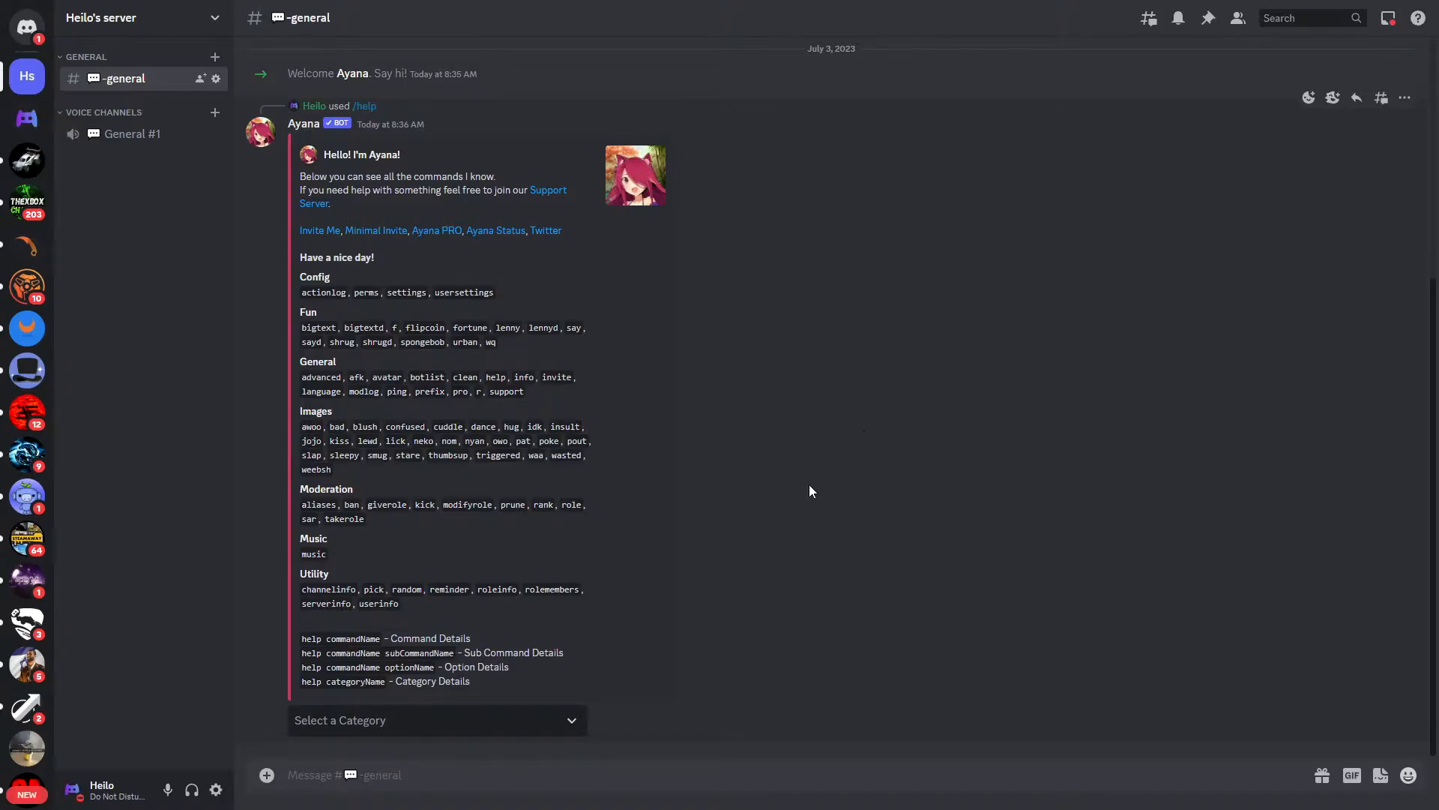
{"action": "mouse_move", "coordinate": [357, 731]}
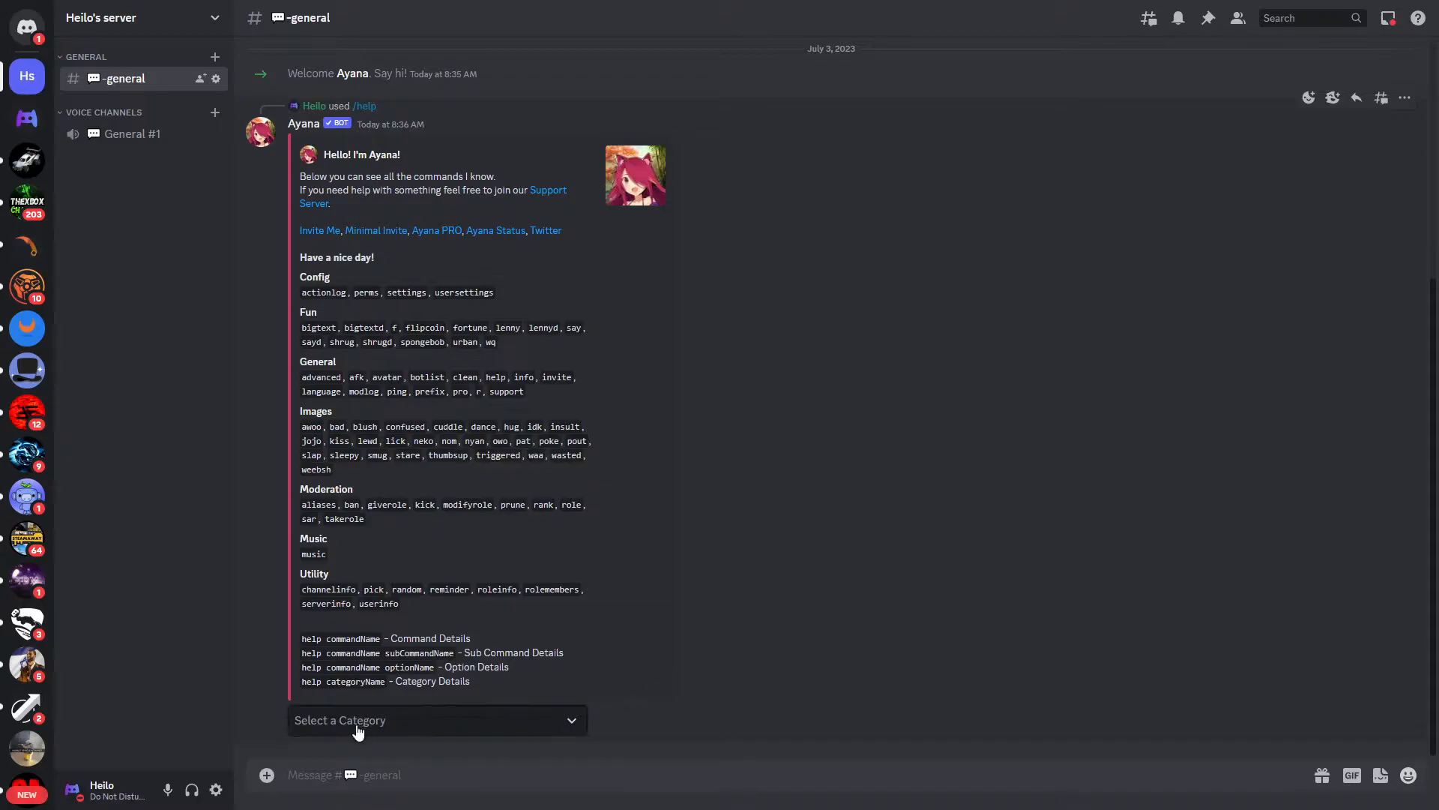
{"action": "left_click", "coordinate": [436, 720]}
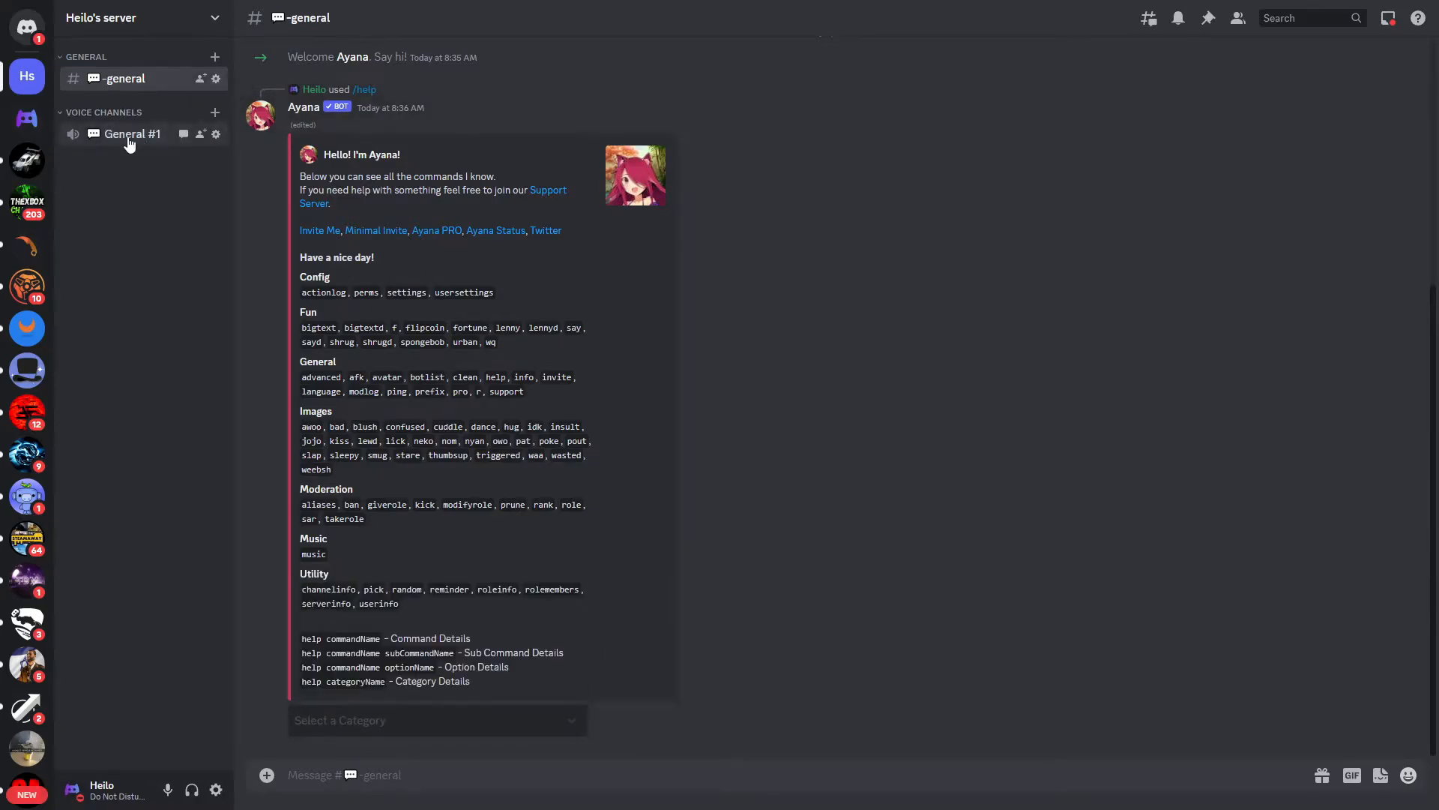
Join General #1 and send /music join with the voice option set to General #1
{"action": "left_click", "coordinate": [132, 133]}
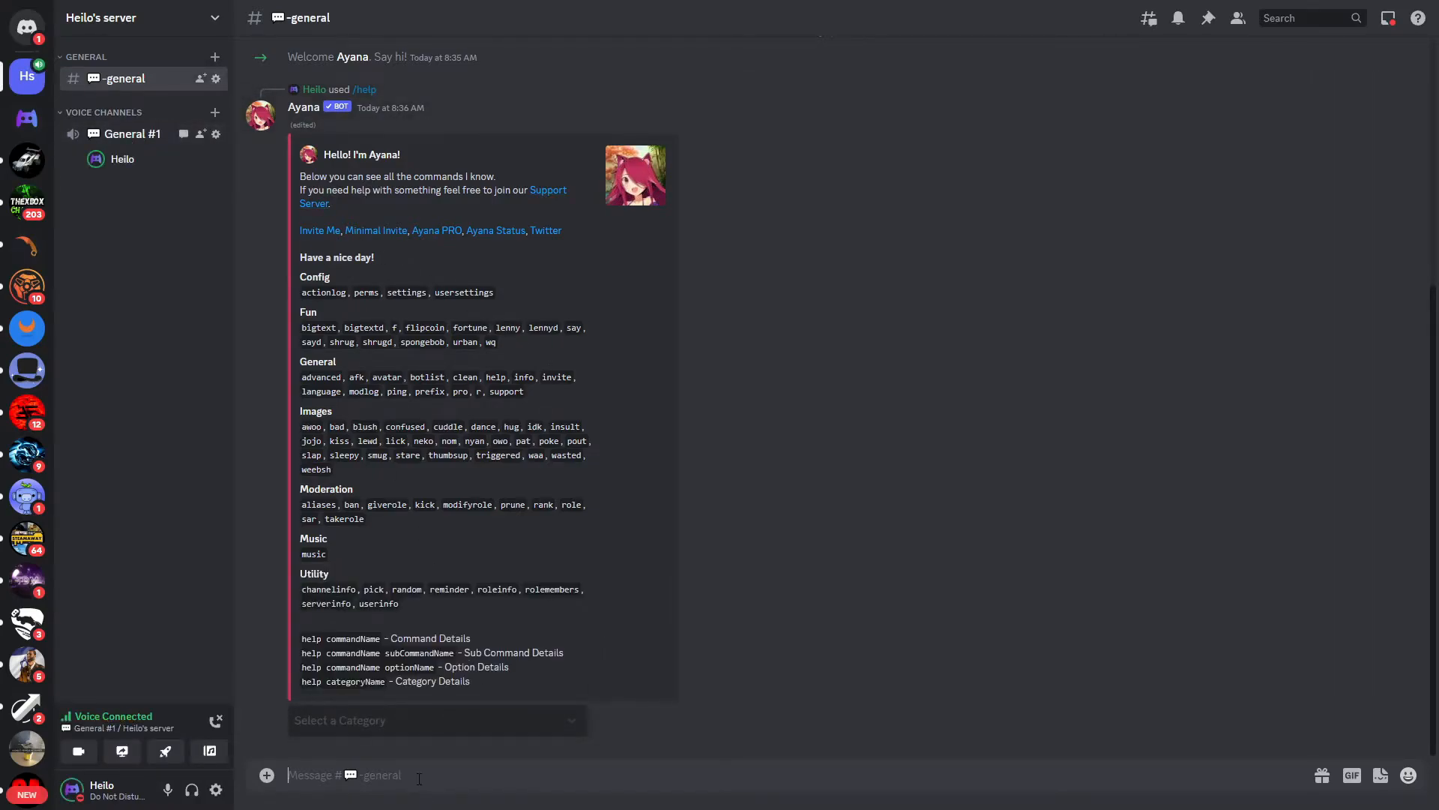
{"action": "type", "text": "/music"}
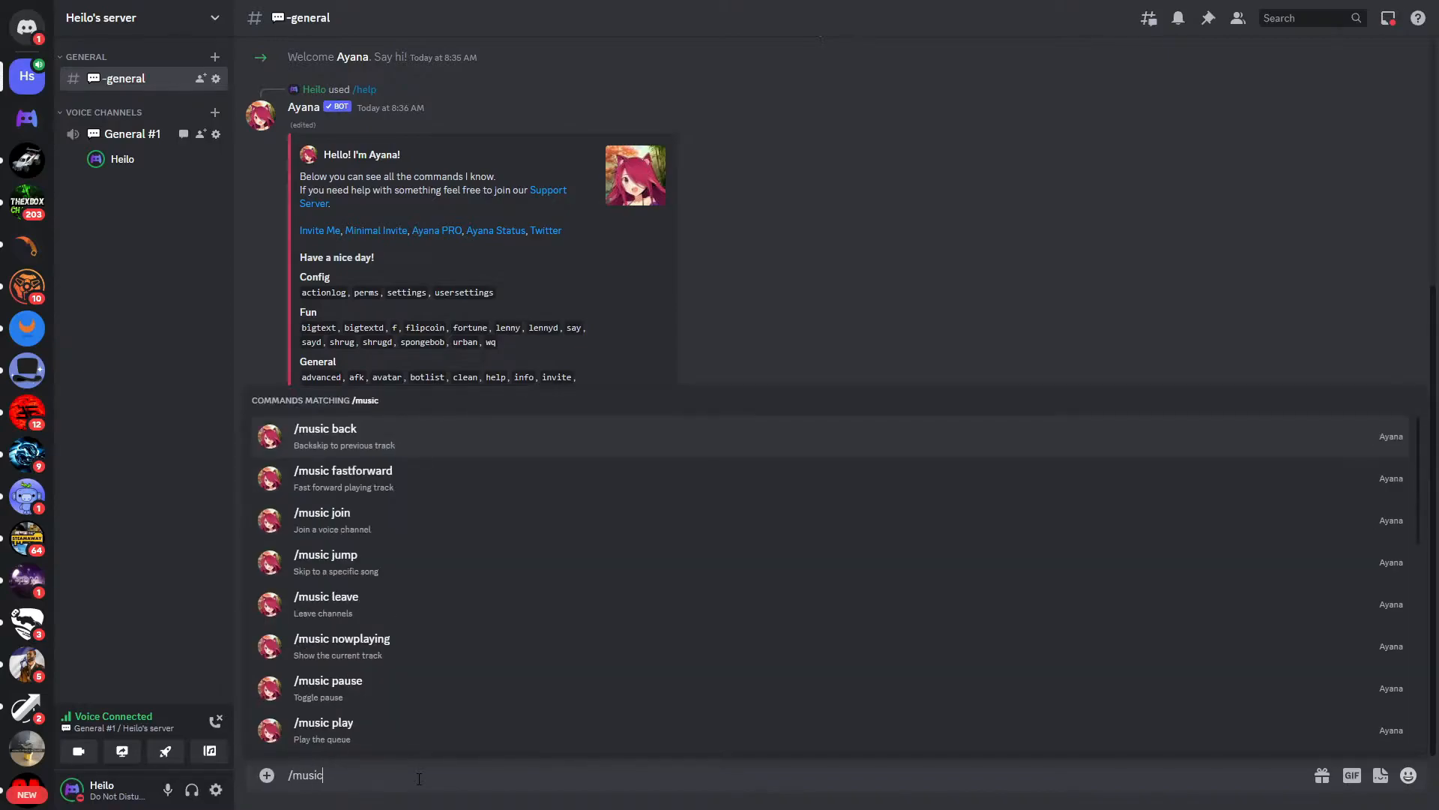
{"action": "scroll", "scroll_direction": "down", "scroll_amount": 3}
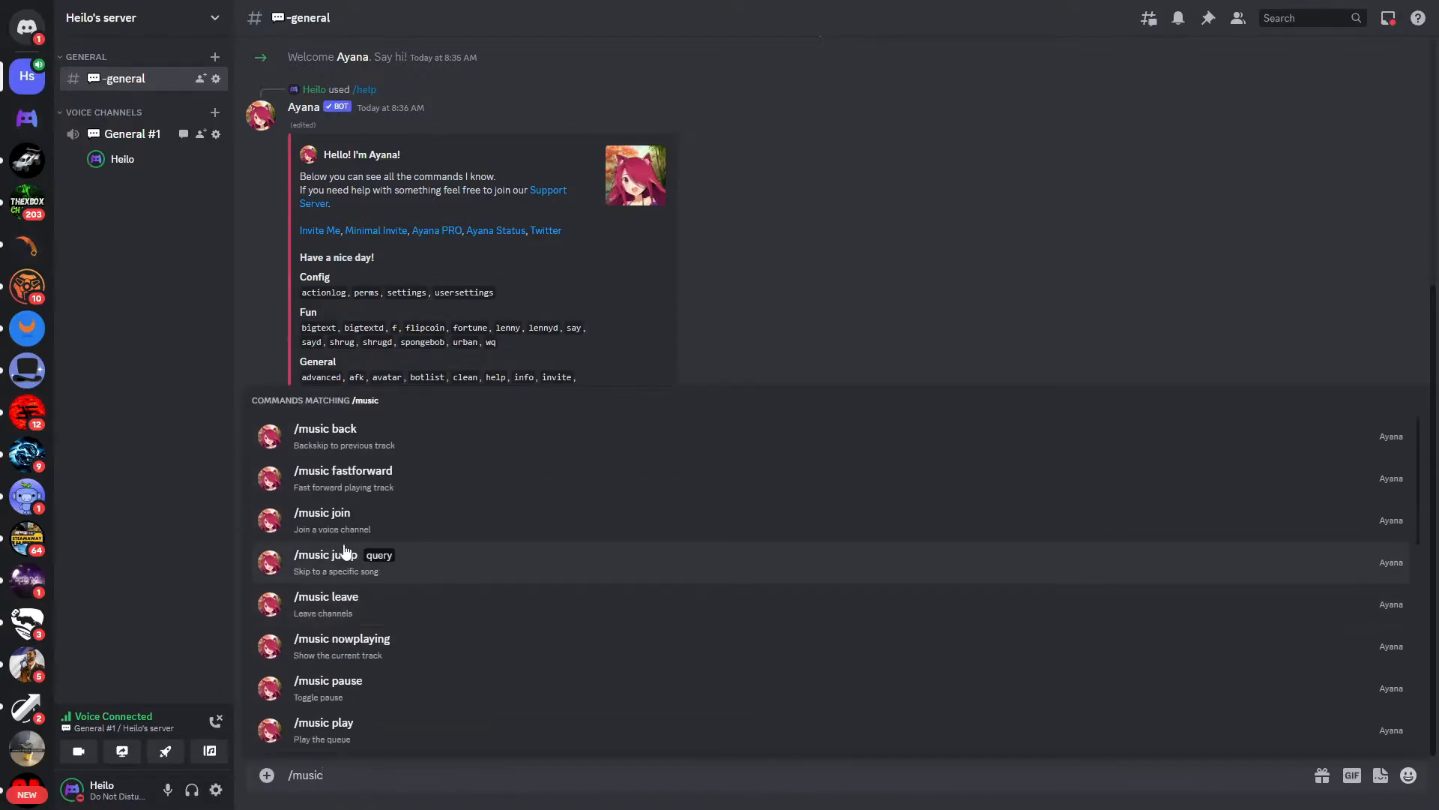
{"action": "left_click", "coordinate": [322, 513]}
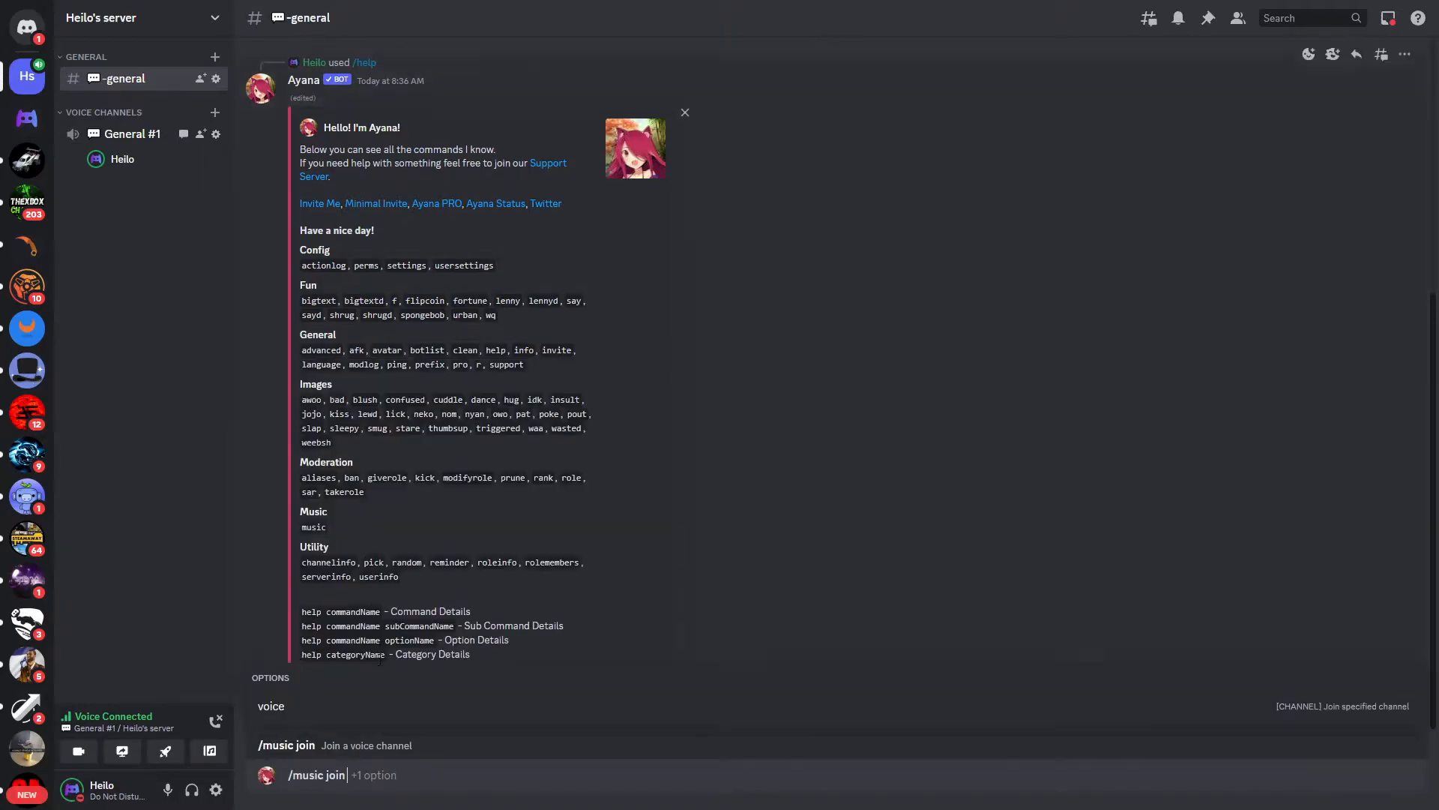
{"action": "type", "text": "voice"}
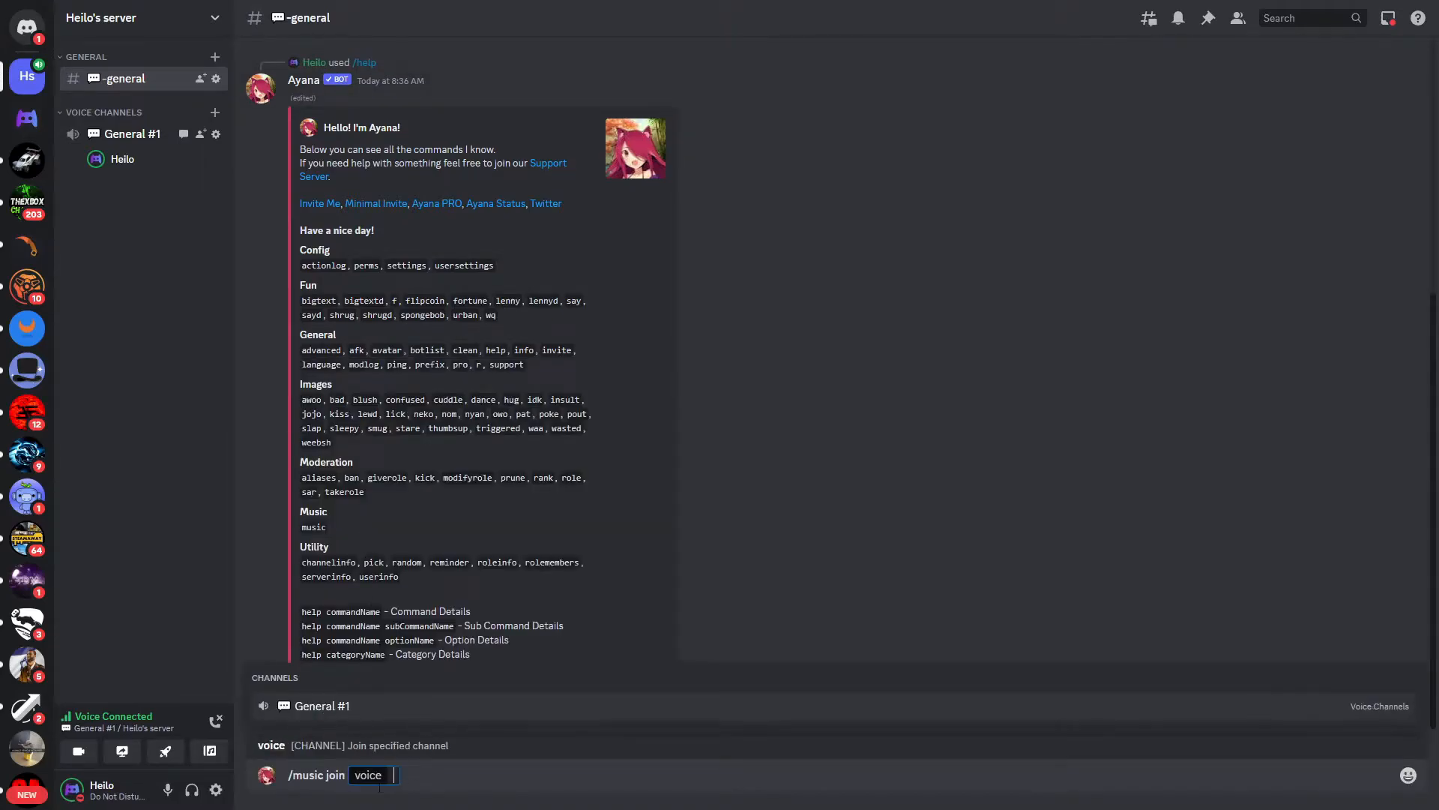
{"action": "type", "text": "#1"}
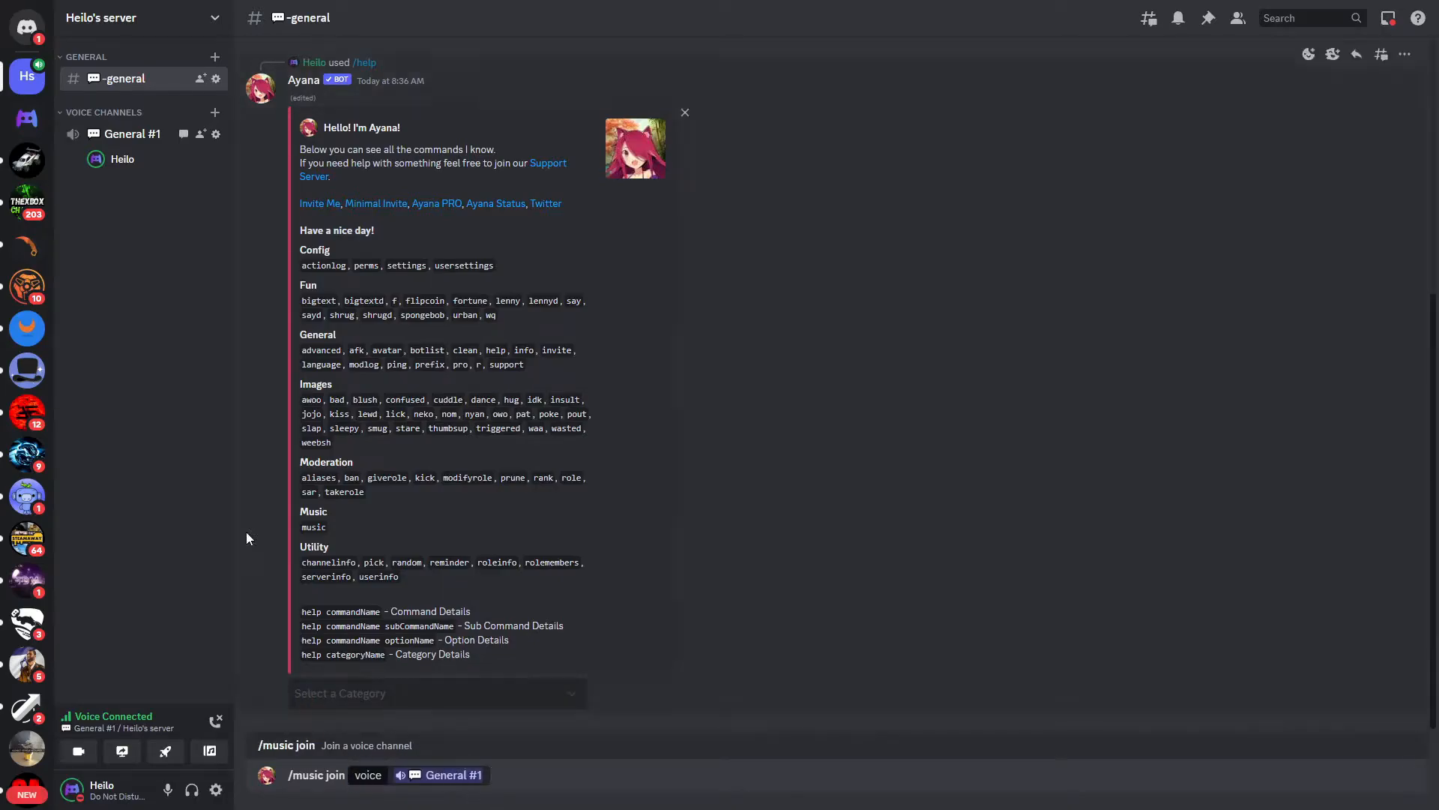
{"action": "mouse_move", "coordinate": [486, 728]}
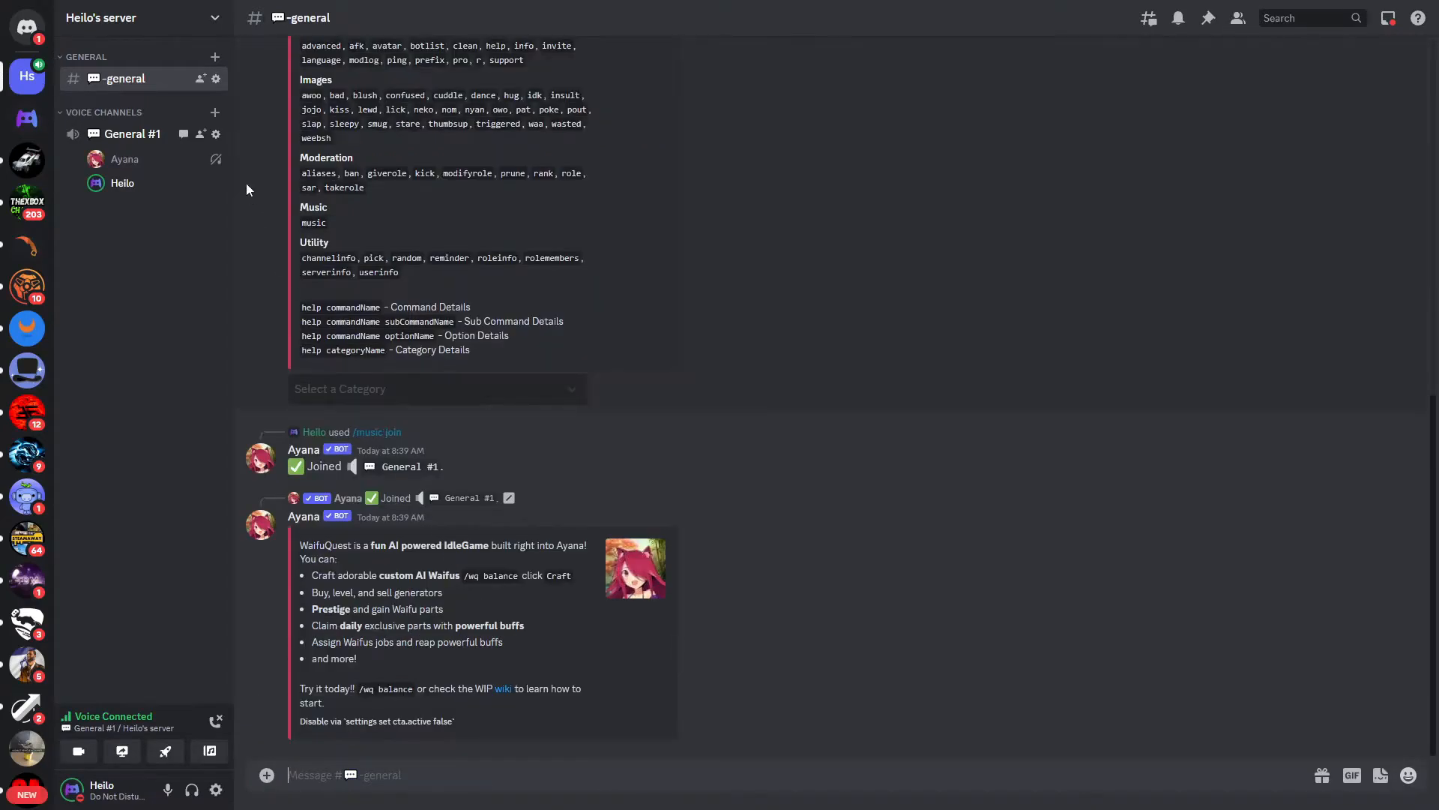
{"action": "left_click", "coordinate": [124, 159]}
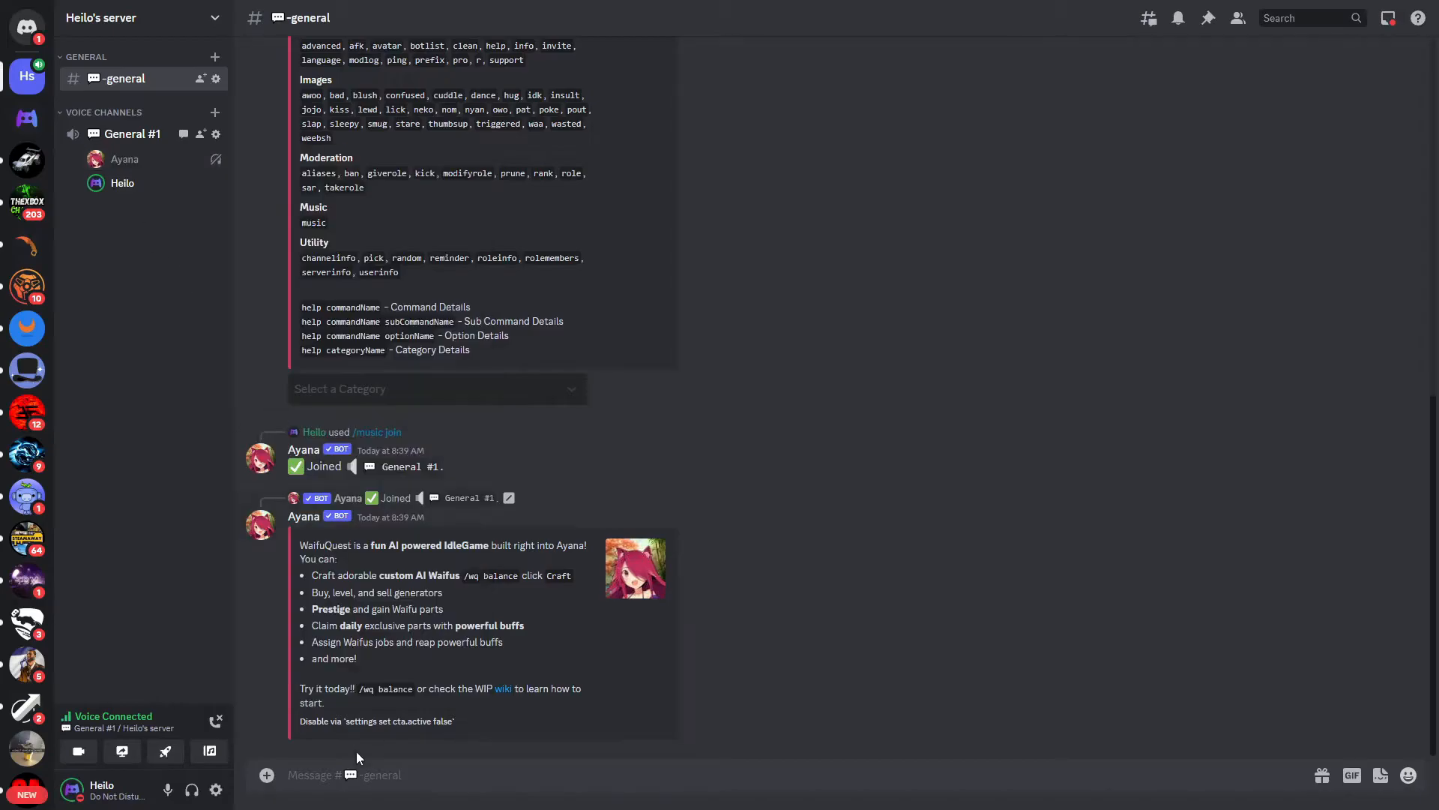
Send /music play with a search query and pick Dorian Marko's Cornfield Chase (Interstellar)
{"action": "type", "text": "/music play"}
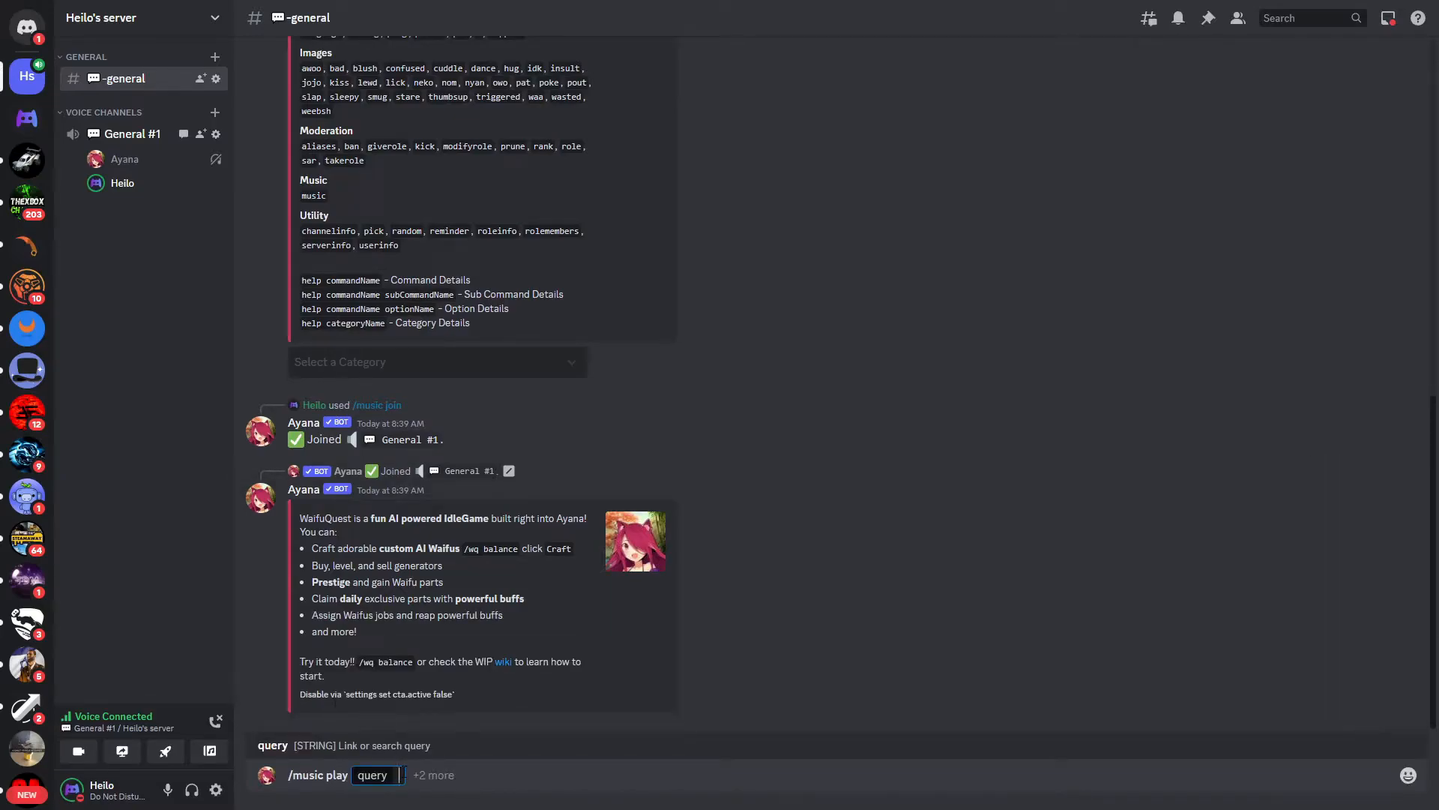
{"action": "type", "text": "sp"}
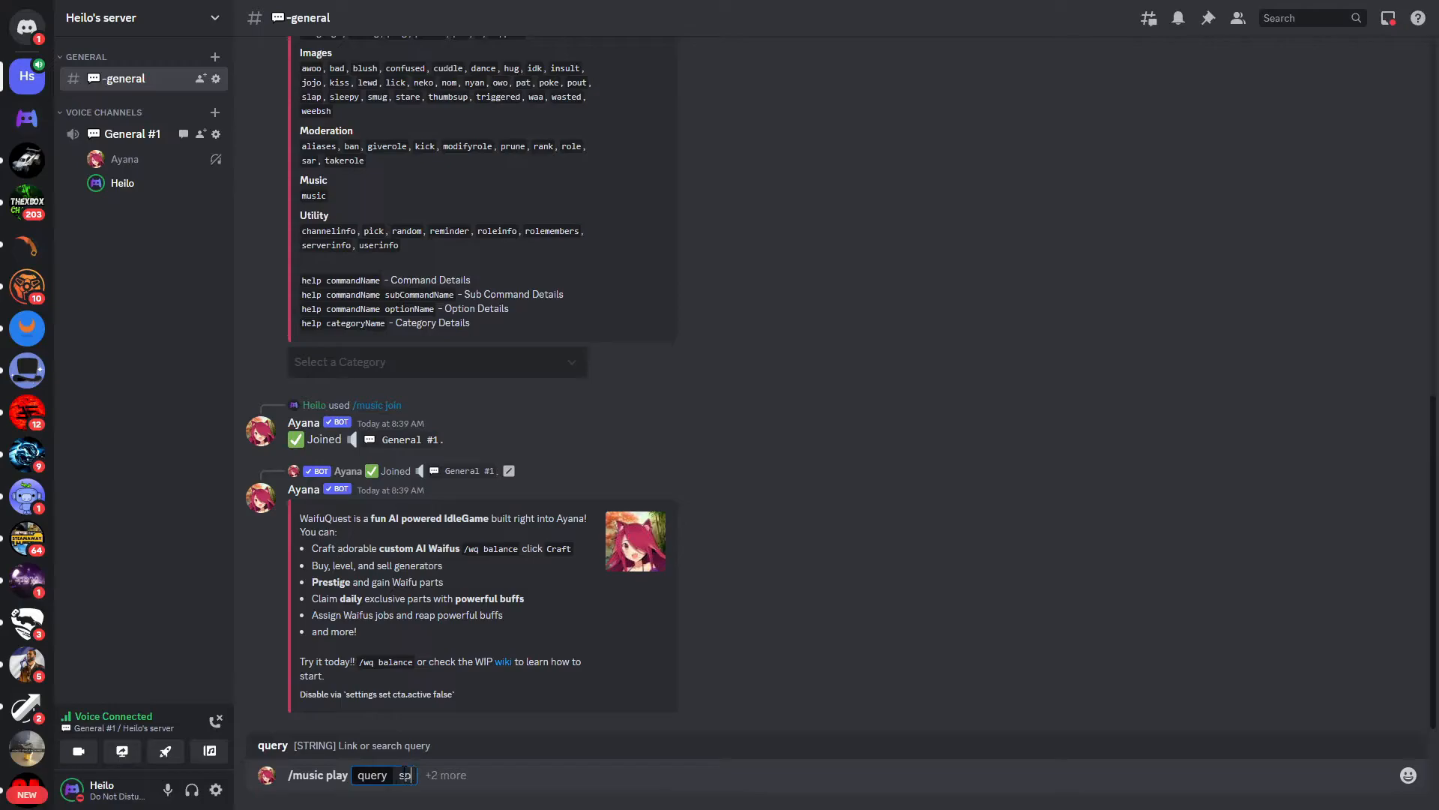
{"action": "type", "text": "spngebob chas"}
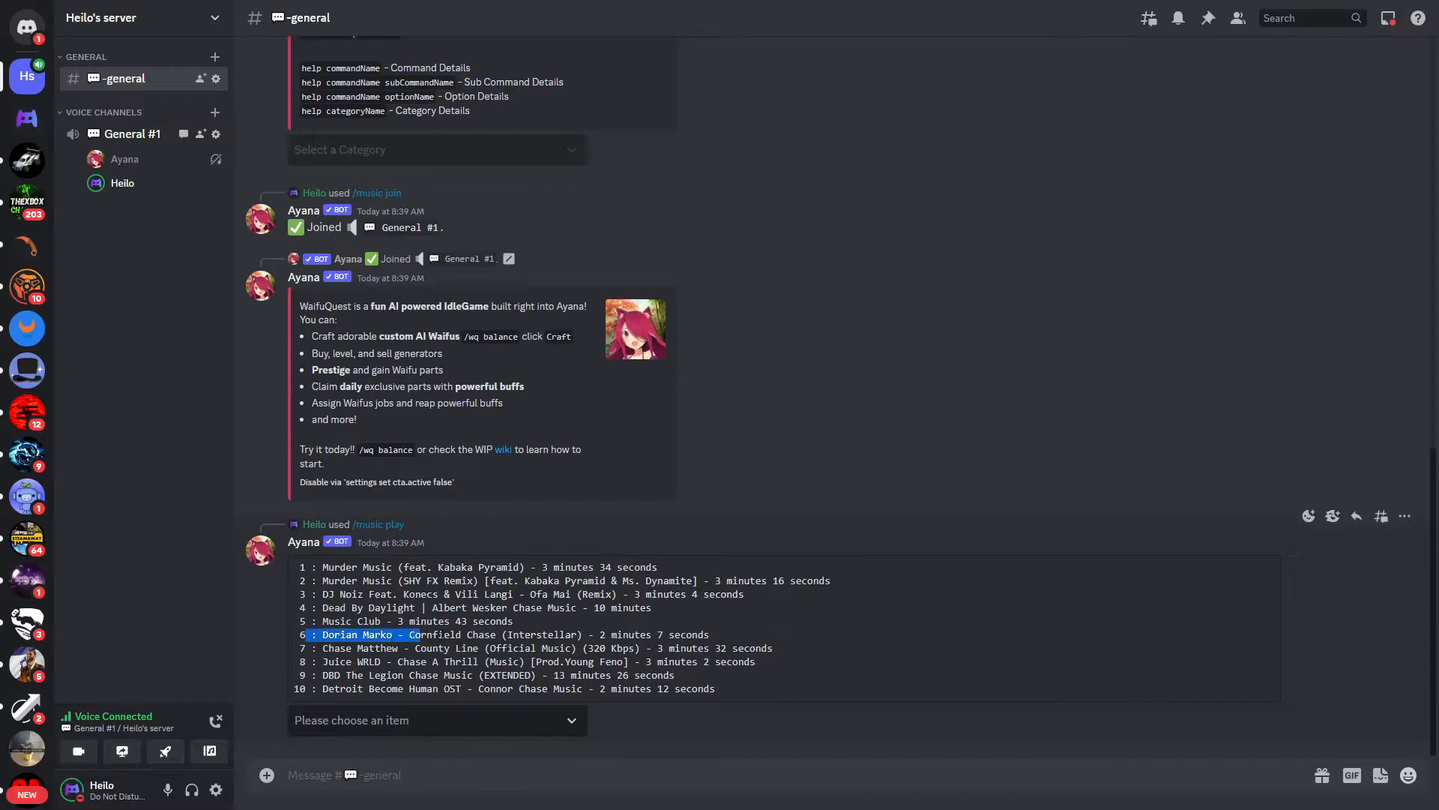
{"action": "left_click", "coordinate": [436, 720]}
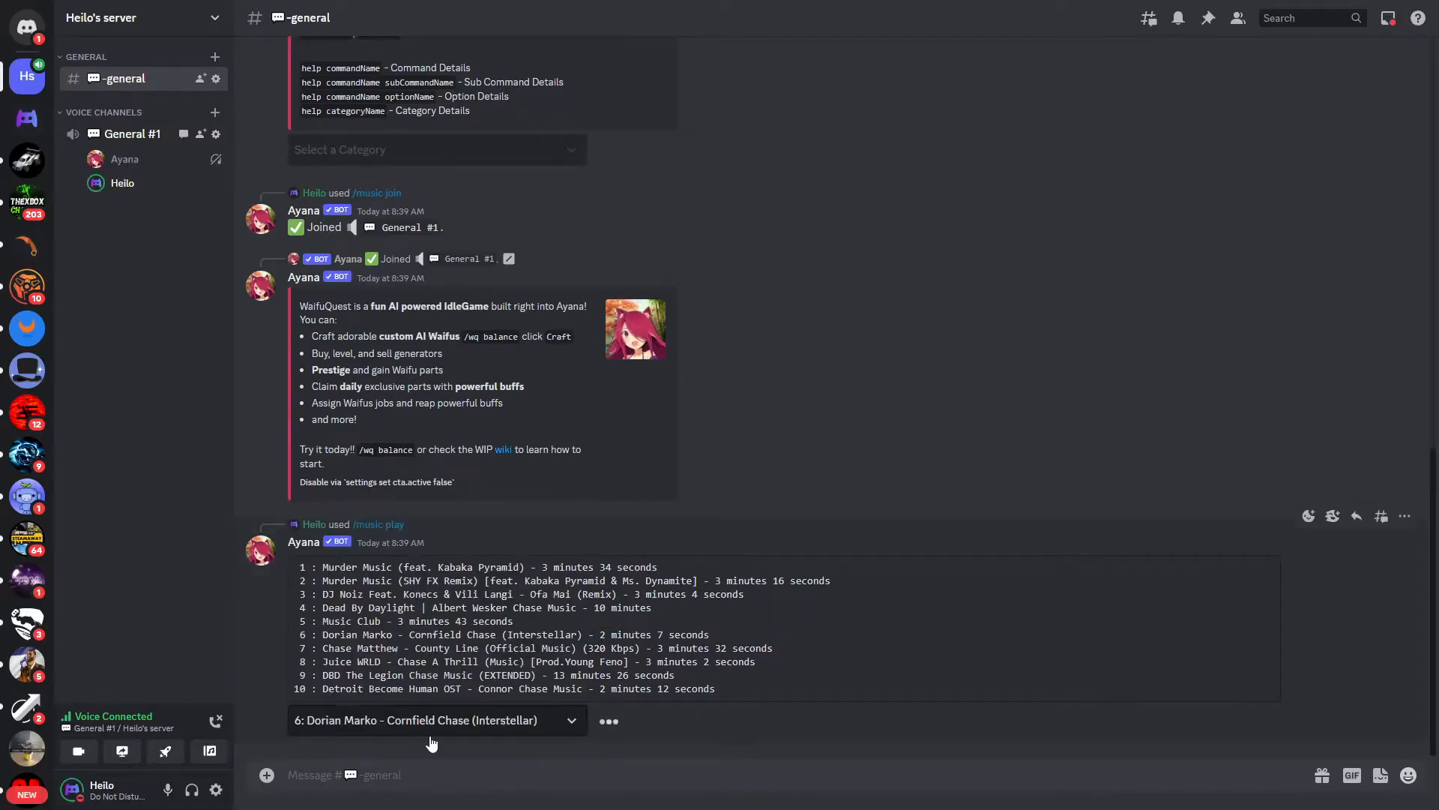
{"action": "left_click", "coordinate": [432, 719]}
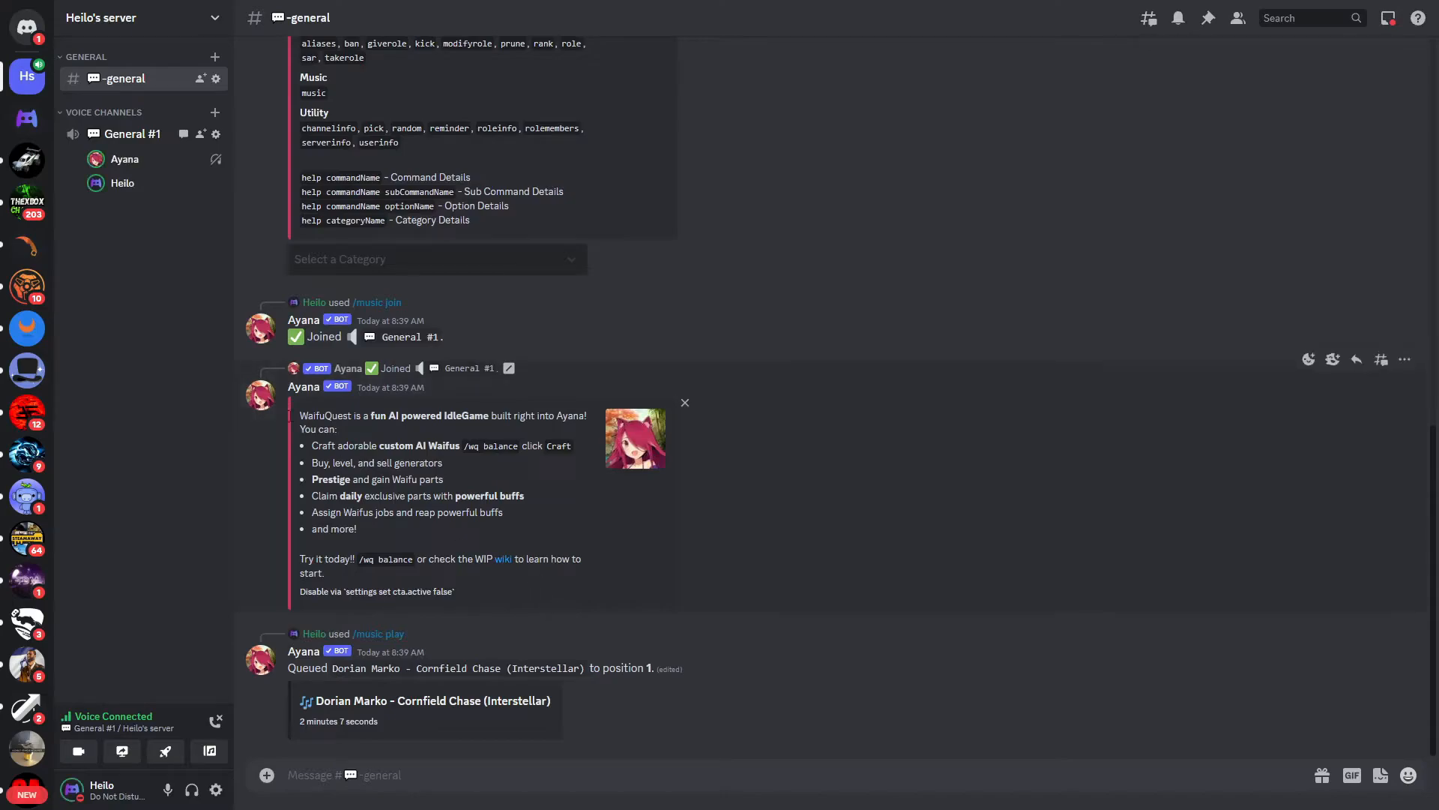
{"action": "mouse_move", "coordinate": [142, 159]}
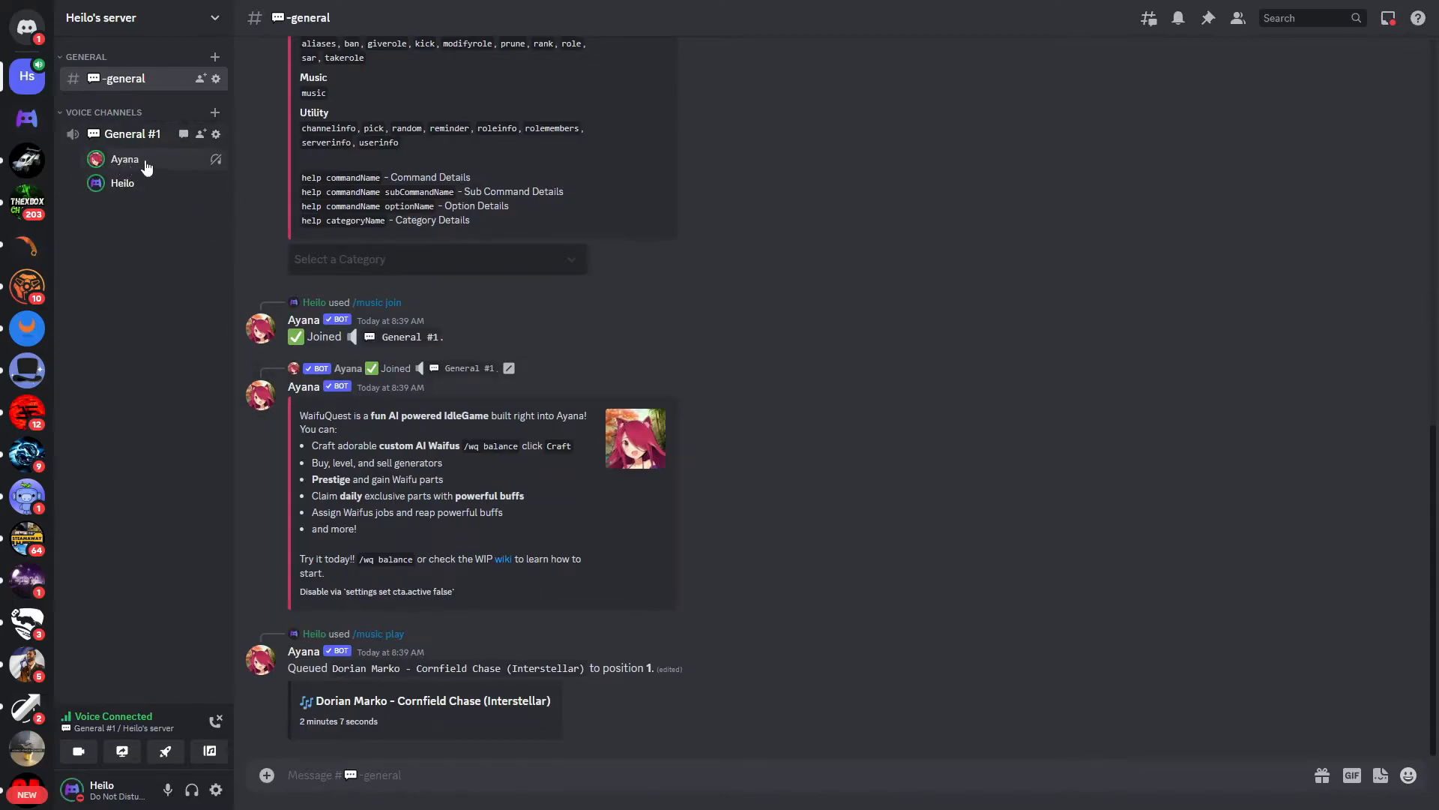
Start a /music command to bring up Ayana's music command suggestions for pausing
{"action": "type", "text": "/"}
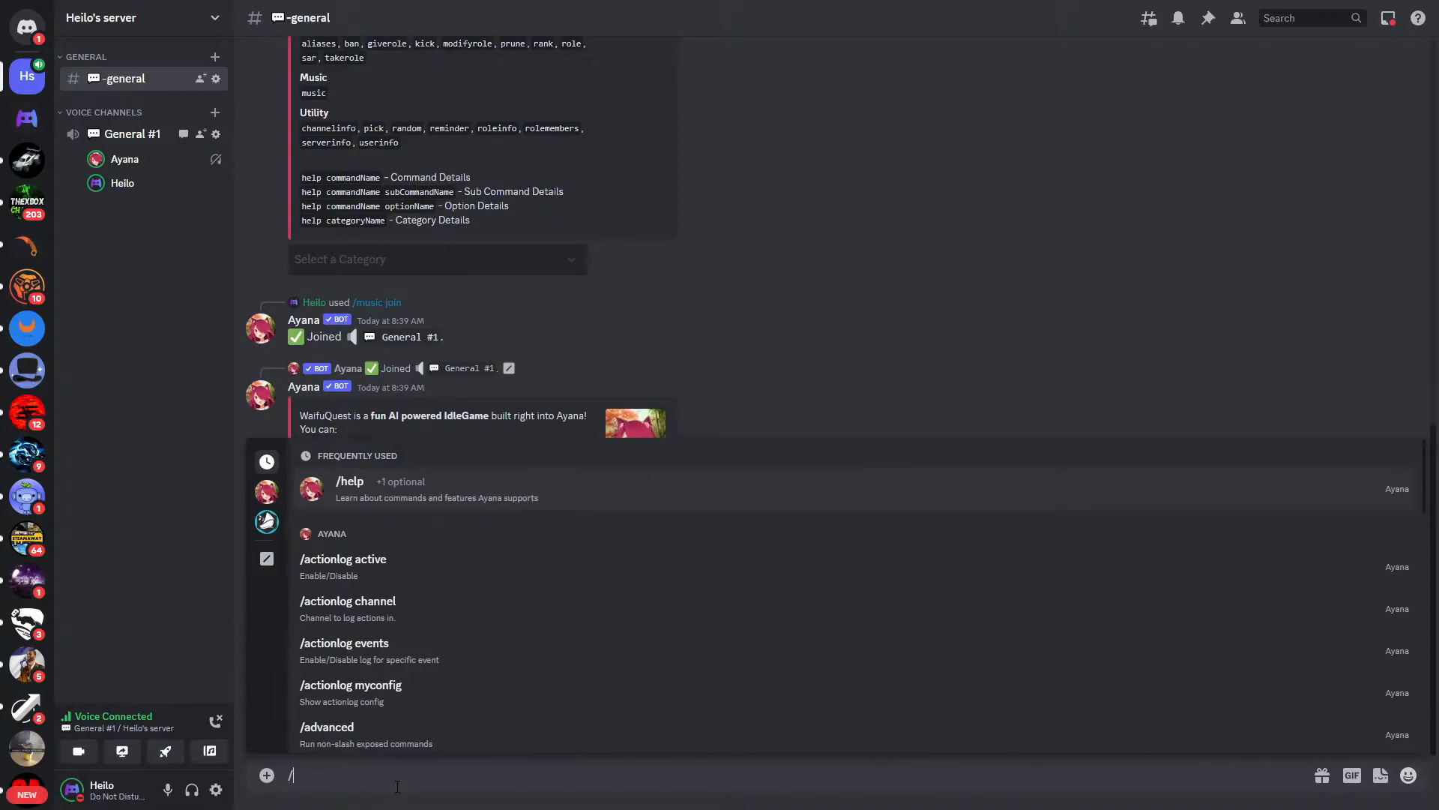
{"action": "type", "text": "music"}
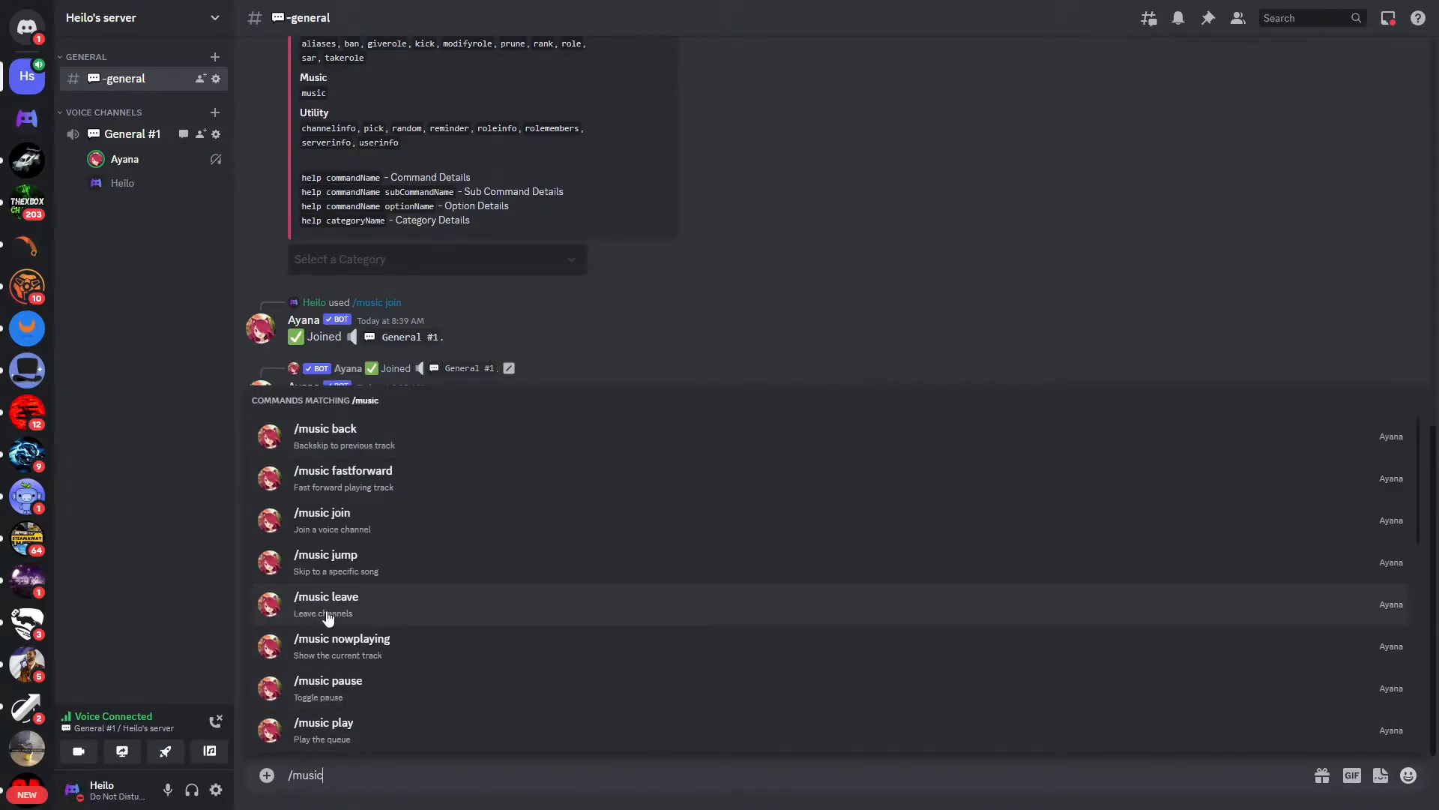
{"action": "mouse_move", "coordinate": [362, 548]}
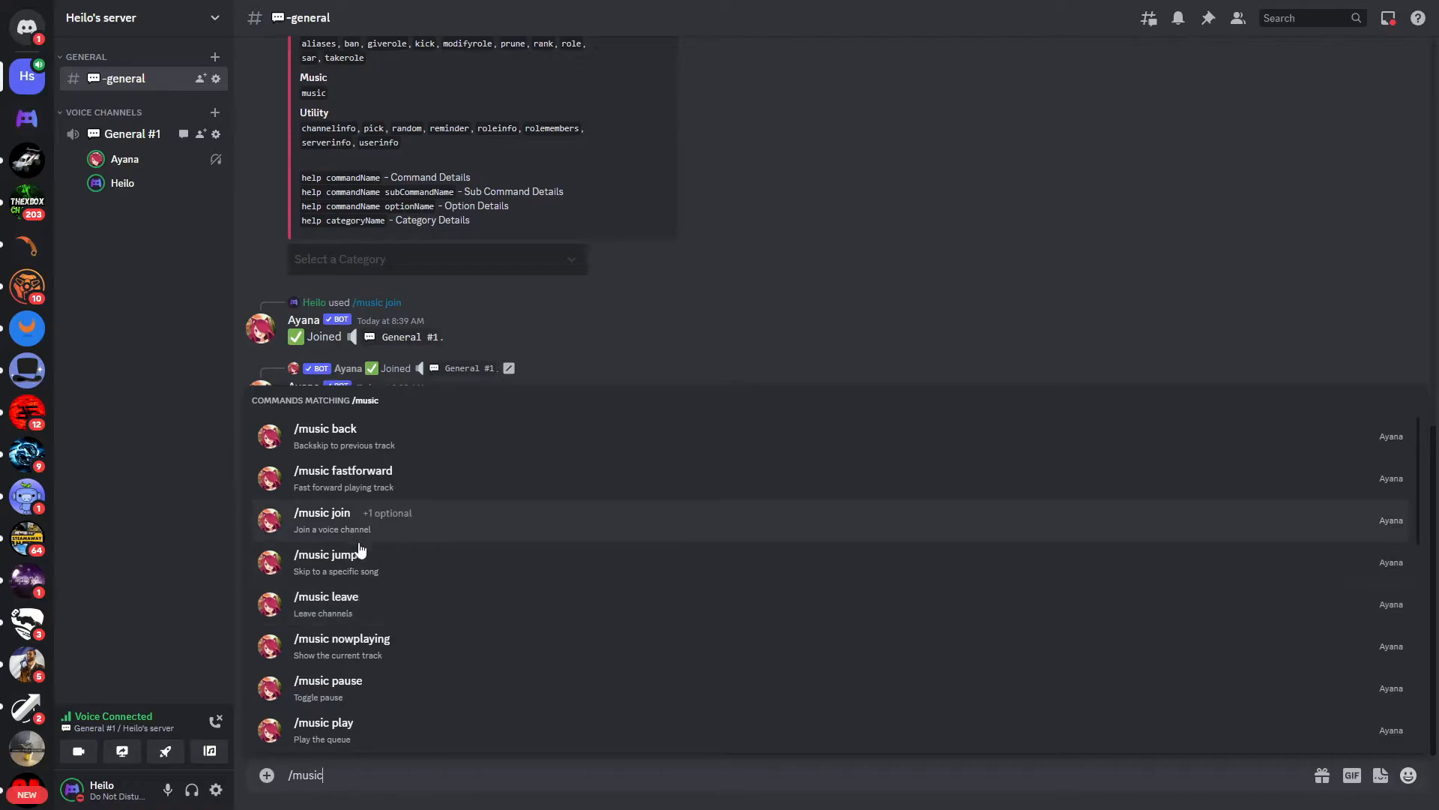
{"action": "mouse_move", "coordinate": [360, 559]}
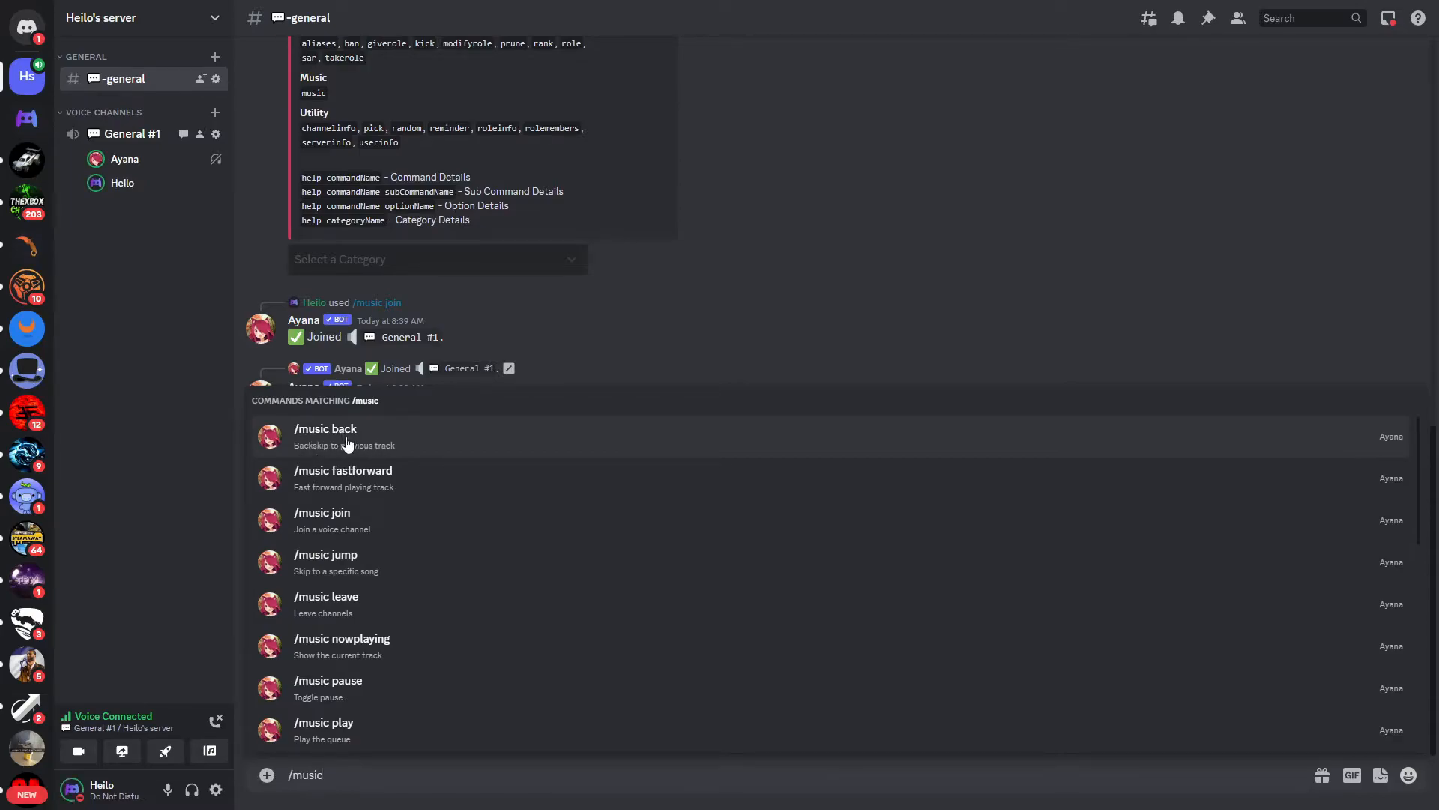
{"action": "mouse_move", "coordinate": [385, 501]}
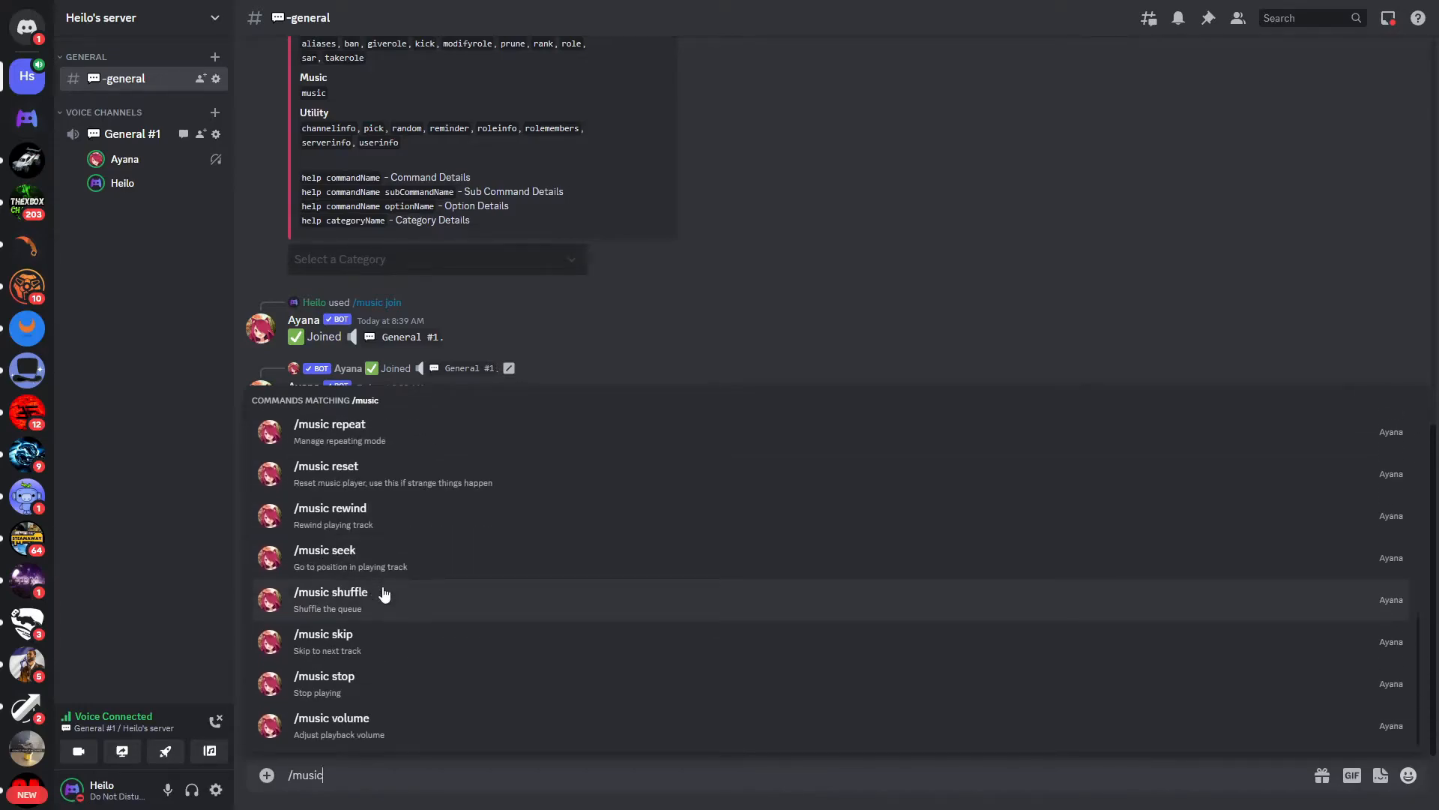
{"action": "mouse_move", "coordinate": [402, 690]}
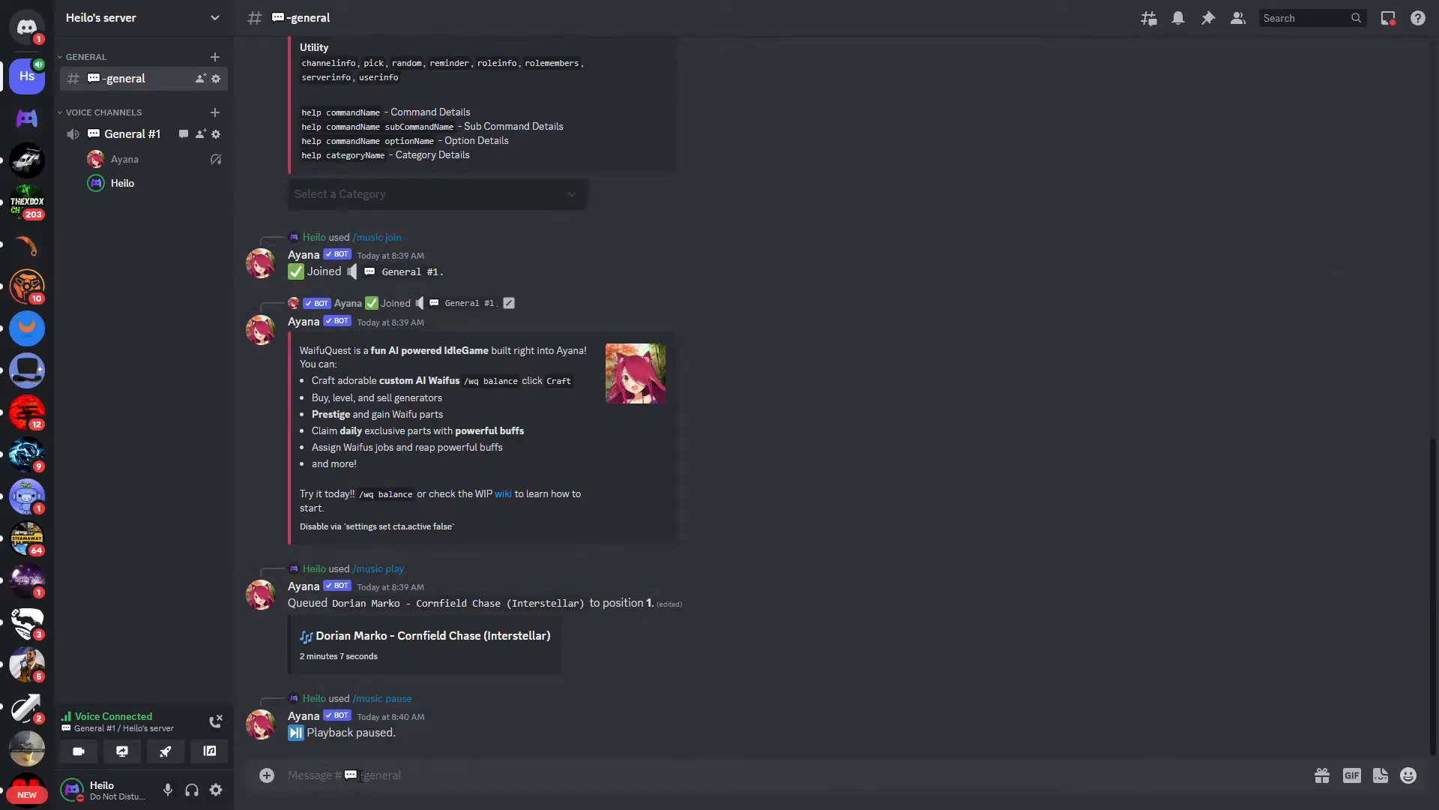
Start another /music command to reach Ayana's stop option
{"action": "type", "text": "/msuci"}
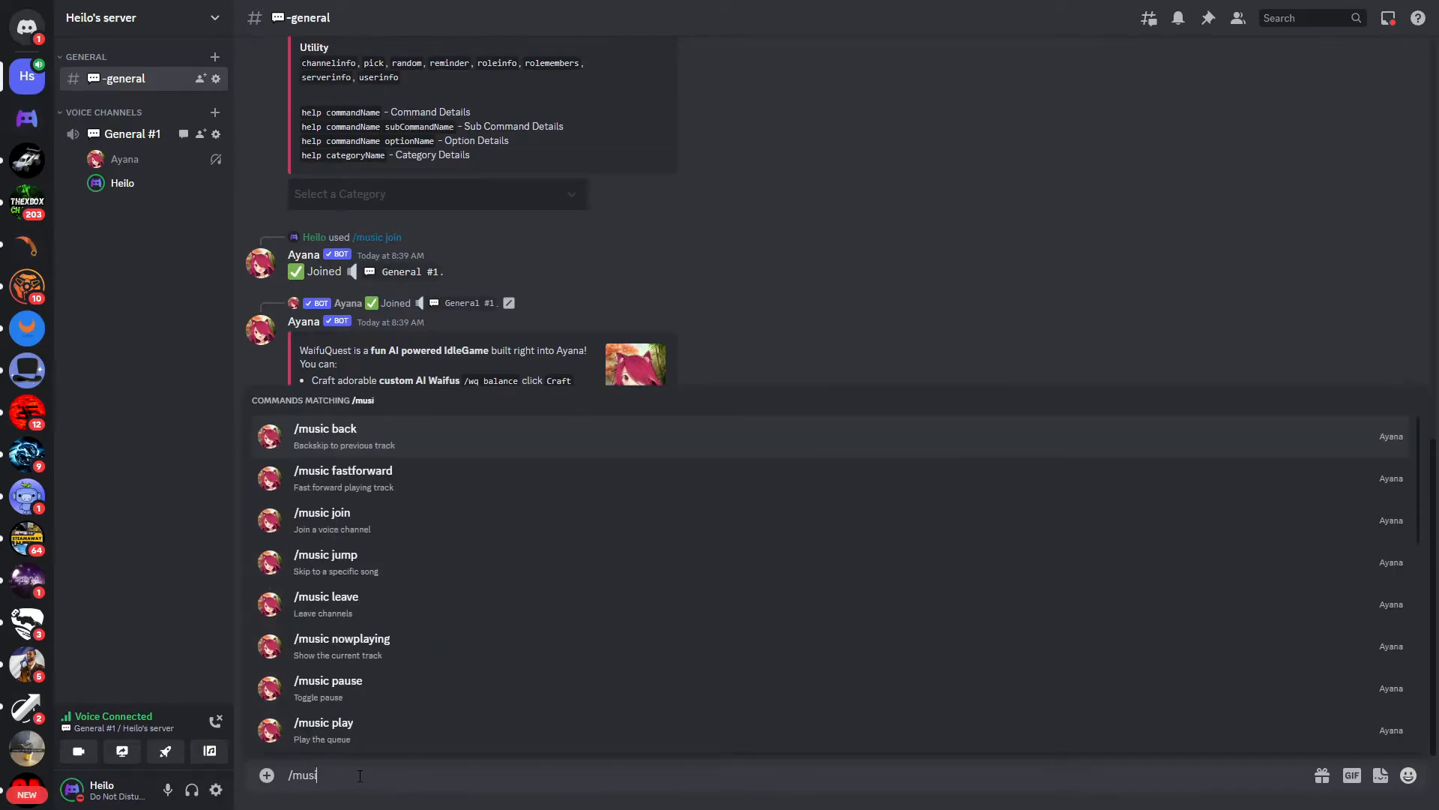
{"action": "type", "text": "c"}
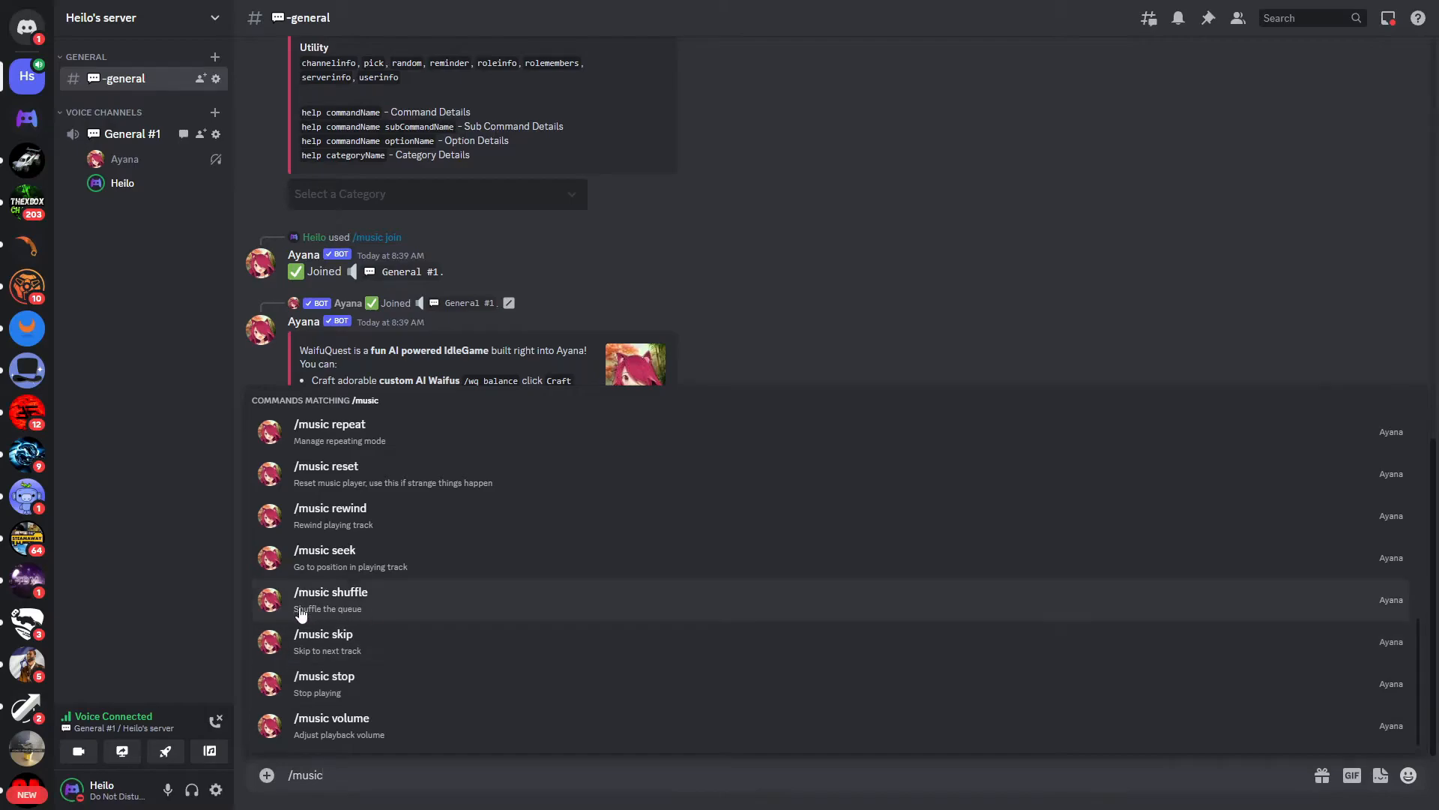
{"action": "mouse_move", "coordinate": [330, 514]}
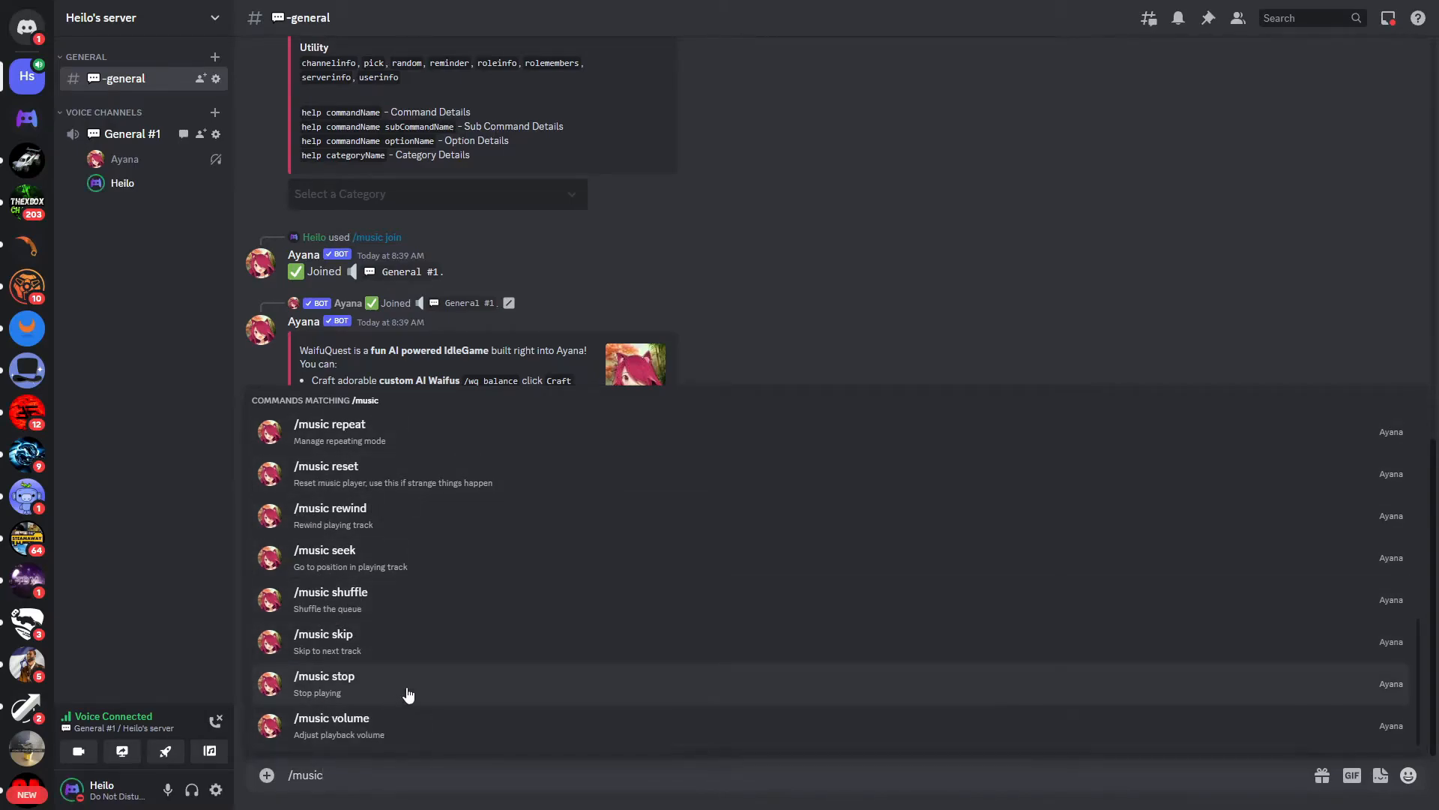
{"action": "mouse_move", "coordinate": [344, 730]}
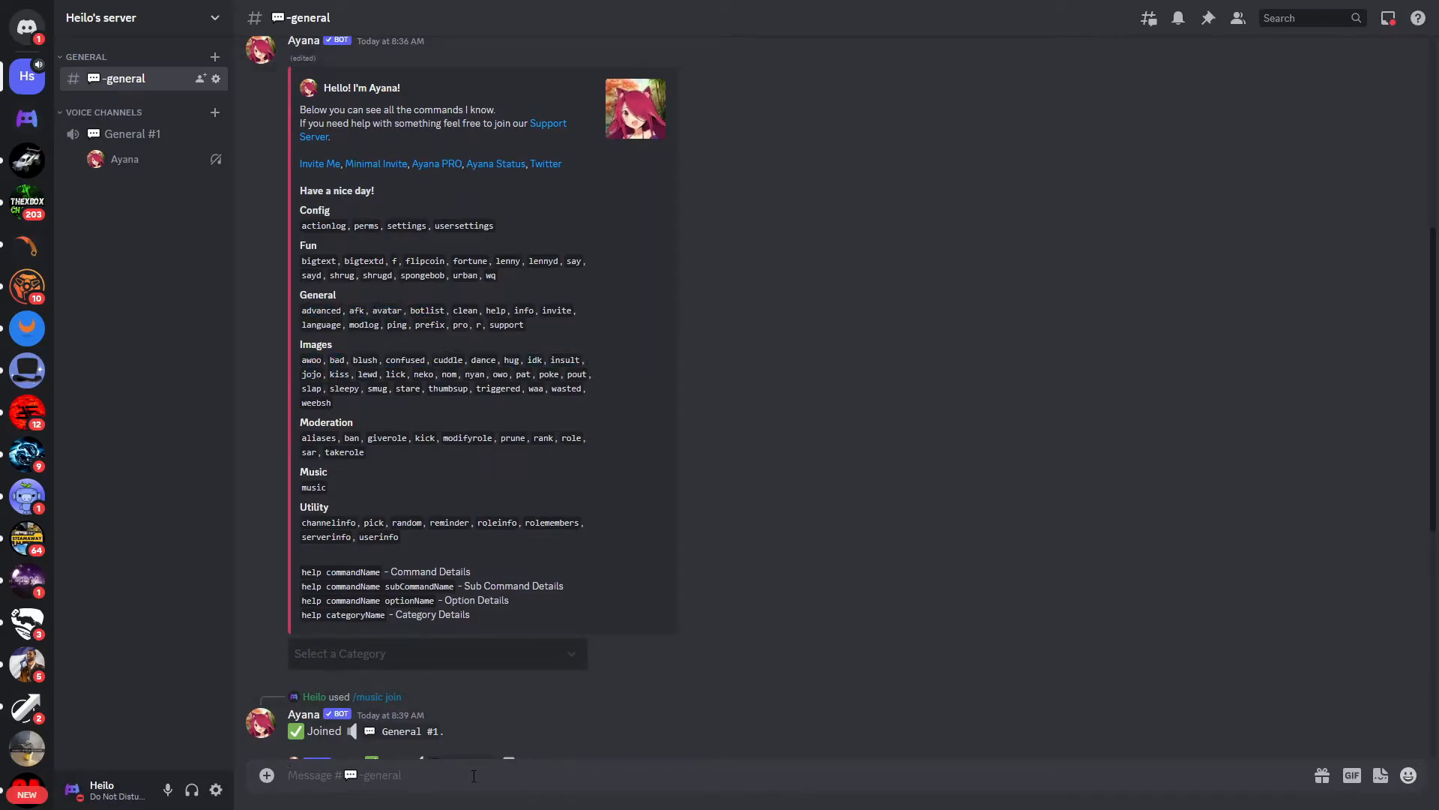
Have Ayana post a /blush GIF, then enter the /hug command
{"action": "type", "text": "/blush"}
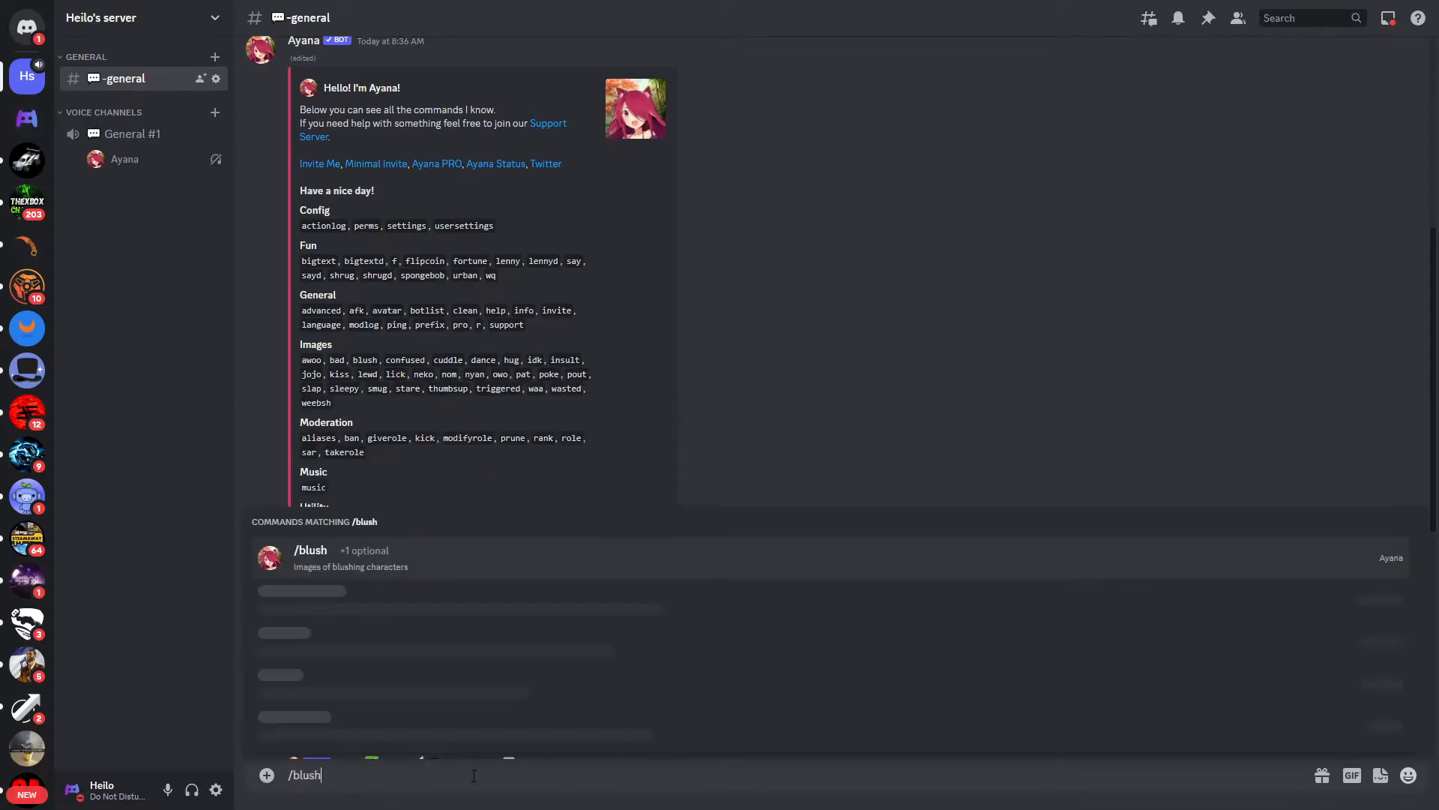
{"action": "key", "text": "Enter"}
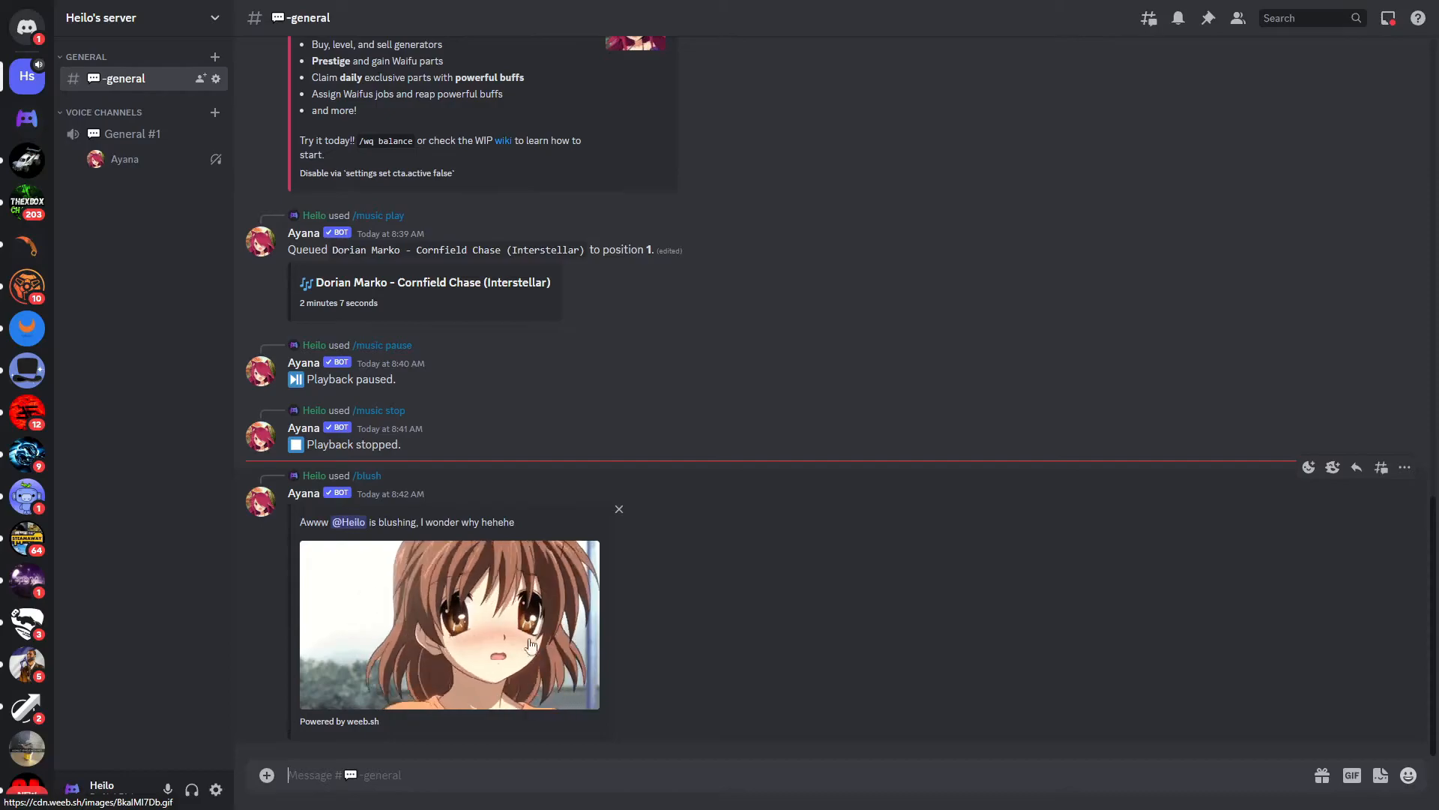
{"action": "type", "text": "/bl"}
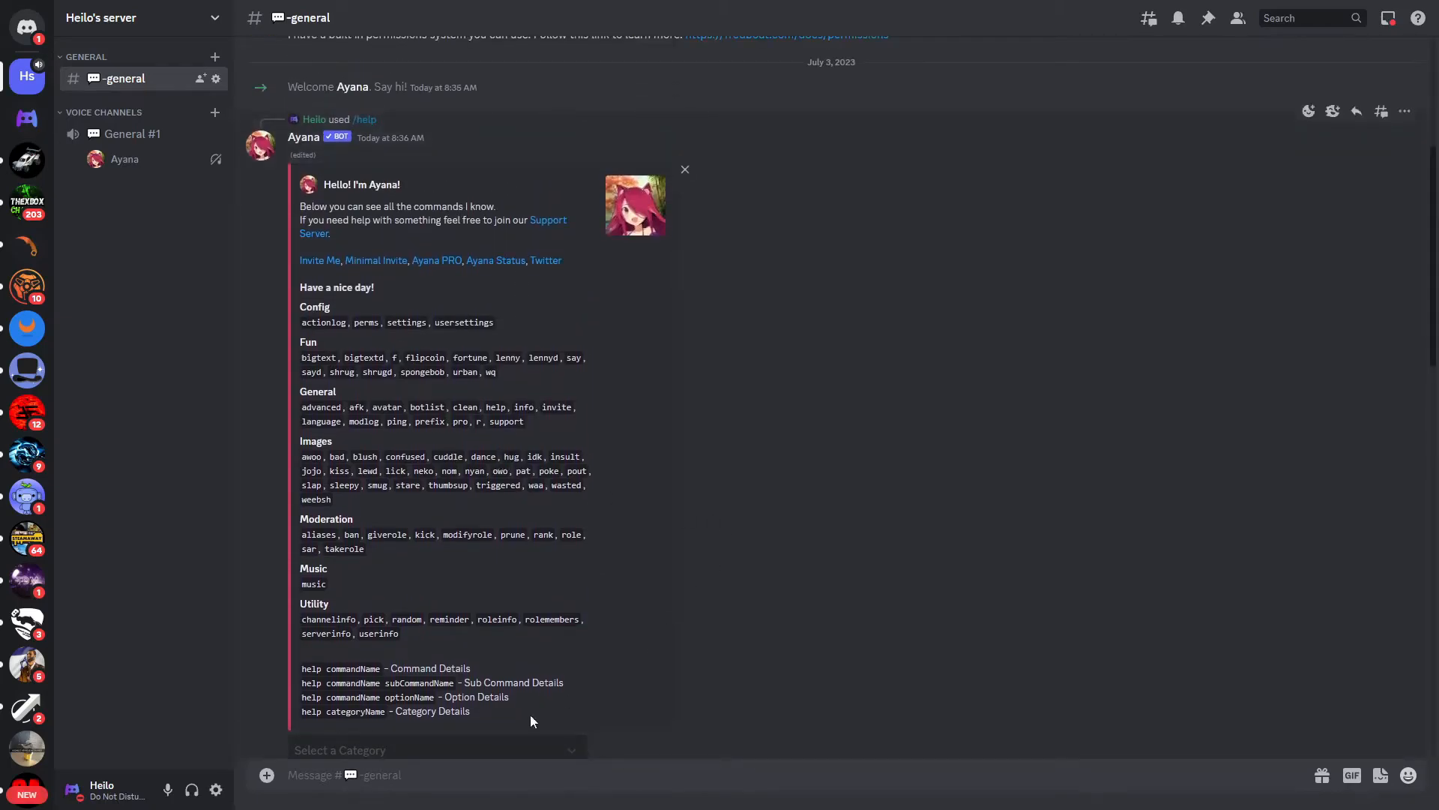
{"action": "type", "text": "/hug"}
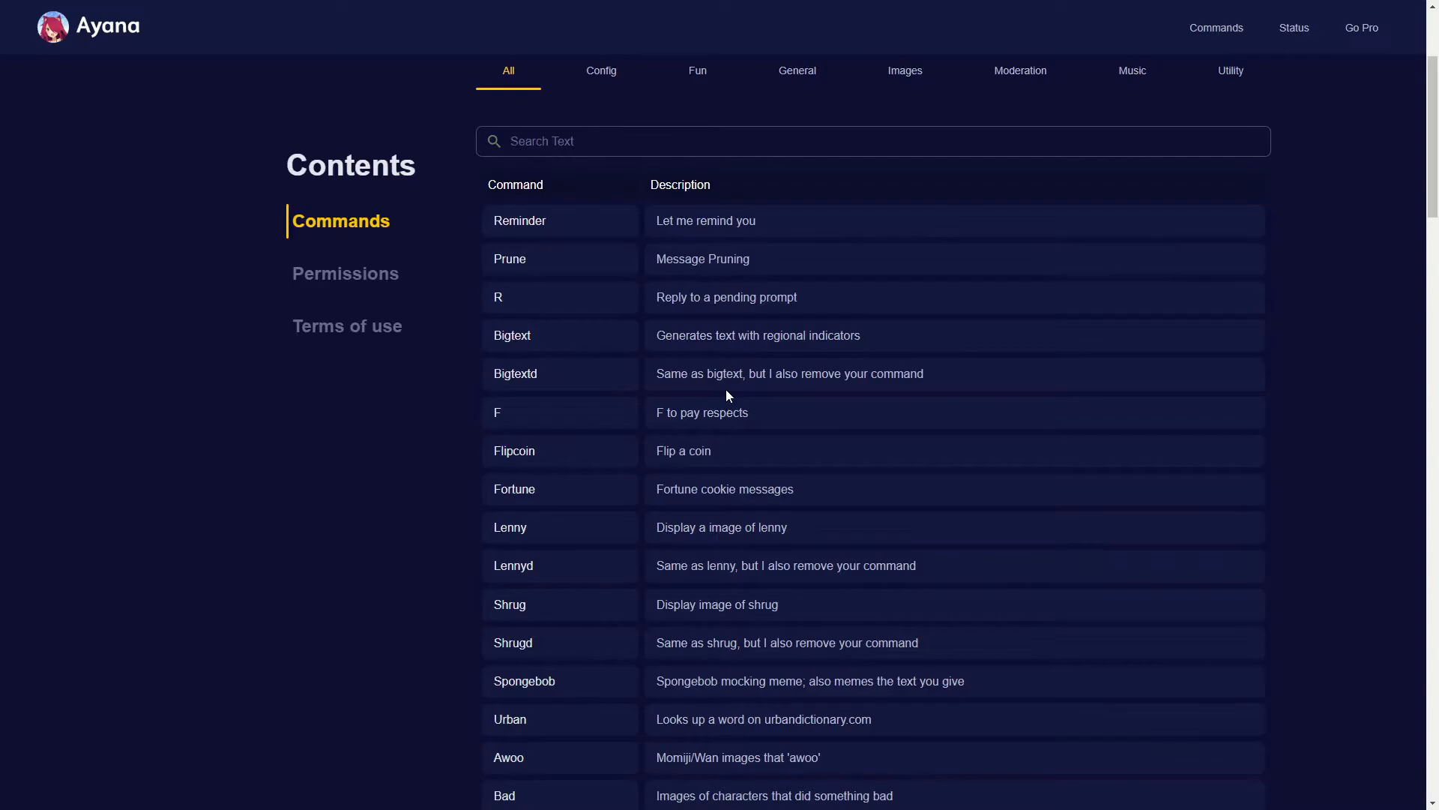
Filter the Ayana Commands page to the Music category
{"action": "scroll", "scroll_direction": "down", "scroll_amount": 3}
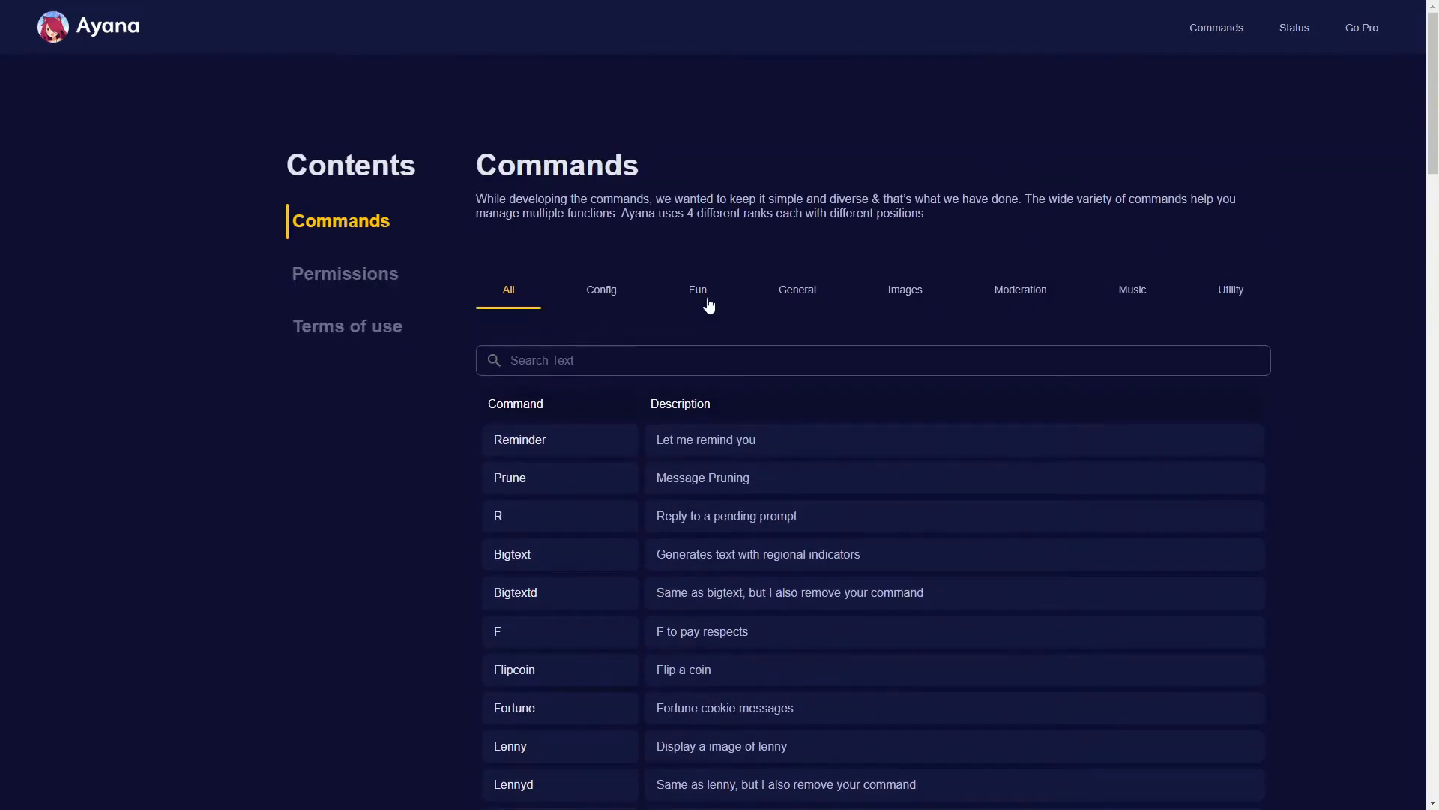
{"action": "left_click", "coordinate": [1132, 289]}
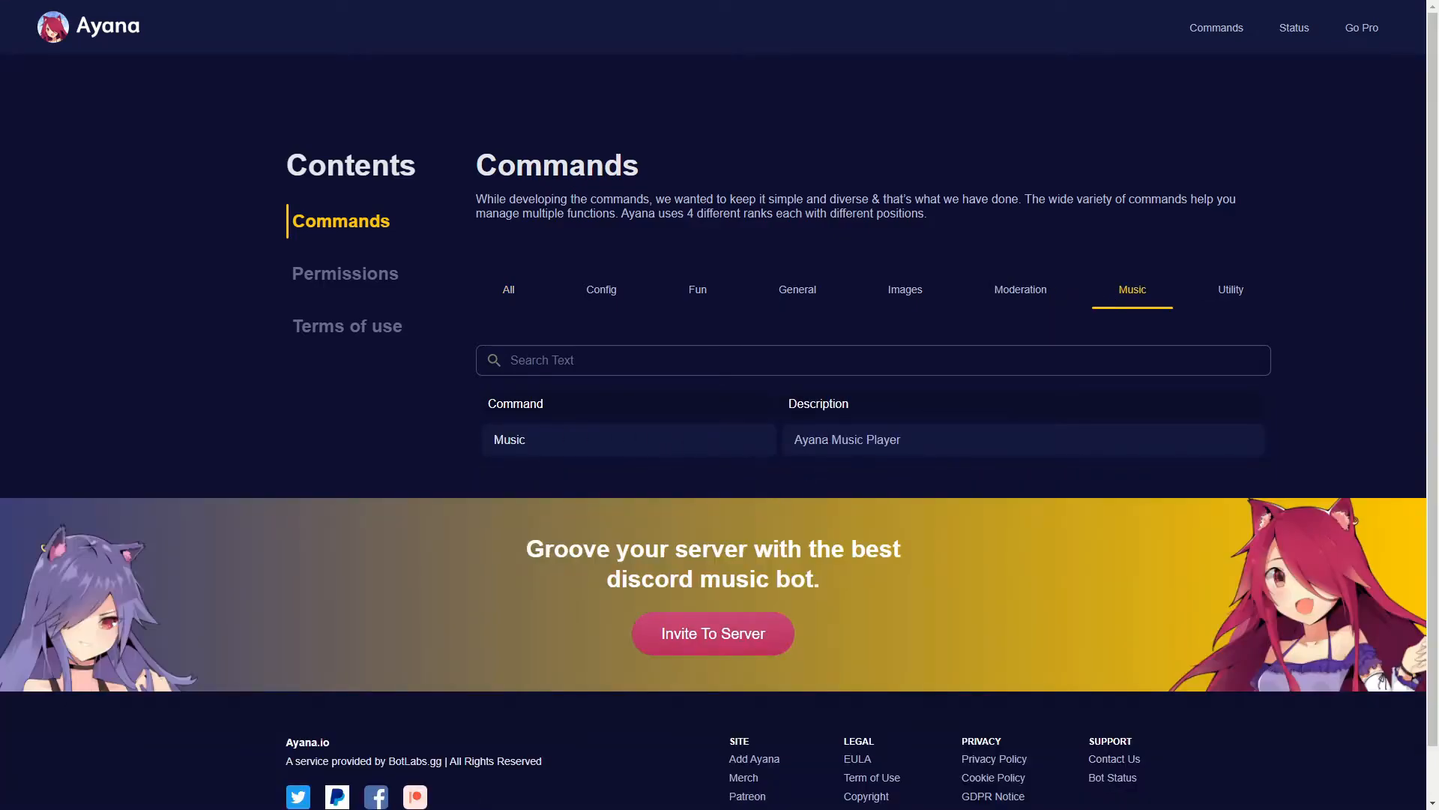
{"action": "double_click", "coordinate": [508, 440]}
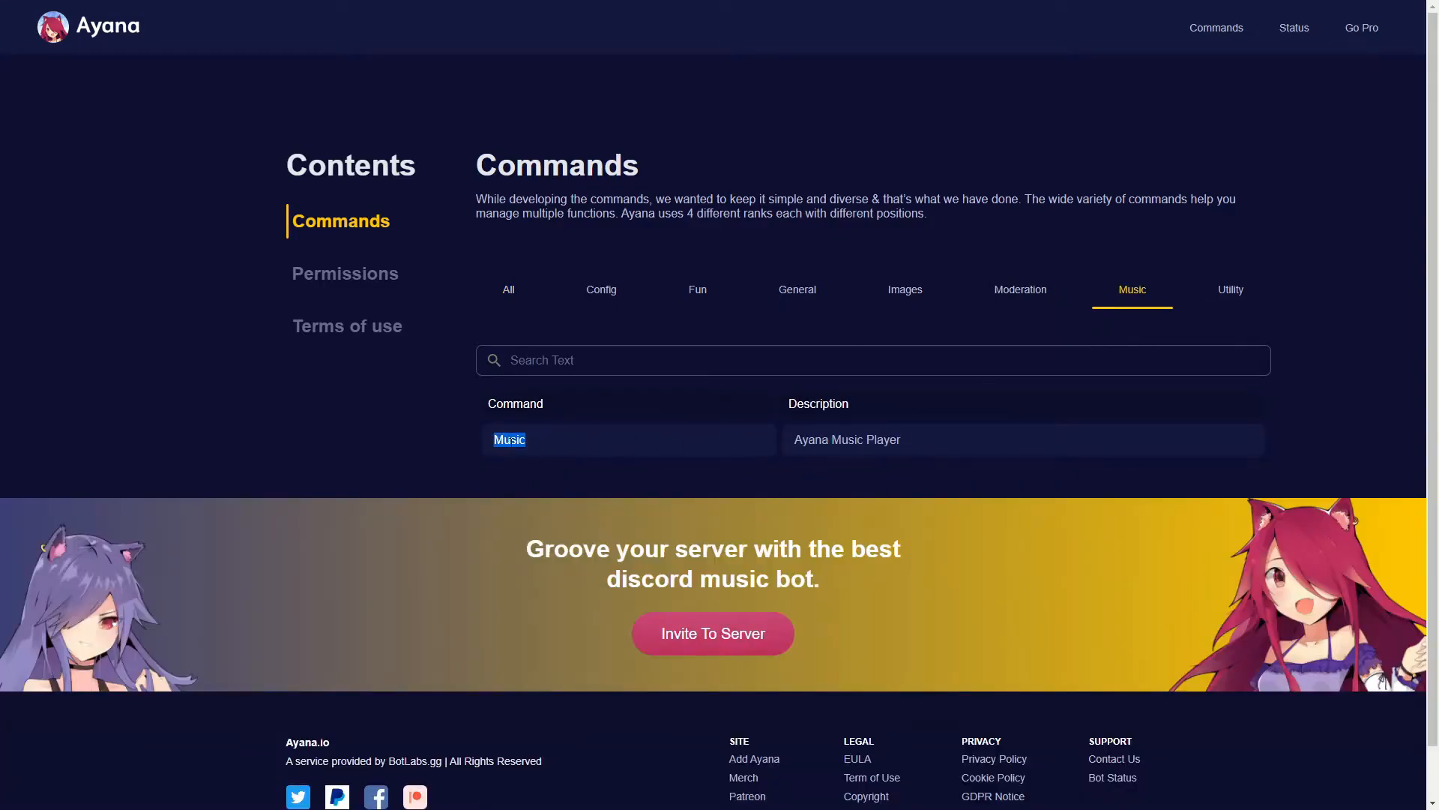
Switch to the Moderation category showing the Giverole and Role commands
{"action": "left_click", "coordinate": [1020, 289]}
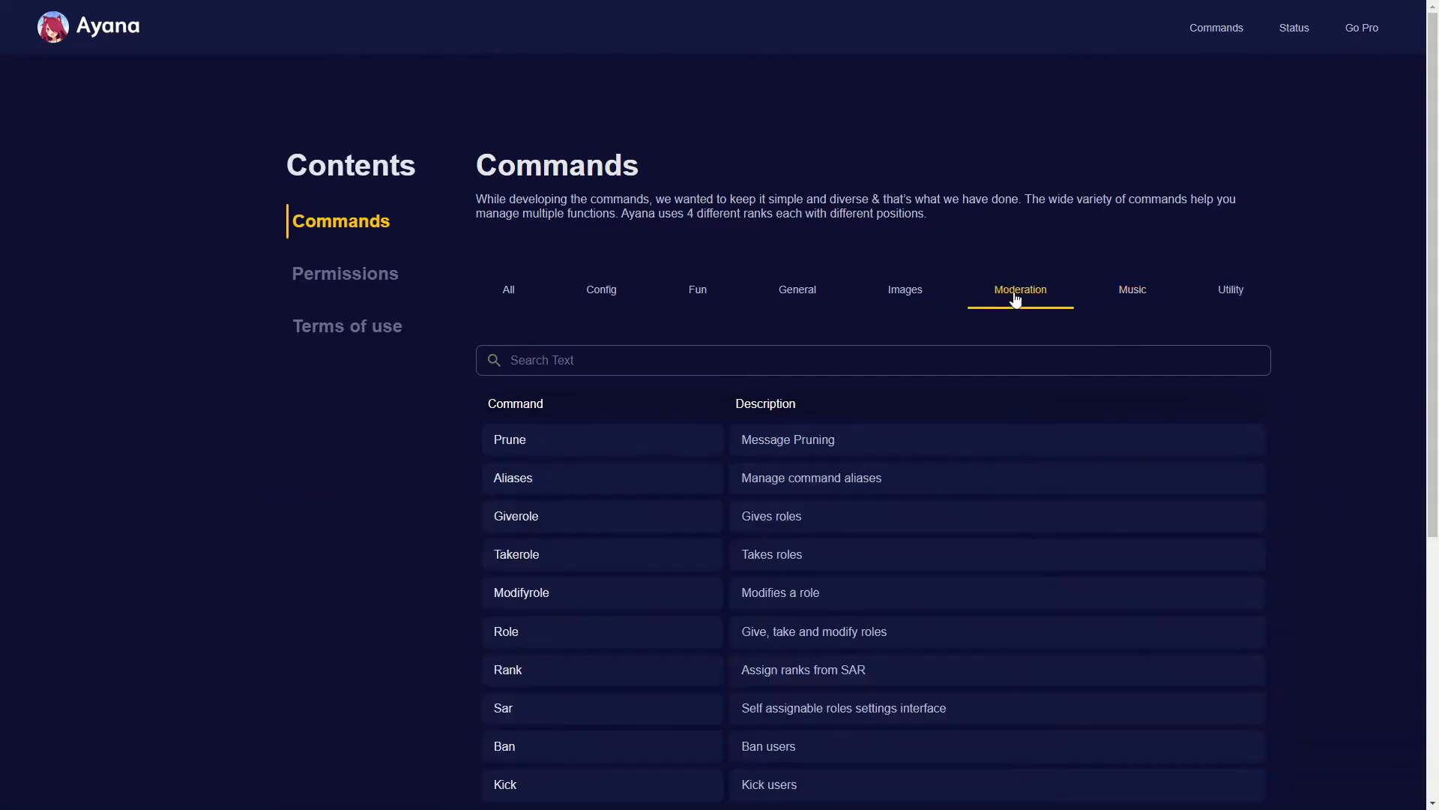
{"action": "scroll", "scroll_direction": "down", "scroll_amount": 3}
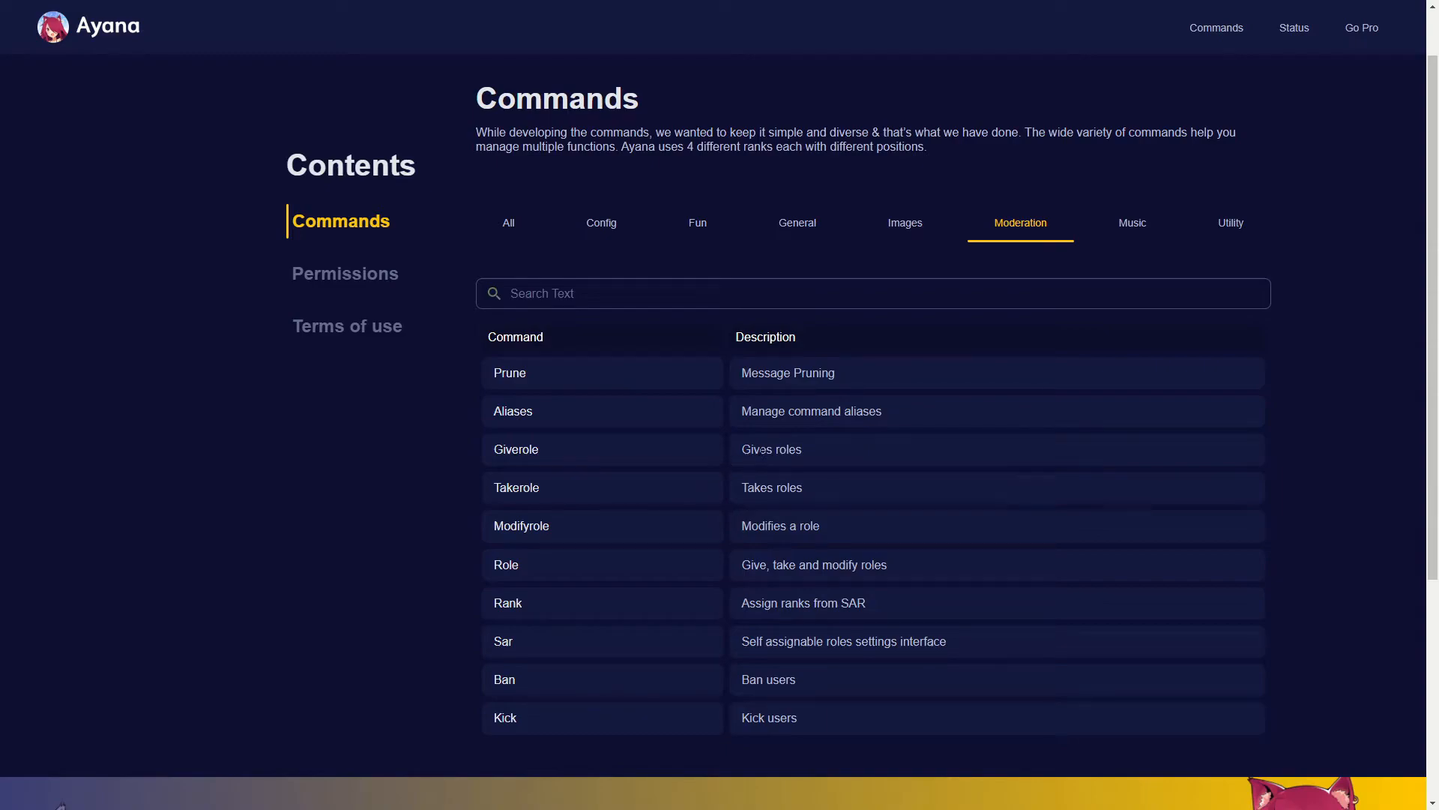
{"action": "double_click", "coordinate": [515, 448]}
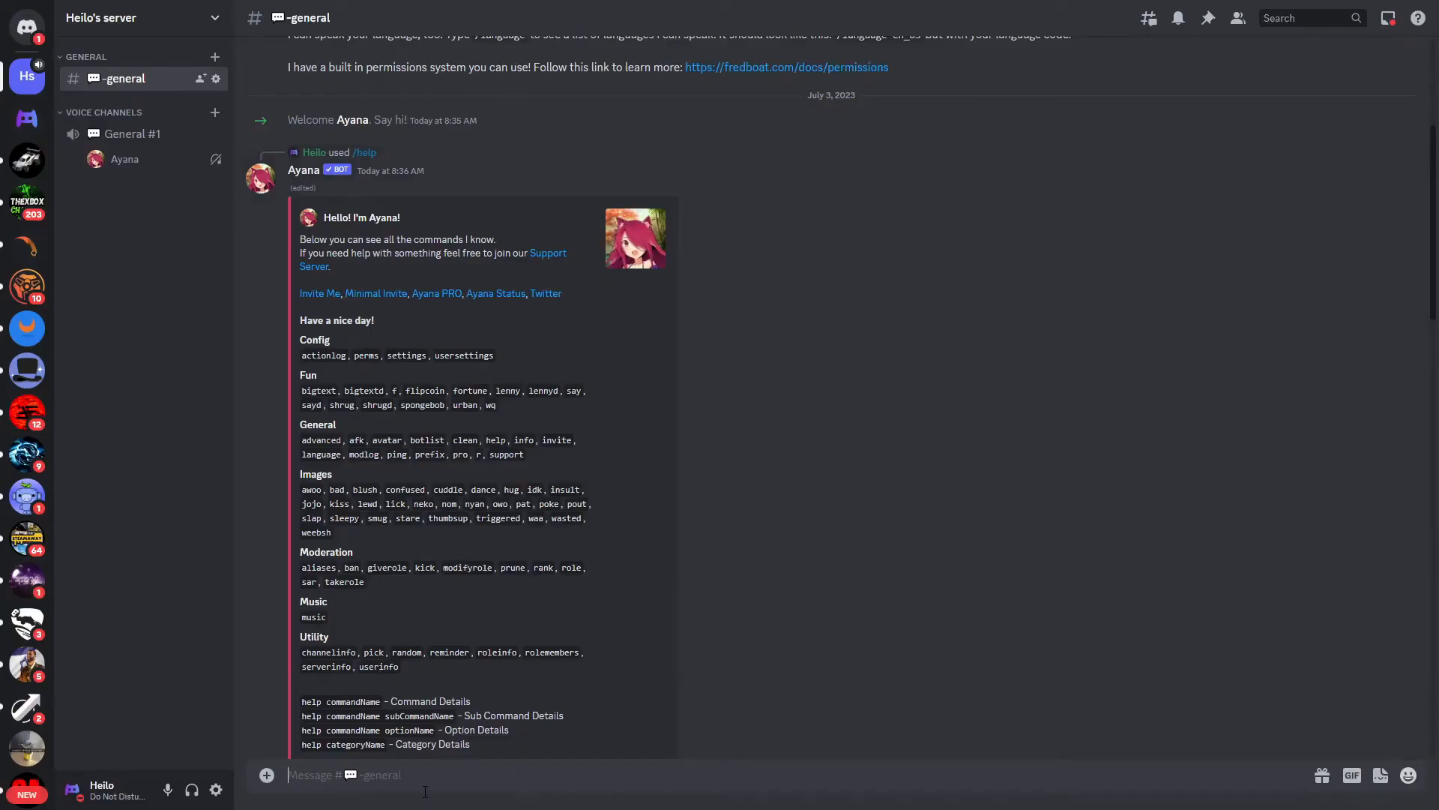
Start Ayana's /role give command and reveal the server member list
{"action": "type", "text": "/givero"}
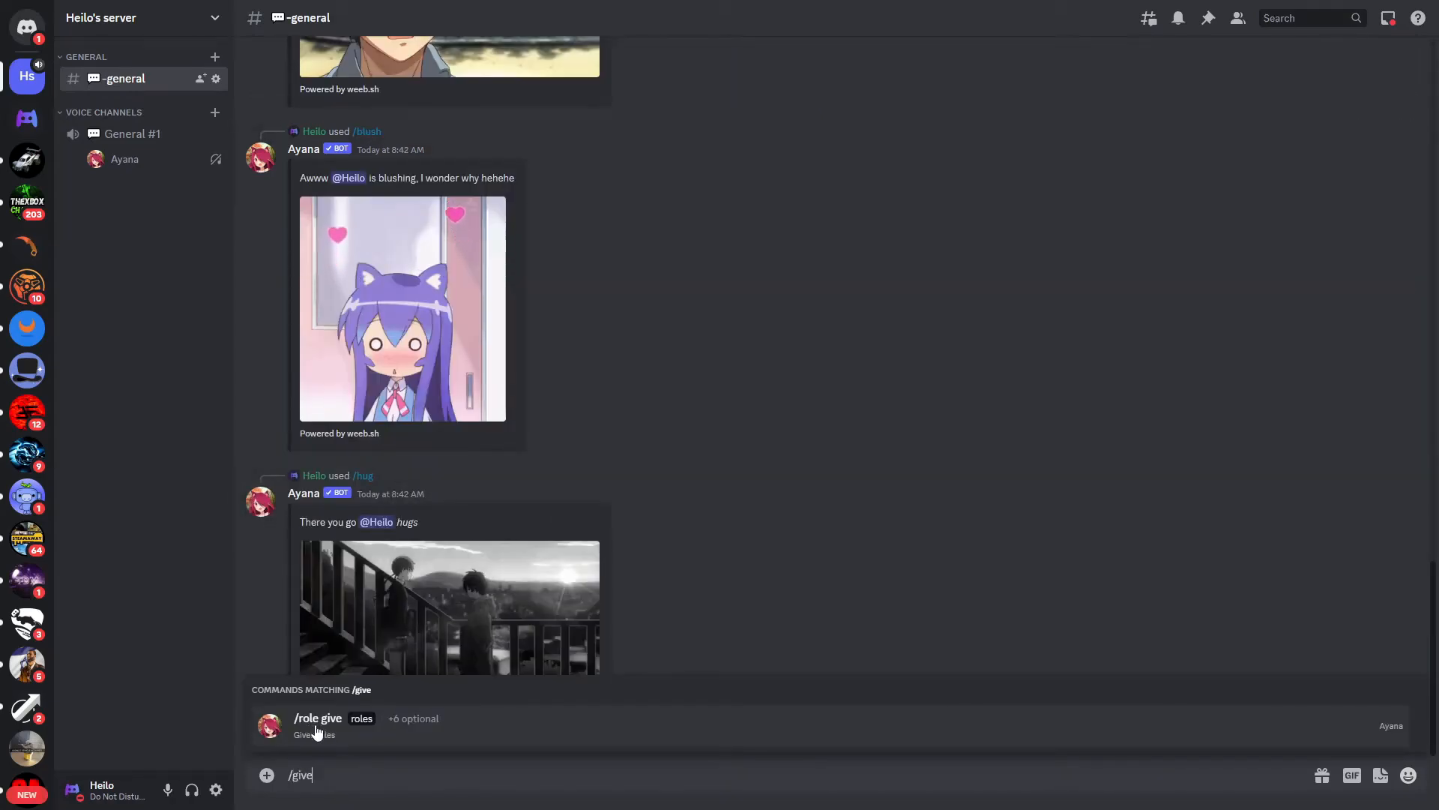
{"action": "left_click", "coordinate": [318, 718]}
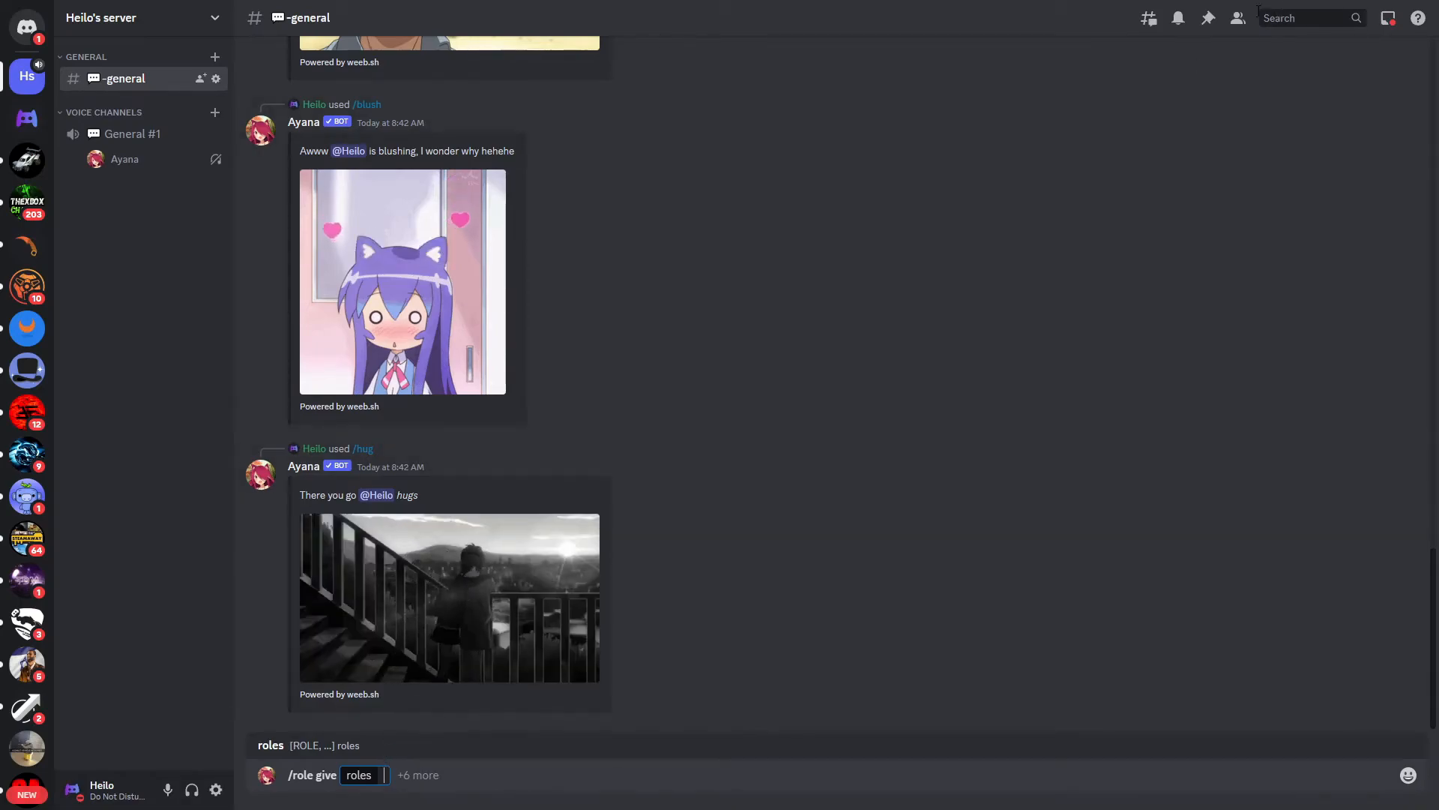
{"action": "left_click", "coordinate": [1237, 18]}
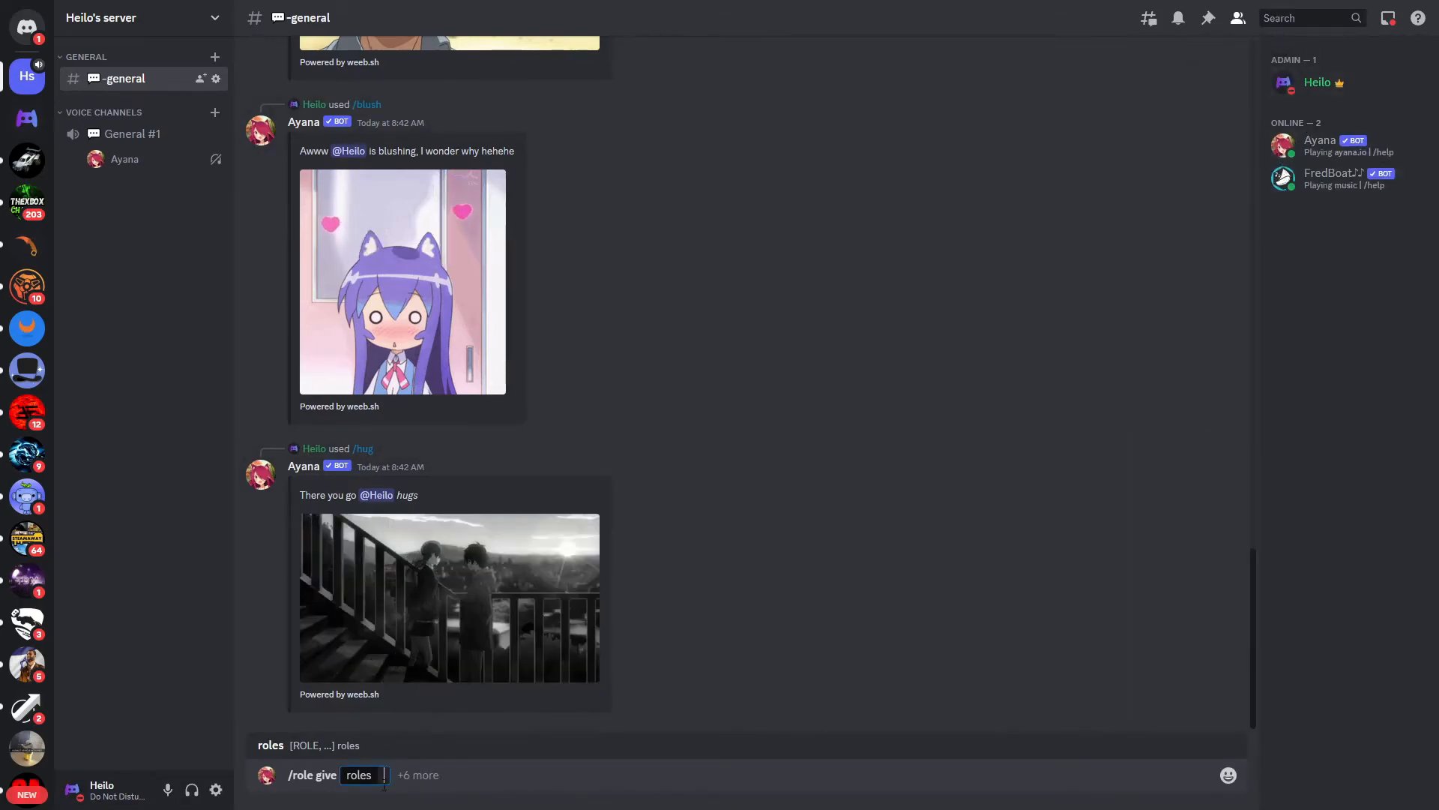
{"action": "type", "text": "#"}
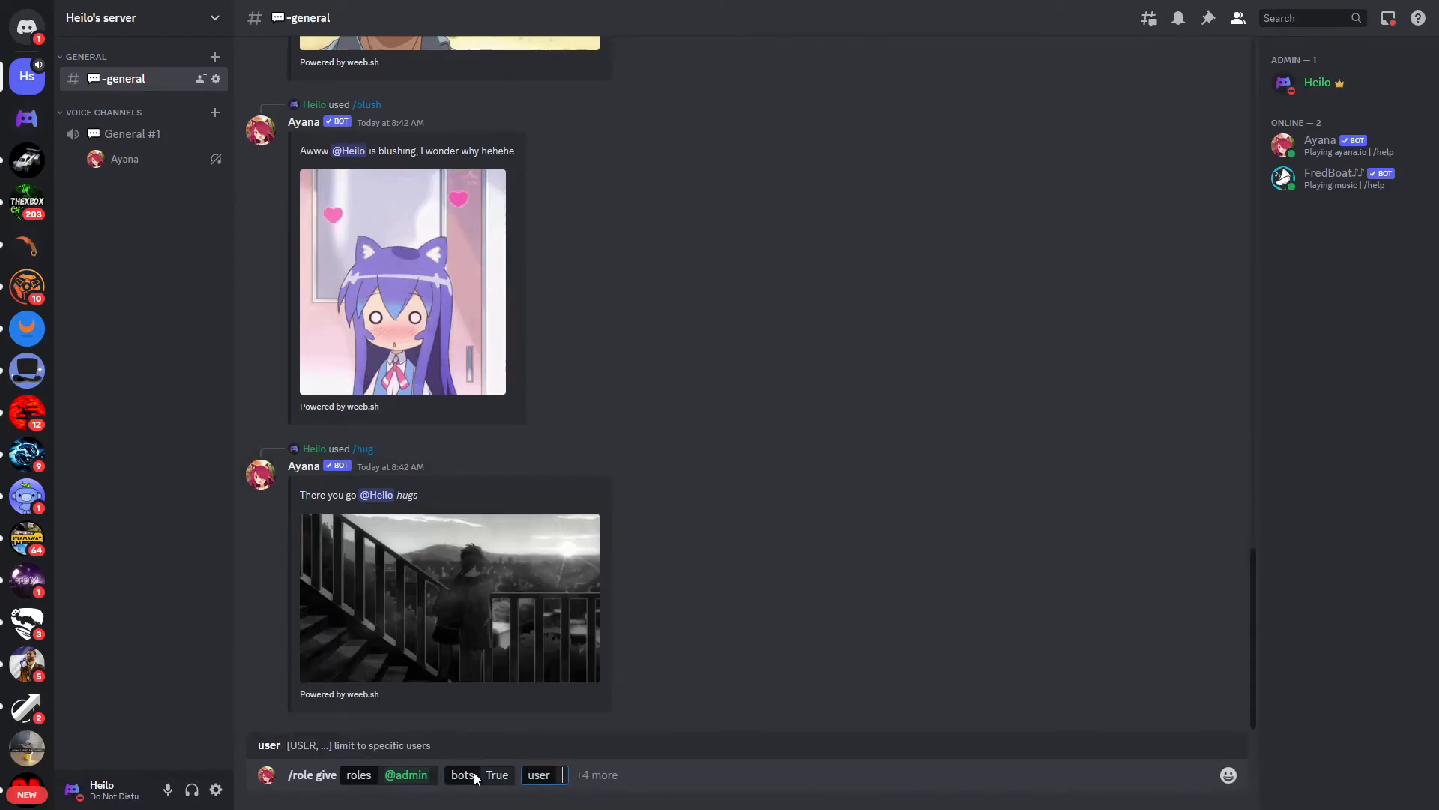
{"action": "left_click", "coordinate": [477, 775]}
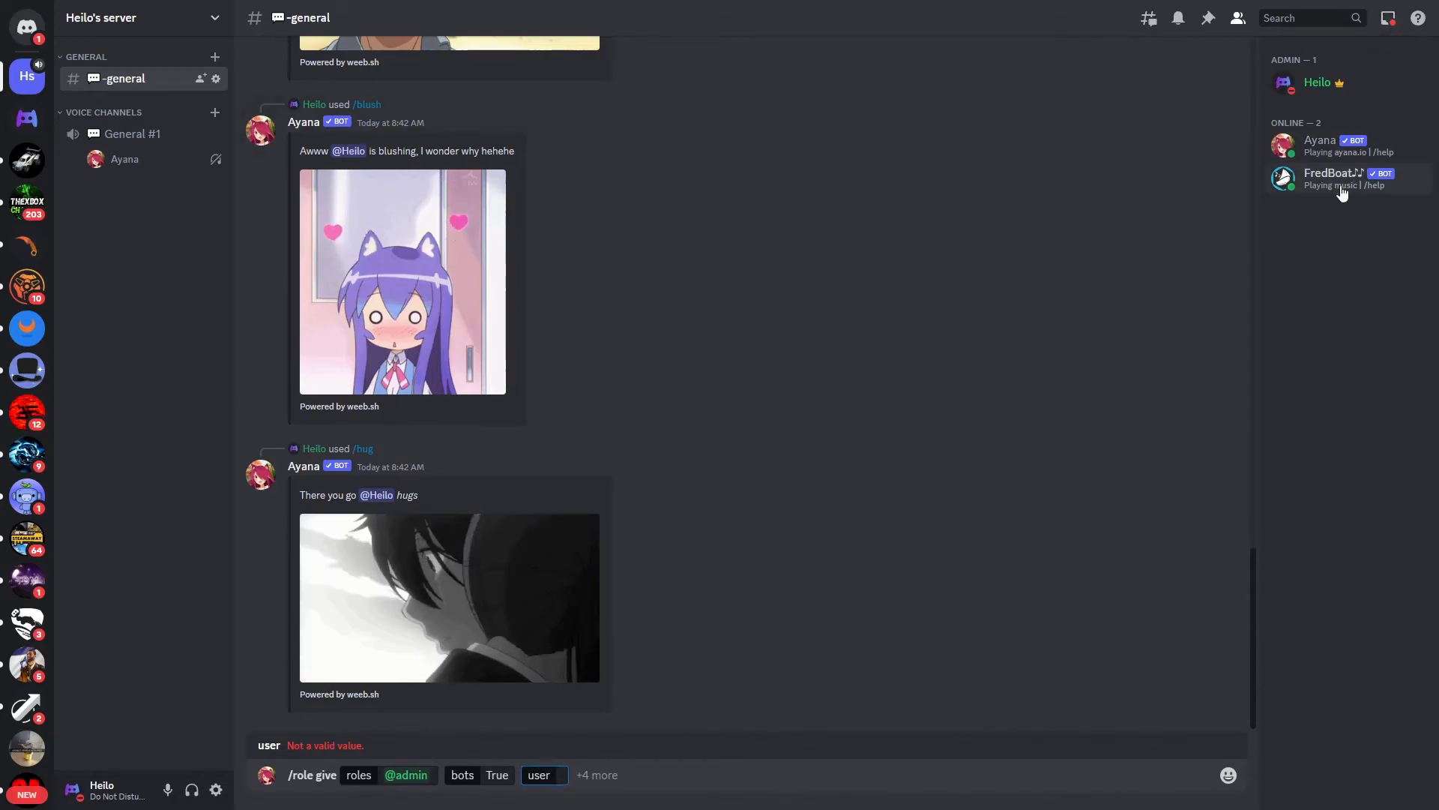
{"action": "left_click", "coordinate": [1331, 179]}
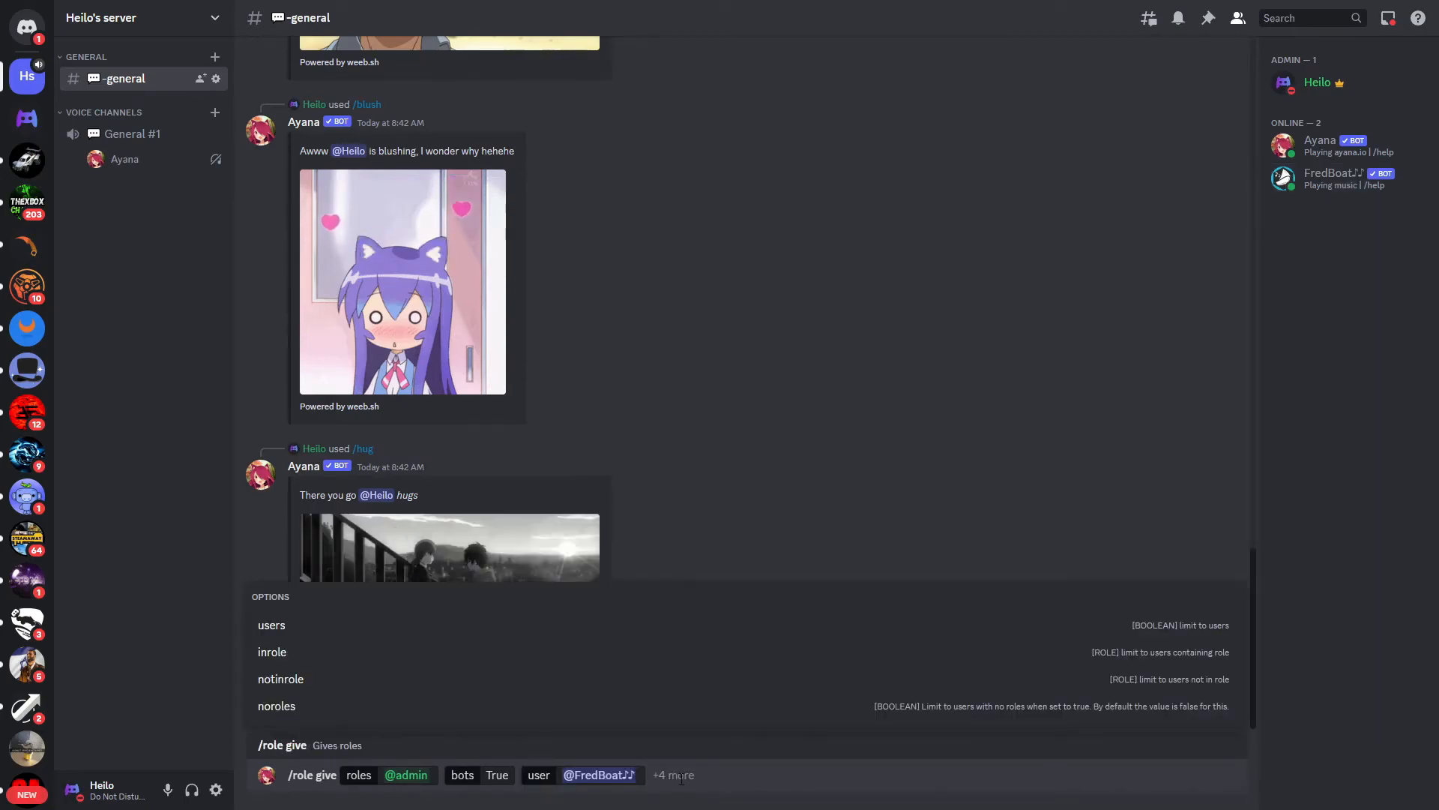
{"action": "key", "text": "Enter"}
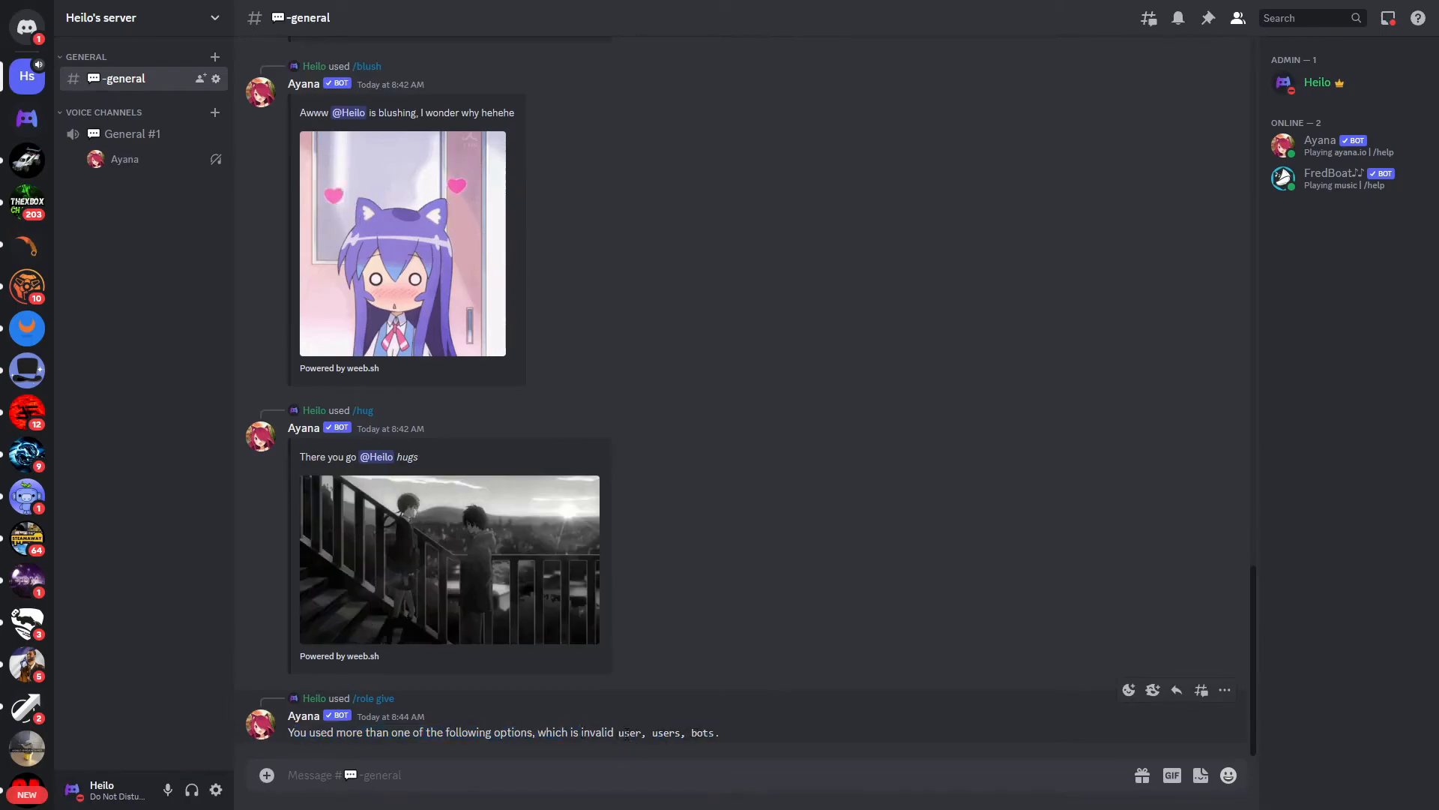
{"action": "type", "text": "/role give roles @"}
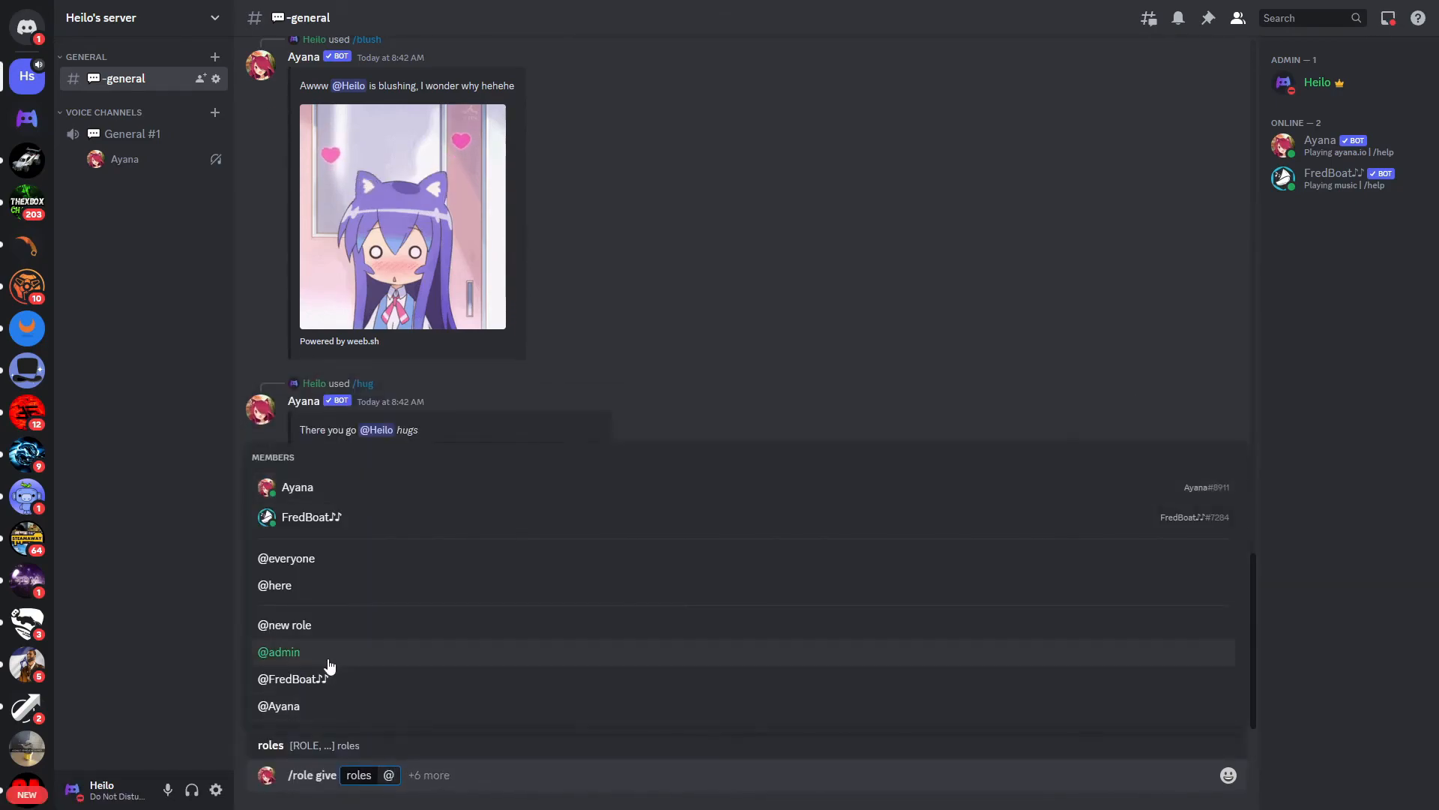
{"action": "left_click", "coordinate": [279, 652]}
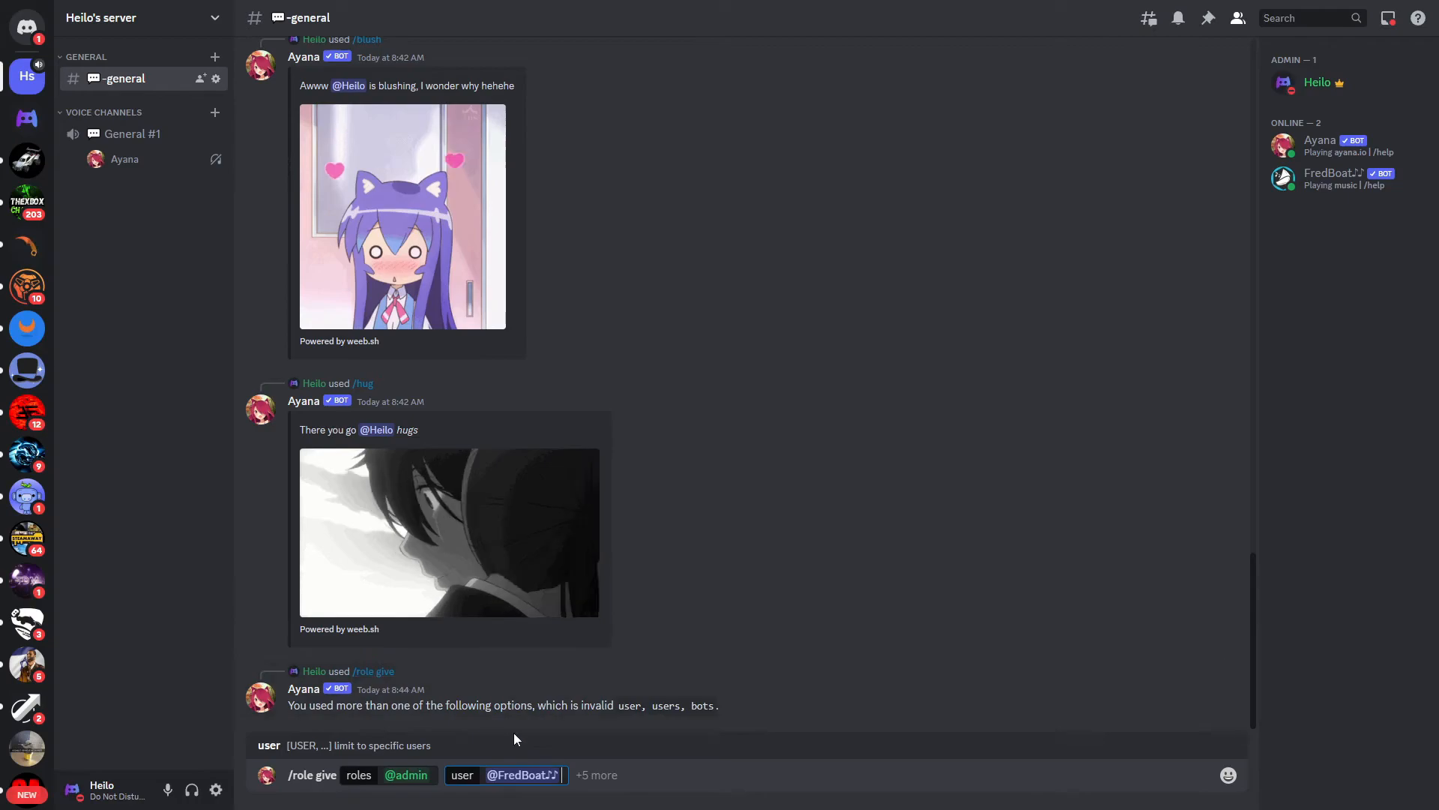
{"action": "key", "text": "Enter"}
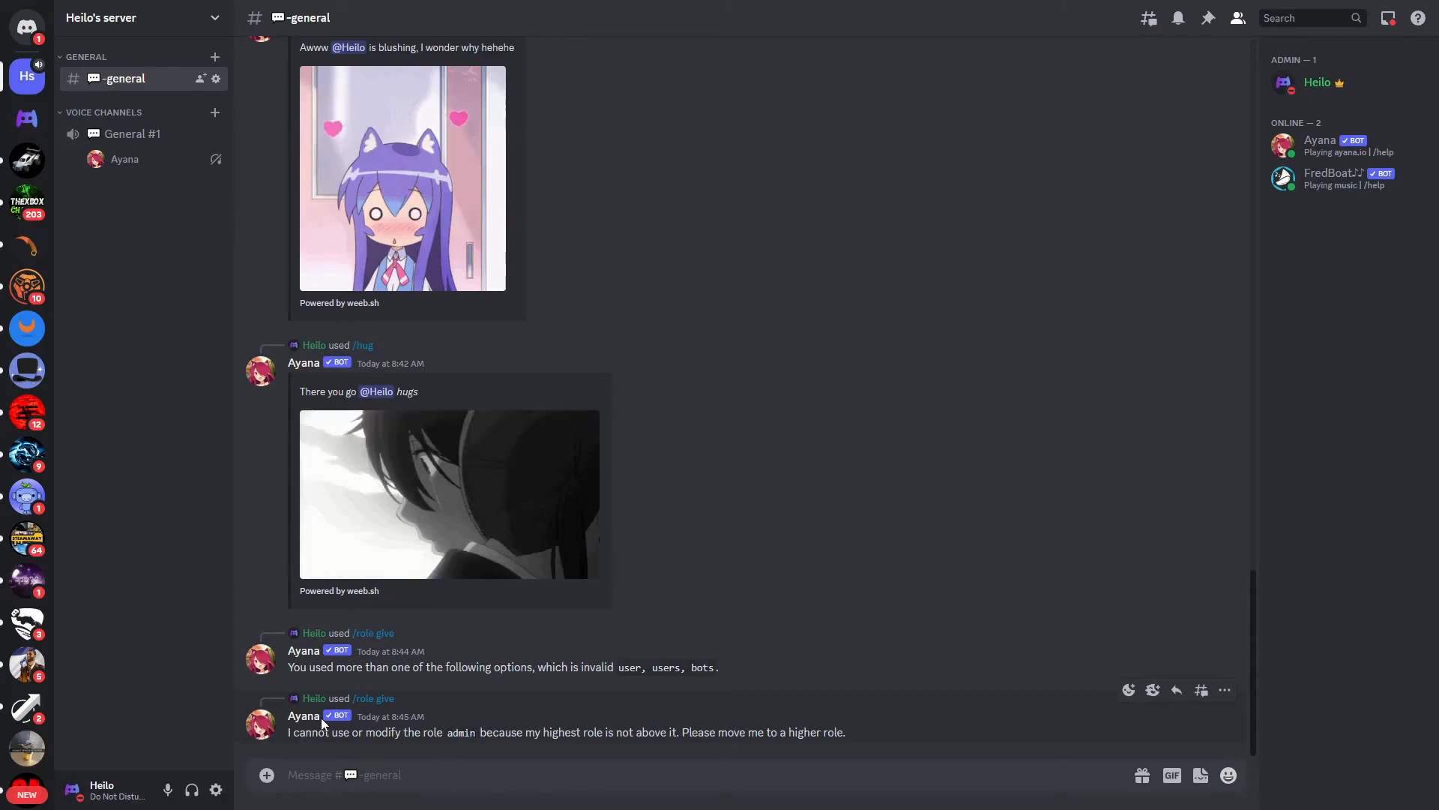
{"action": "left_click", "coordinate": [261, 723]}
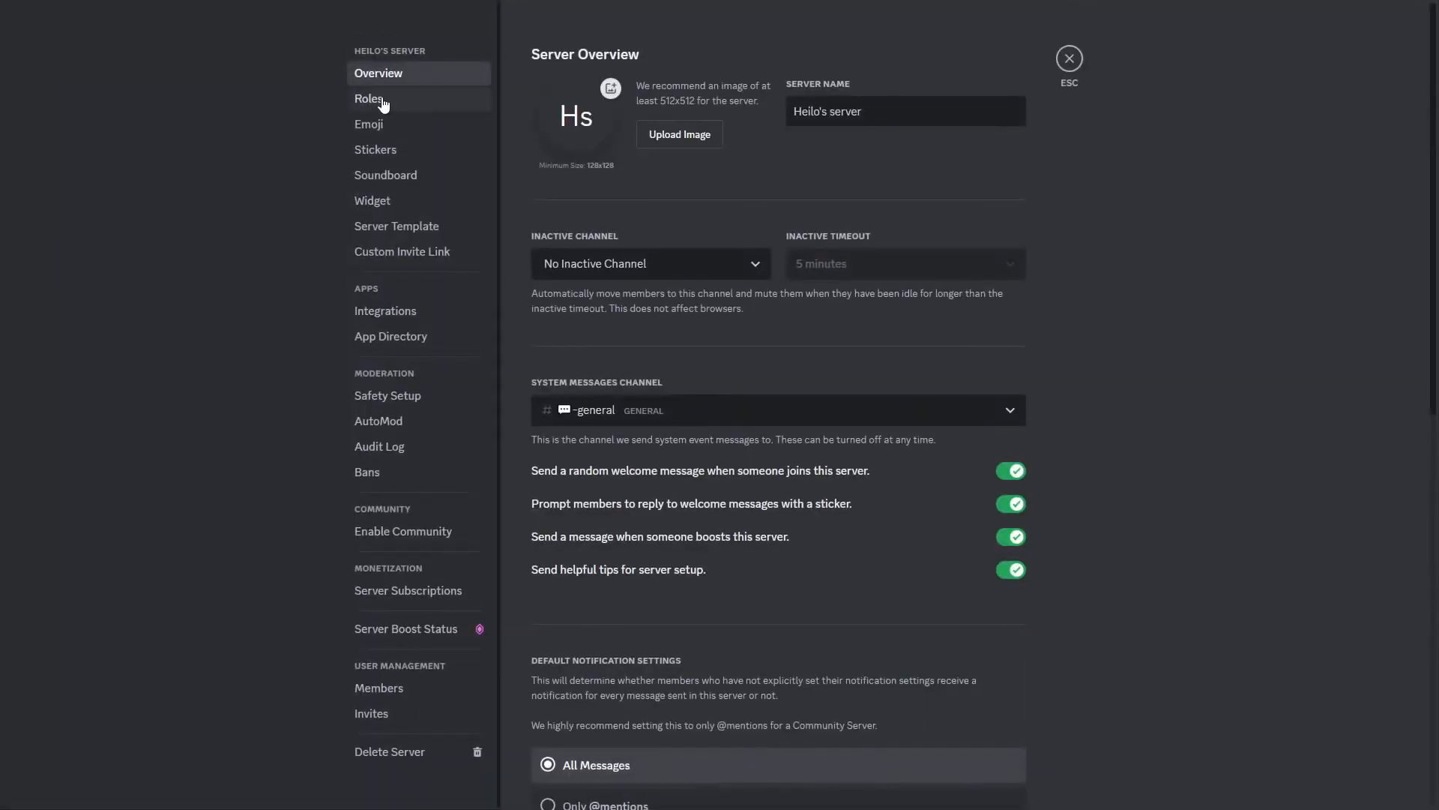
In Server Settings Roles, drag Ayana above admin and return to the general channel
{"action": "left_click", "coordinate": [369, 99]}
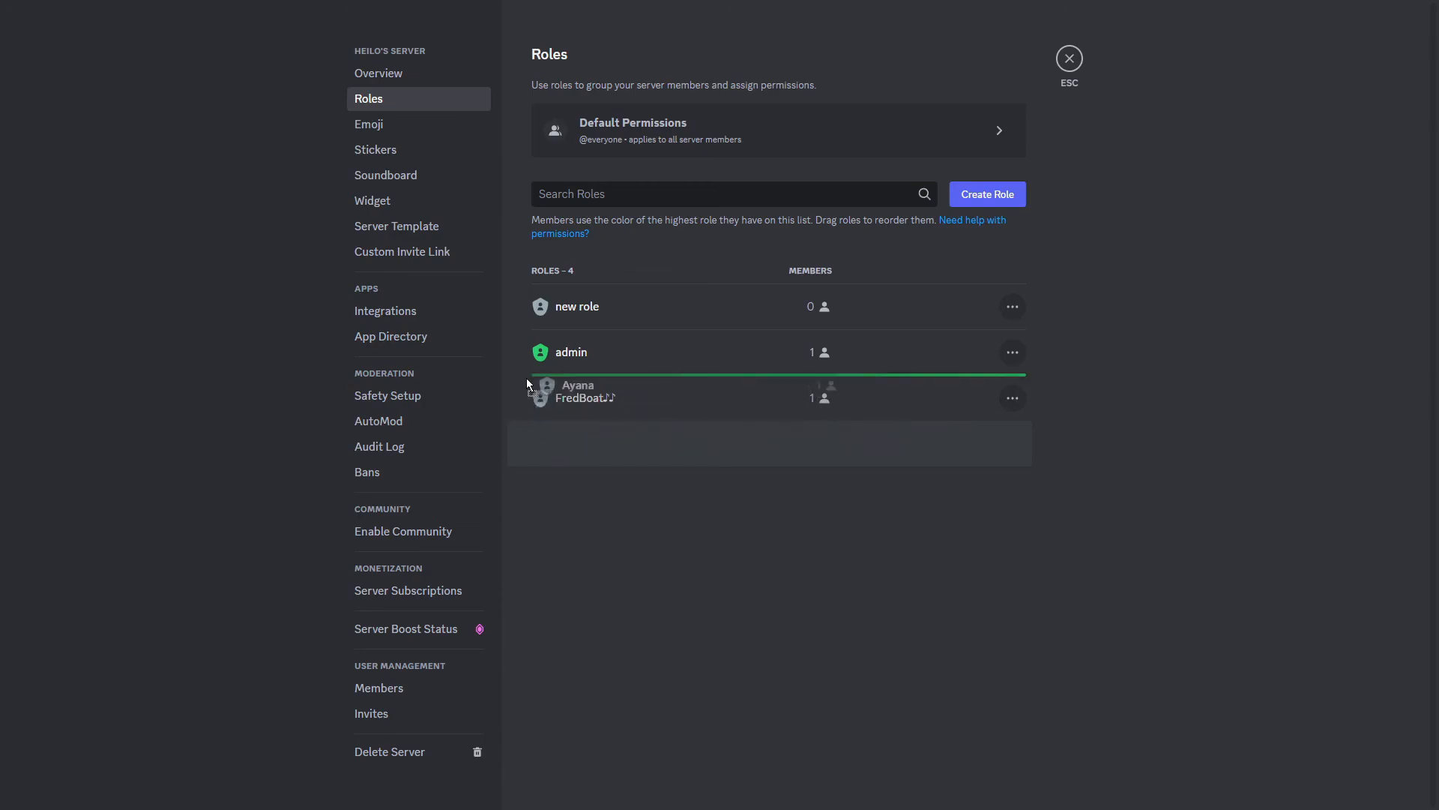
{"action": "left_click_drag", "start_coordinate": [578, 390], "coordinate": [578, 306]}
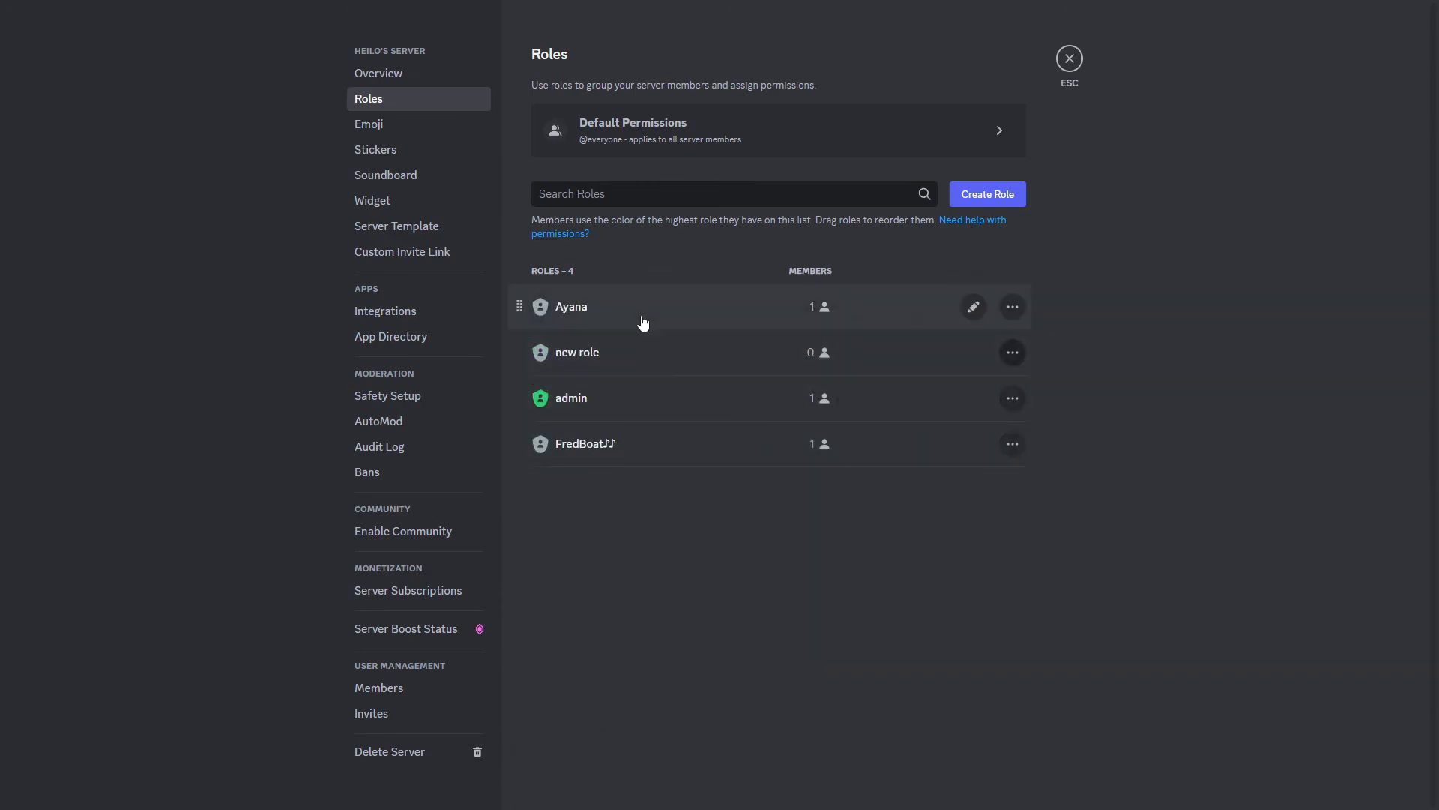
{"action": "mouse_move", "coordinate": [540, 397]}
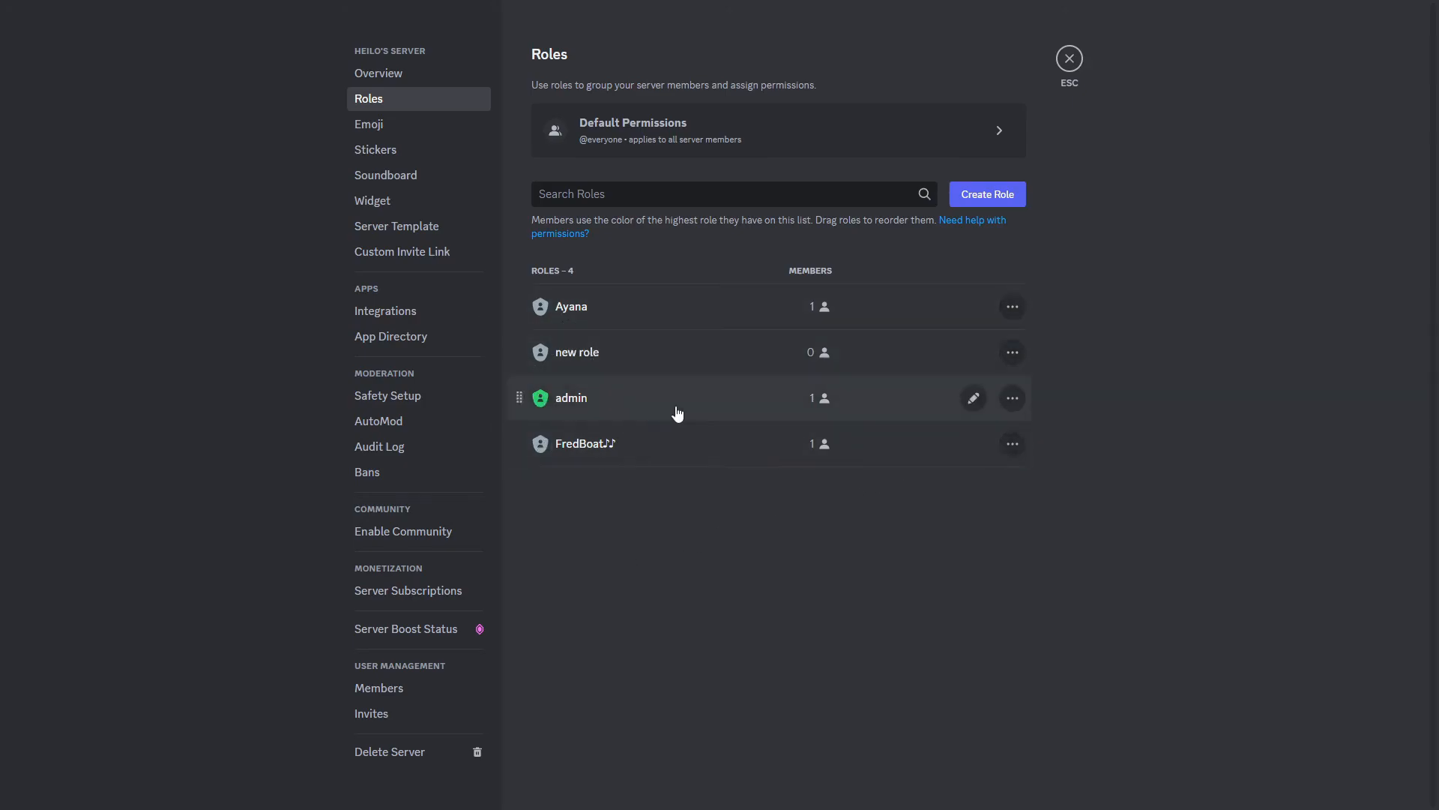
{"action": "left_click", "coordinate": [1069, 59]}
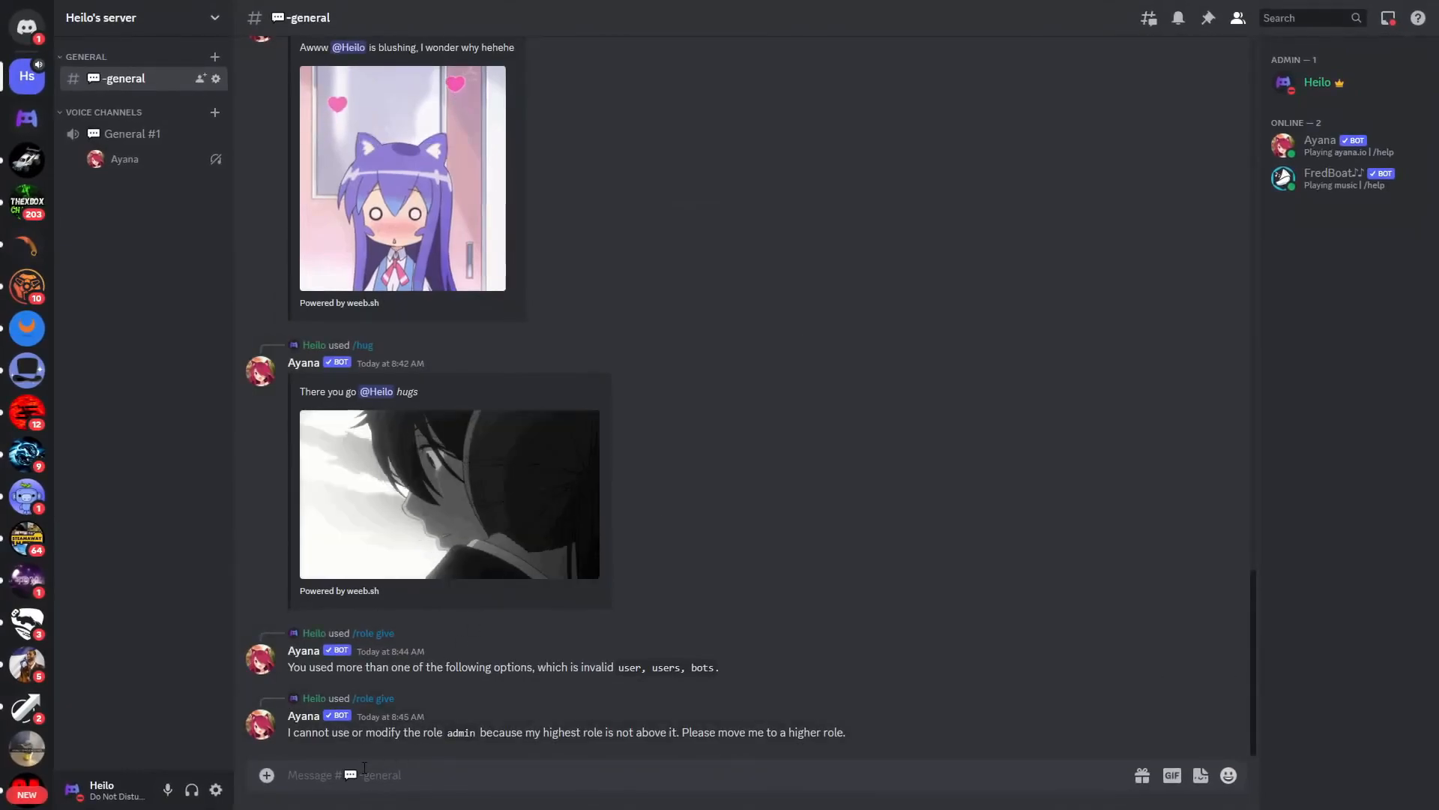
{"action": "type", "text": "/r"}
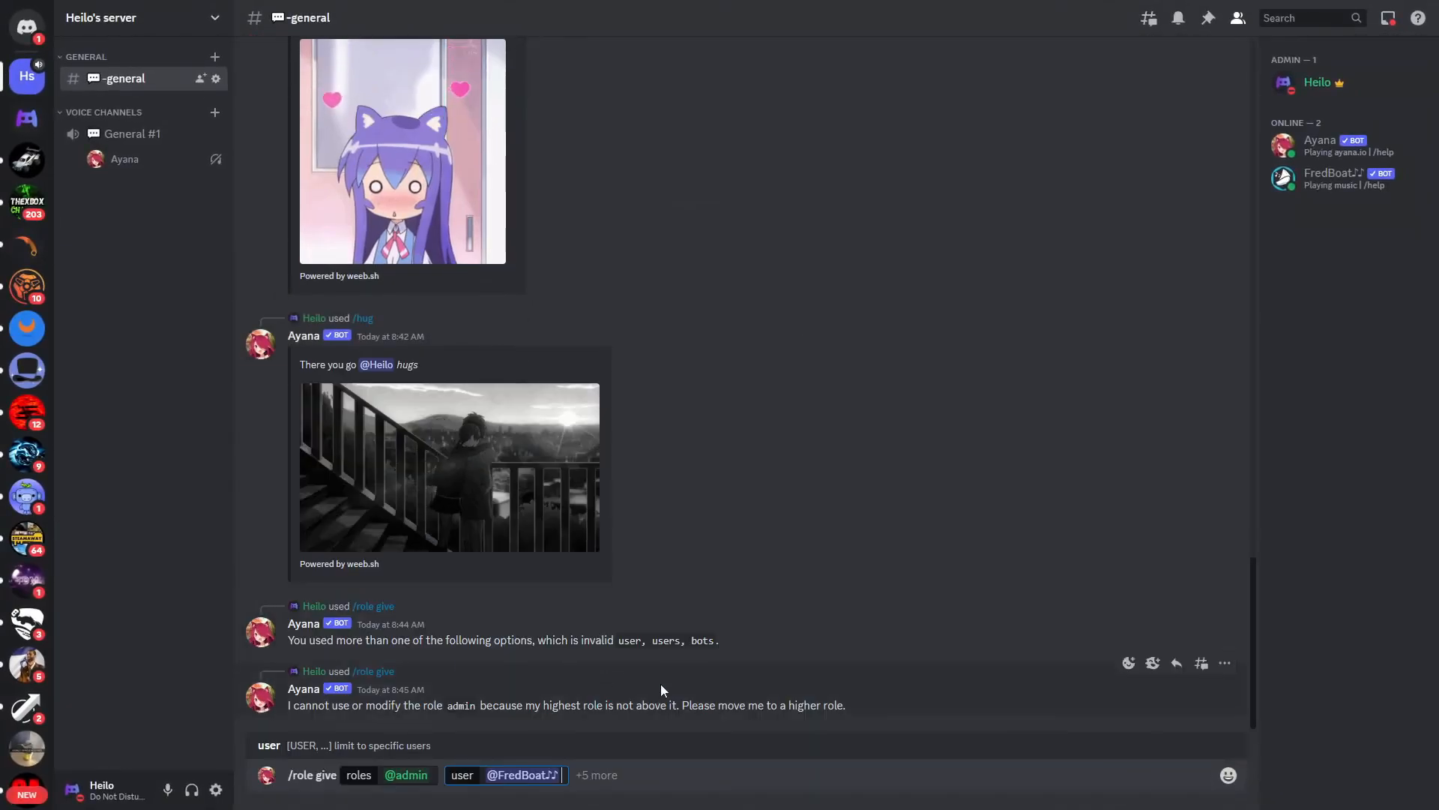
{"action": "key", "text": "Enter"}
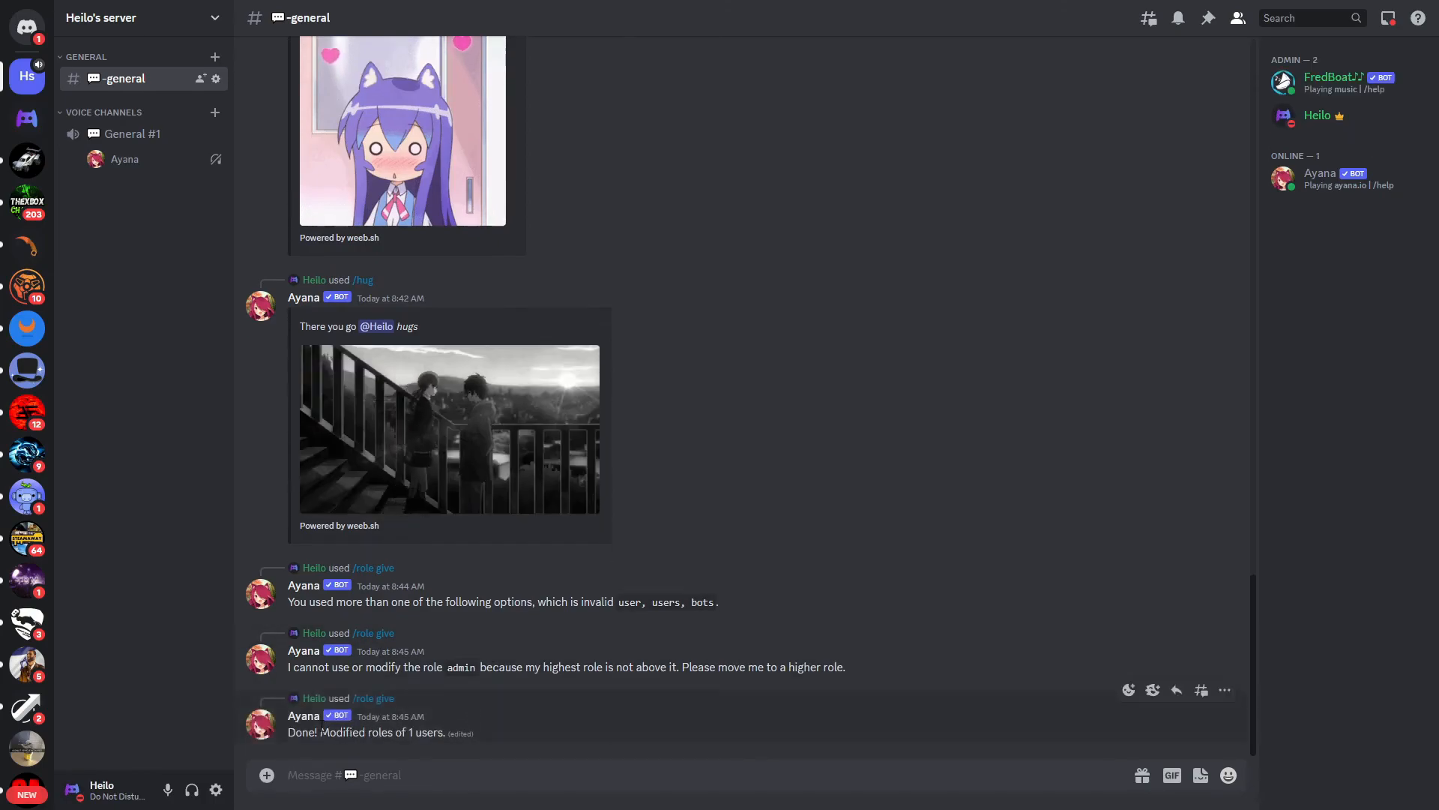
{"action": "mouse_move", "coordinate": [1332, 83]}
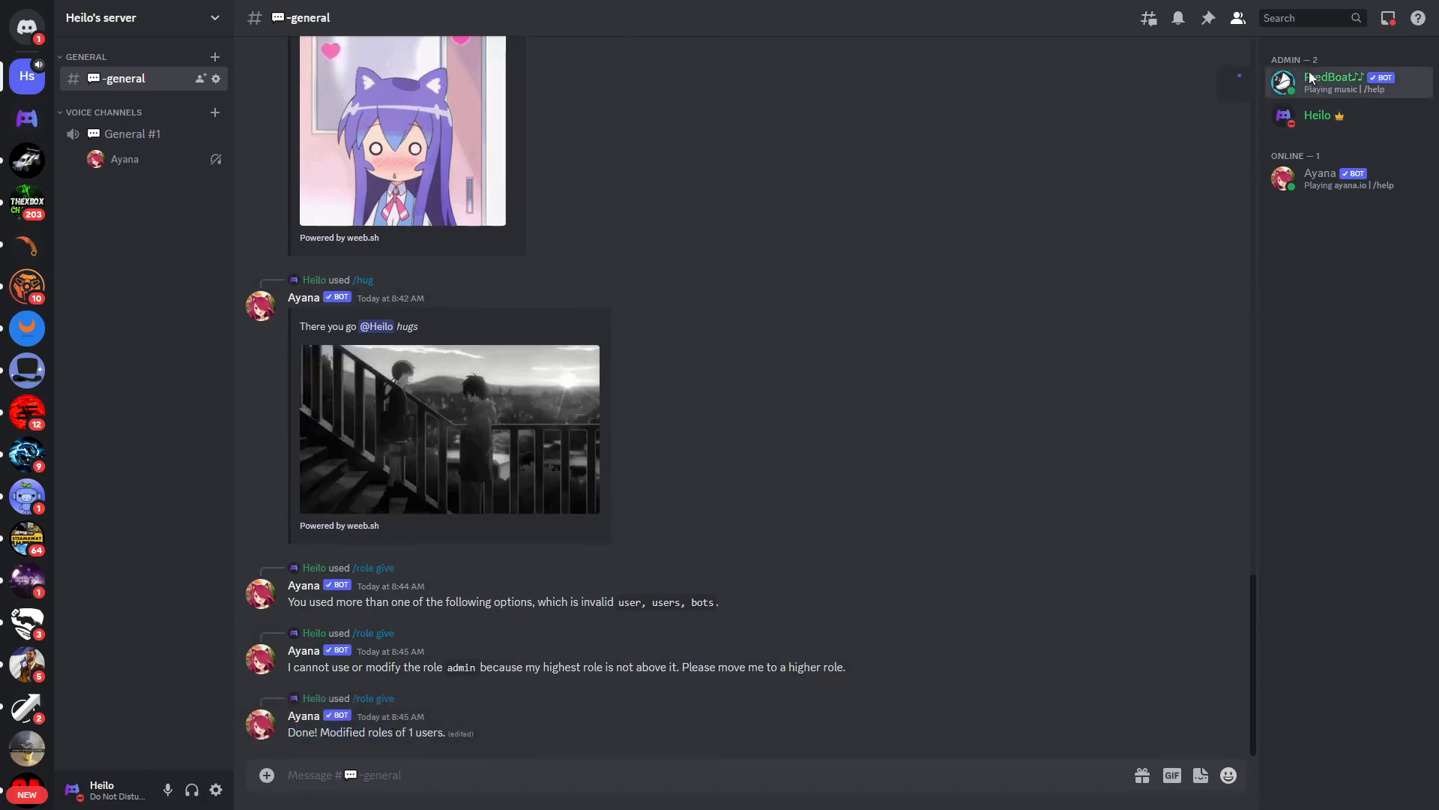
{"action": "left_click", "coordinate": [1332, 77]}
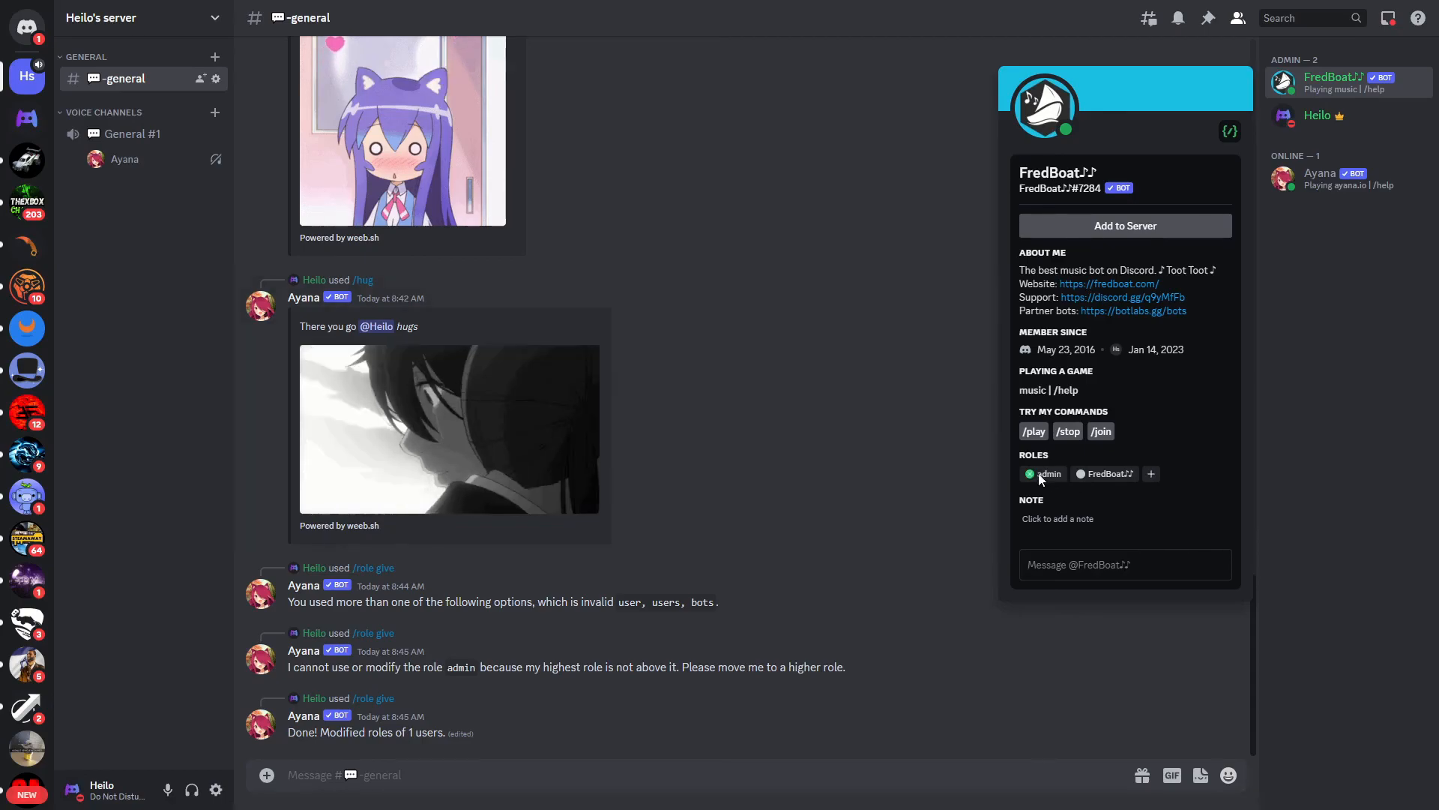